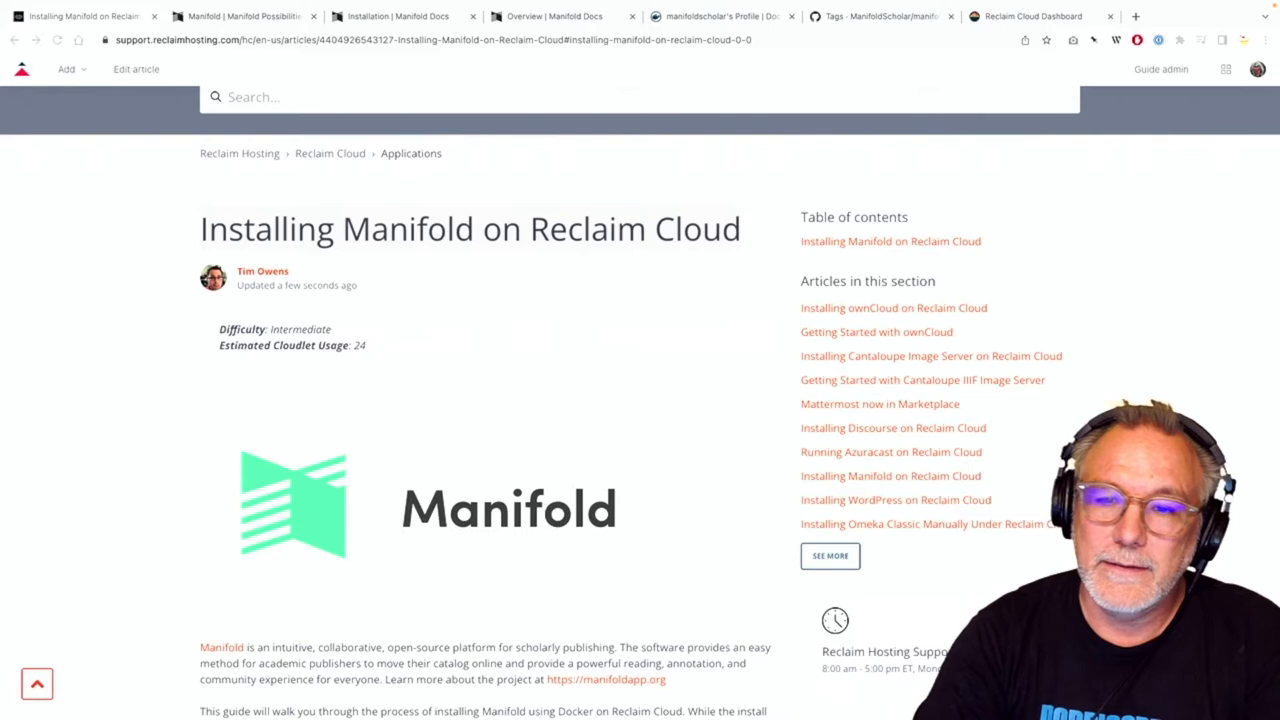
mouse_move(228, 396)
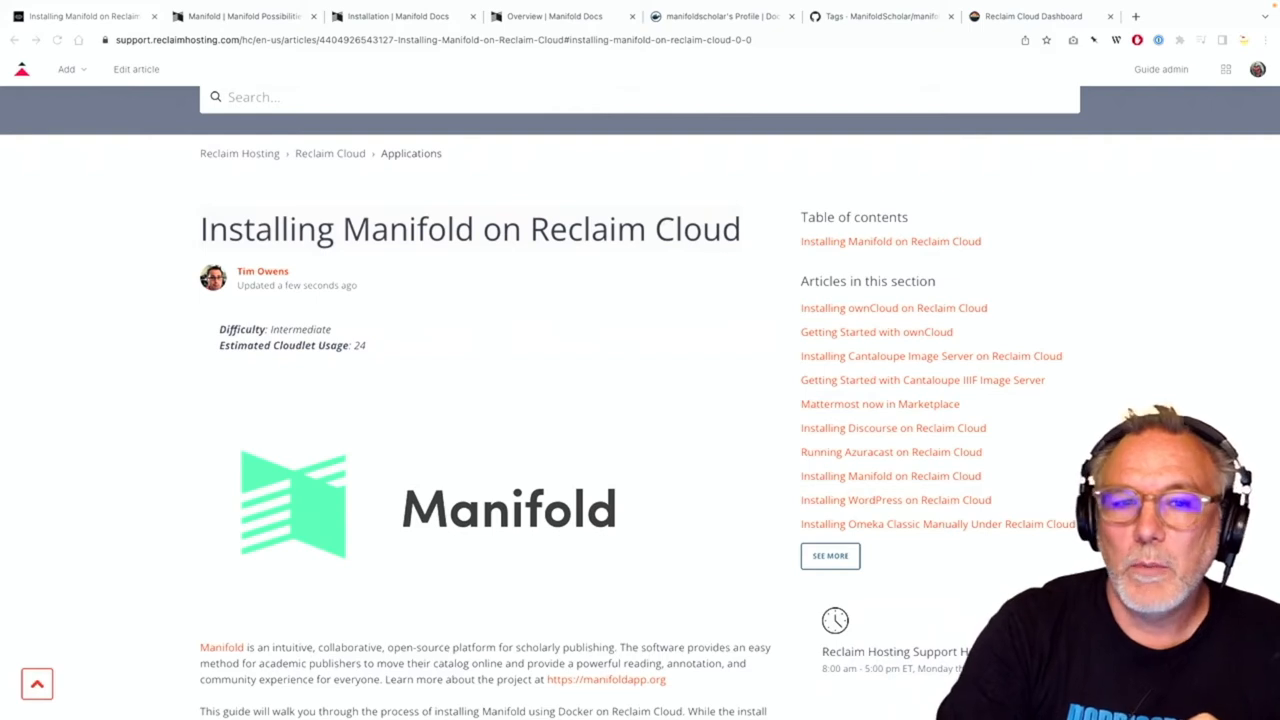
Start a new Reclaim Cloud environment using the Docker Engine CE package.
scroll(down, 3)
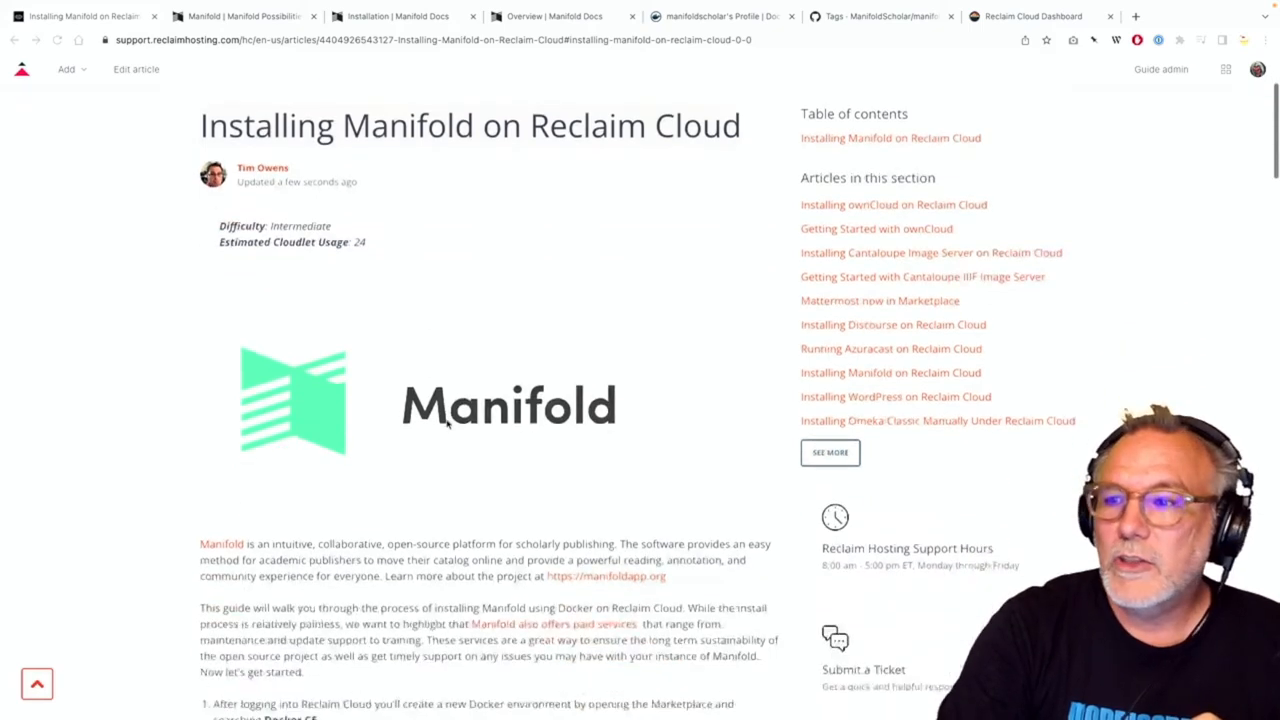
scroll(down, 3)
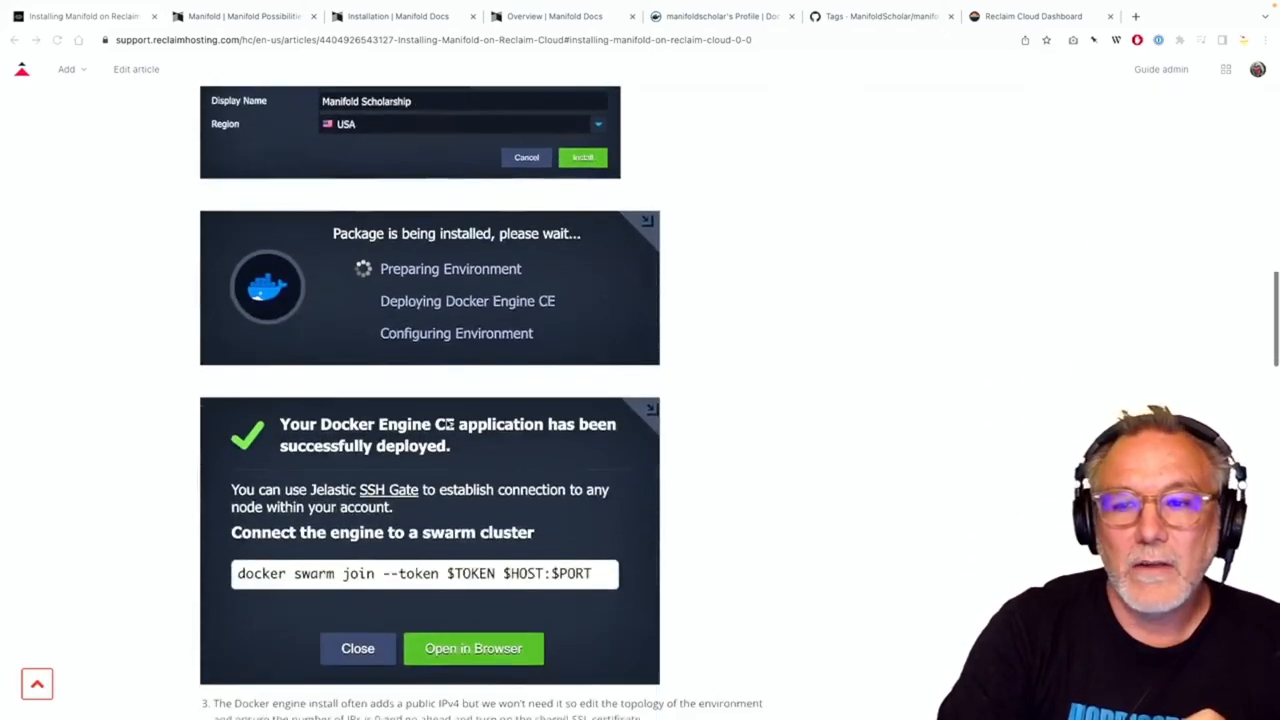
scroll(down, 3)
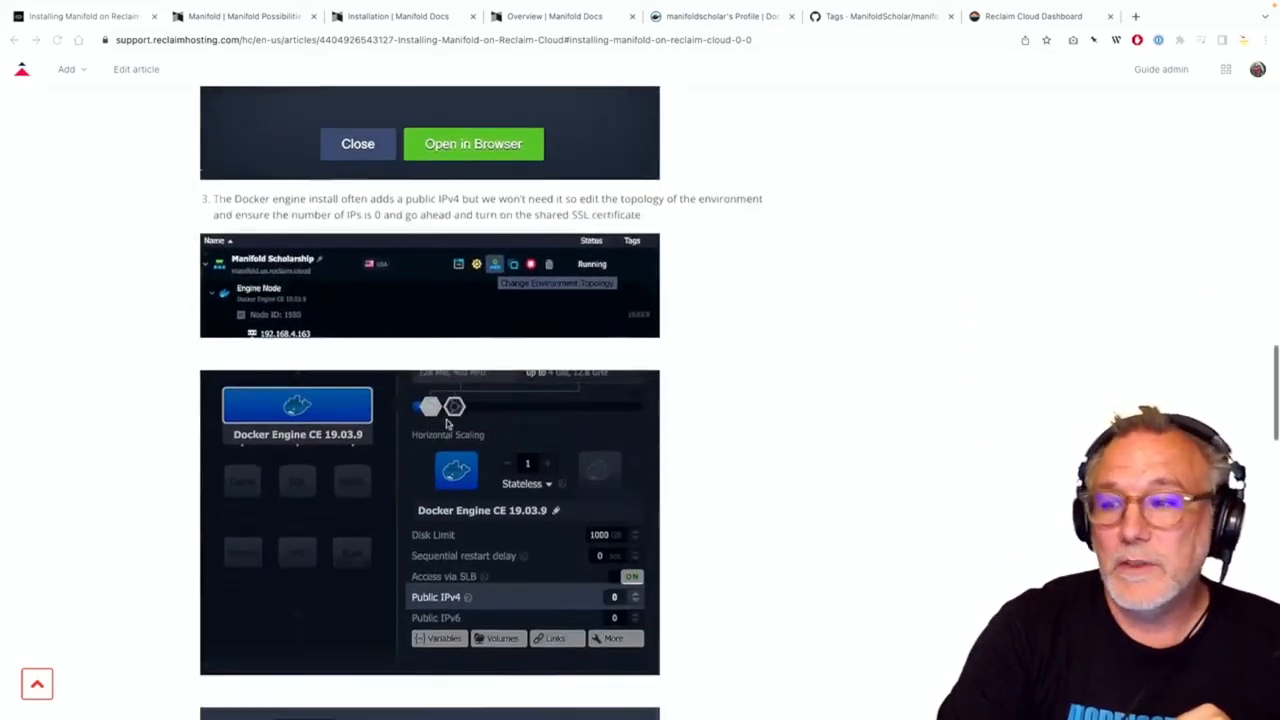
scroll(down, 3)
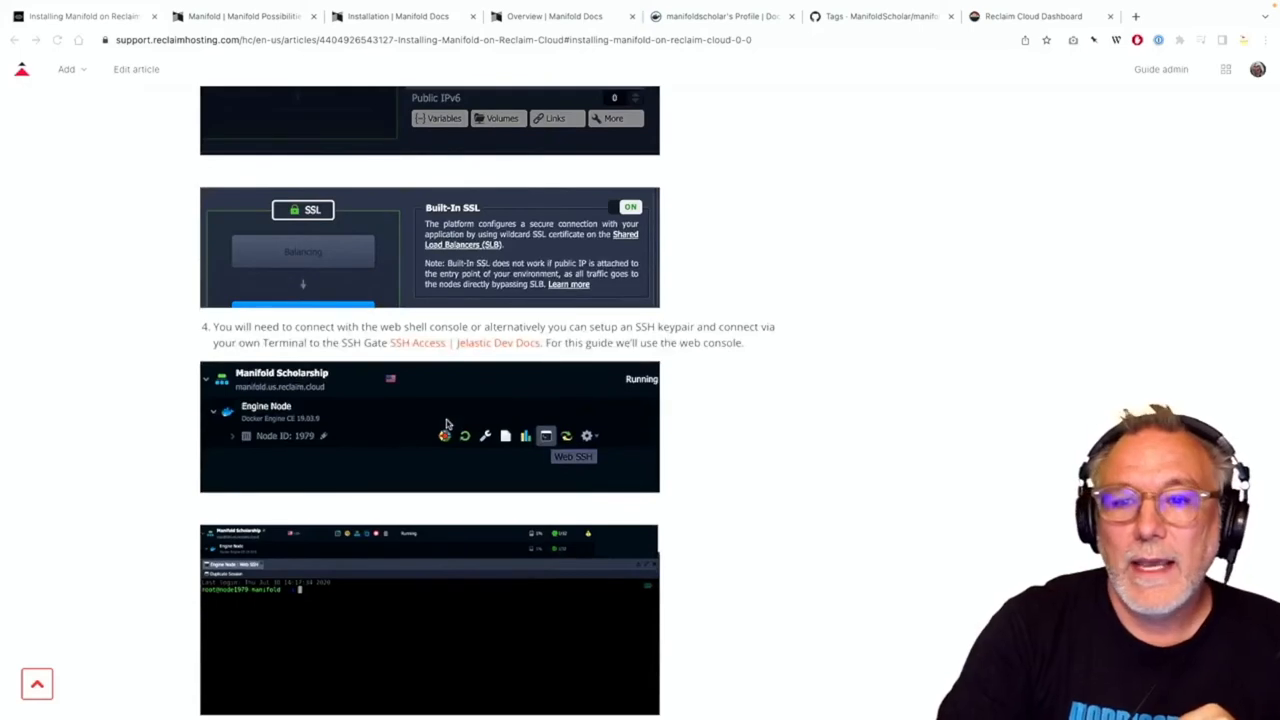
scroll(down, 3)
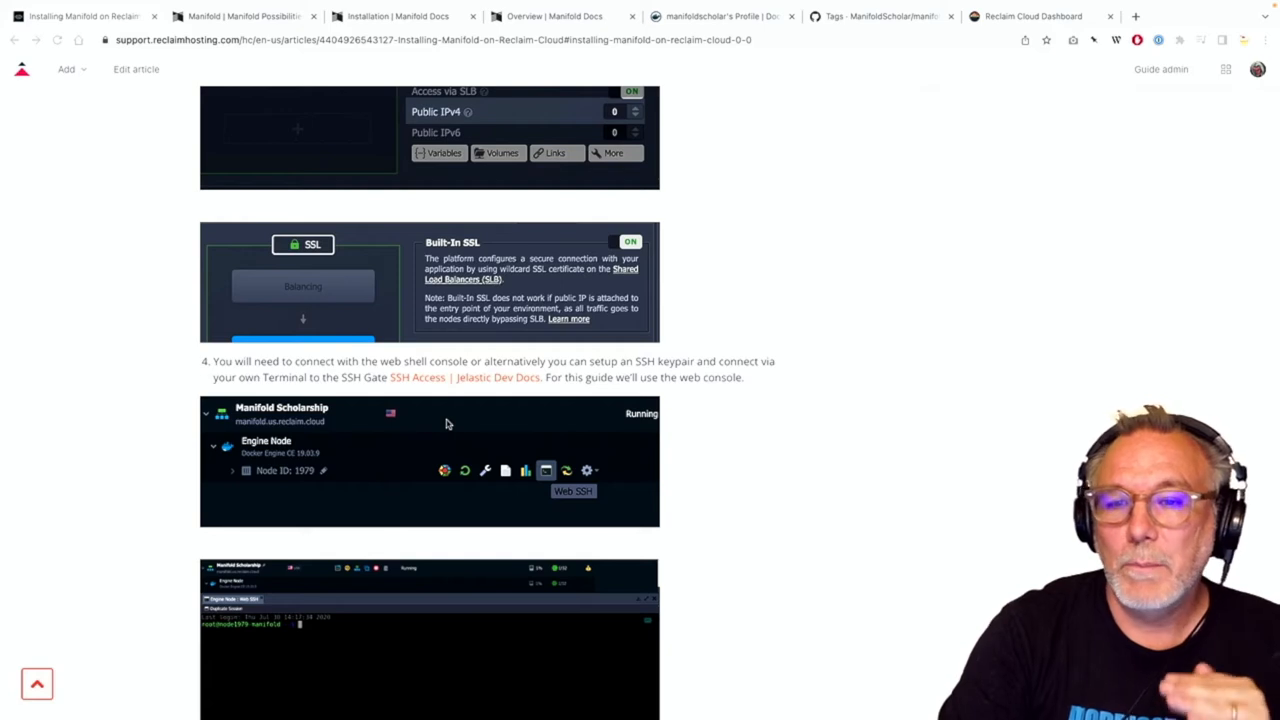
scroll(up, 3)
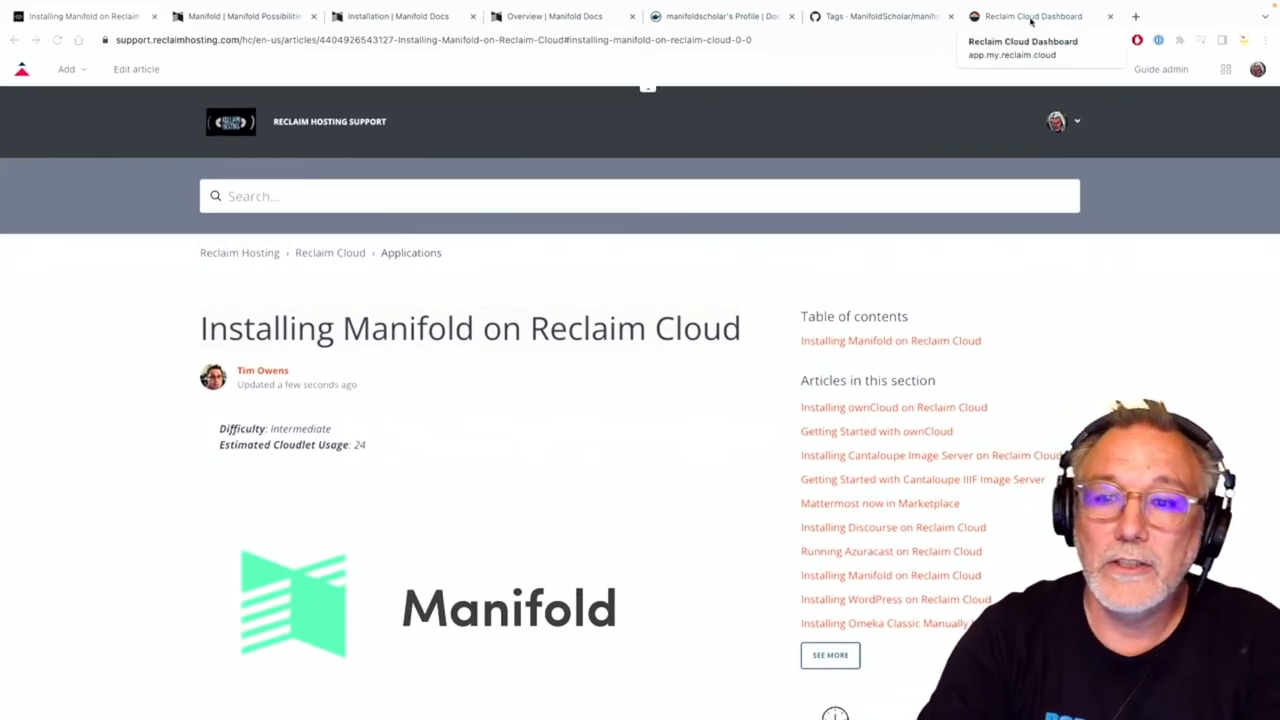
click(1030, 16)
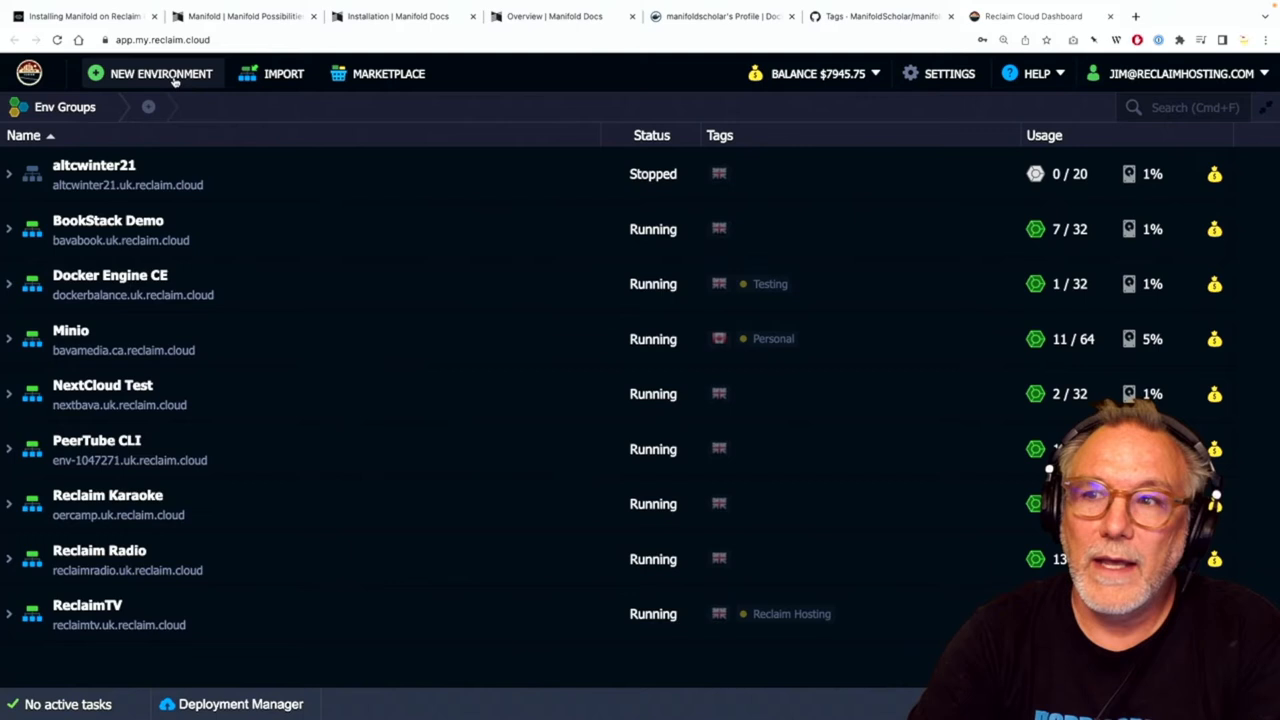
click(160, 72)
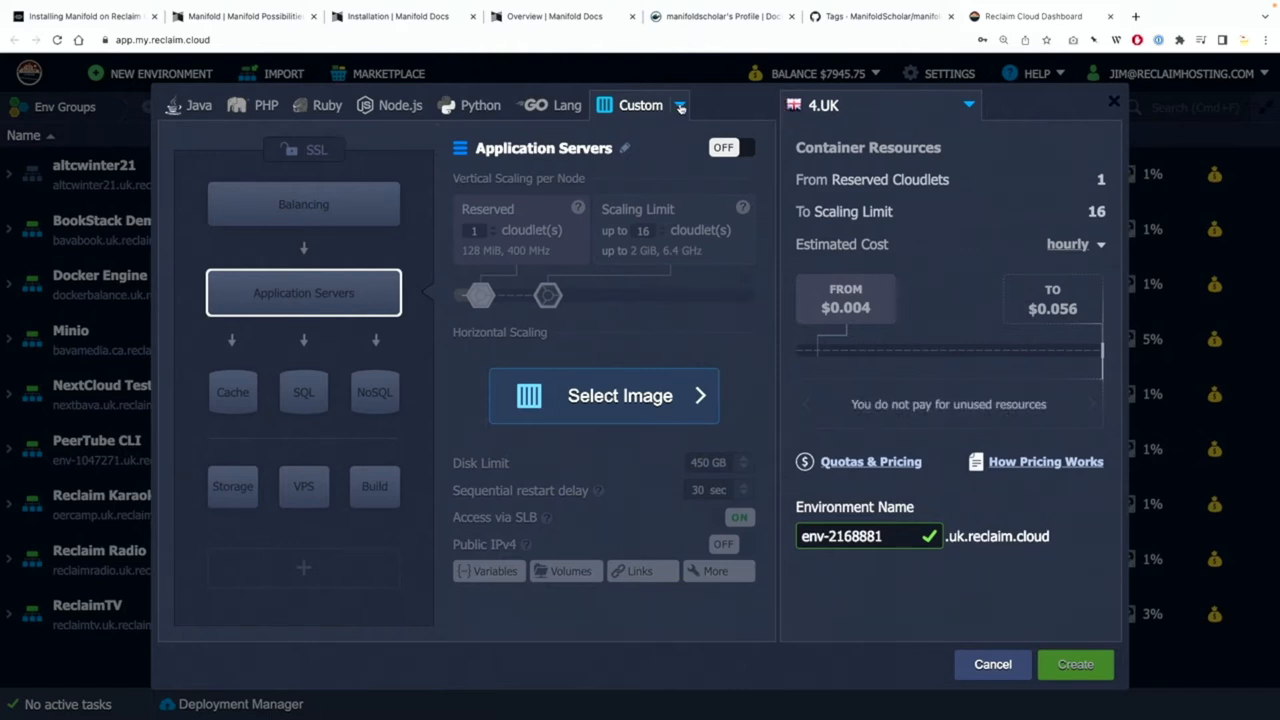
click(604, 396)
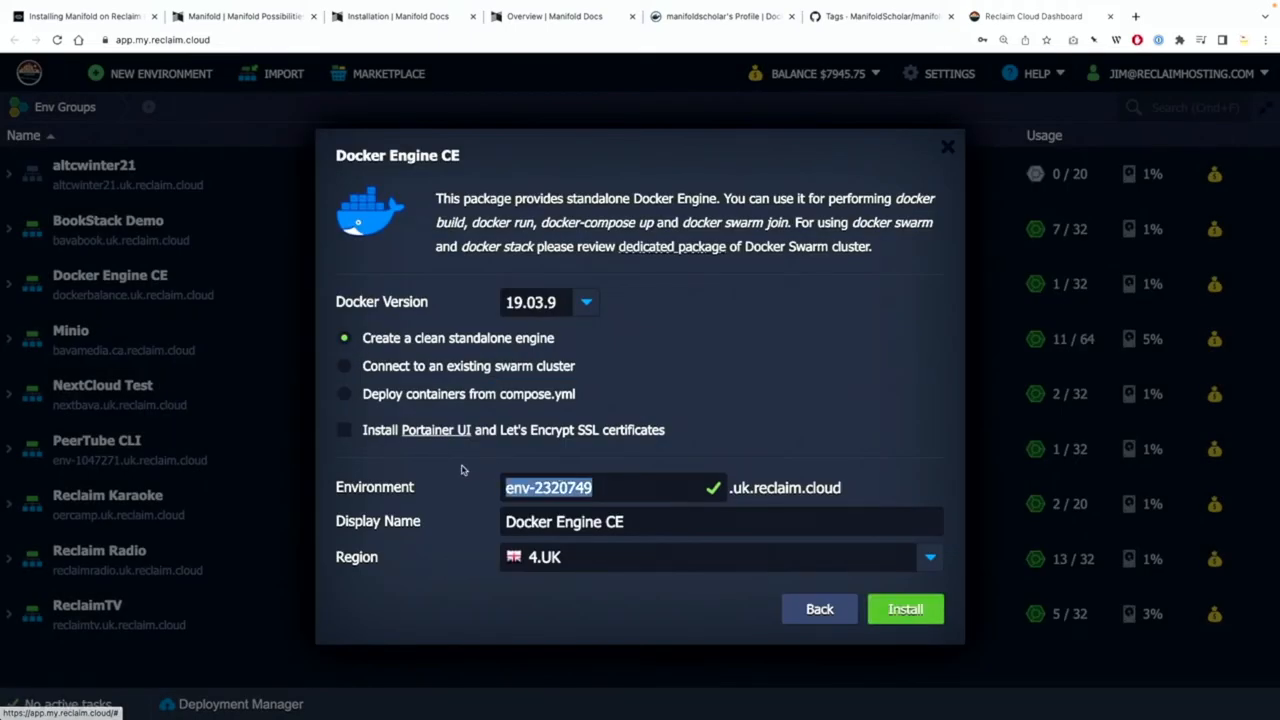
Name the environment manifoldscholar with display name Manifold Scholar and install it.
text(manifoldscholar)
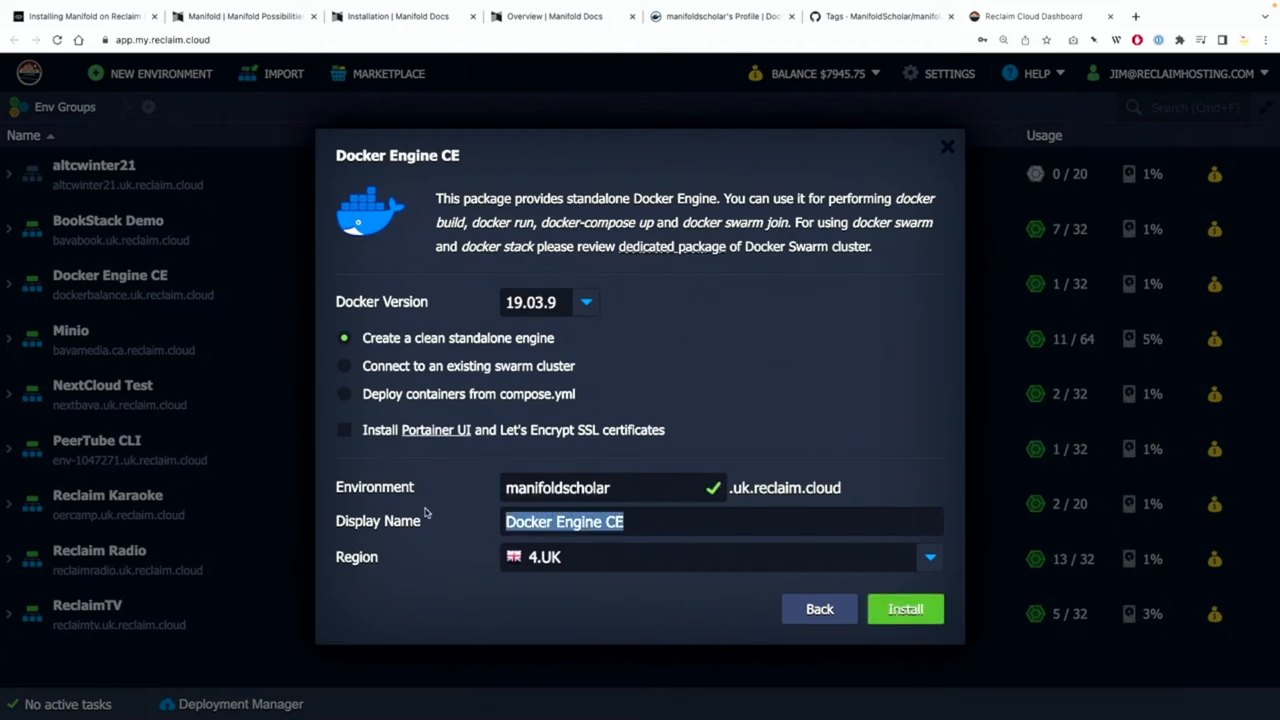
text(Manifols)
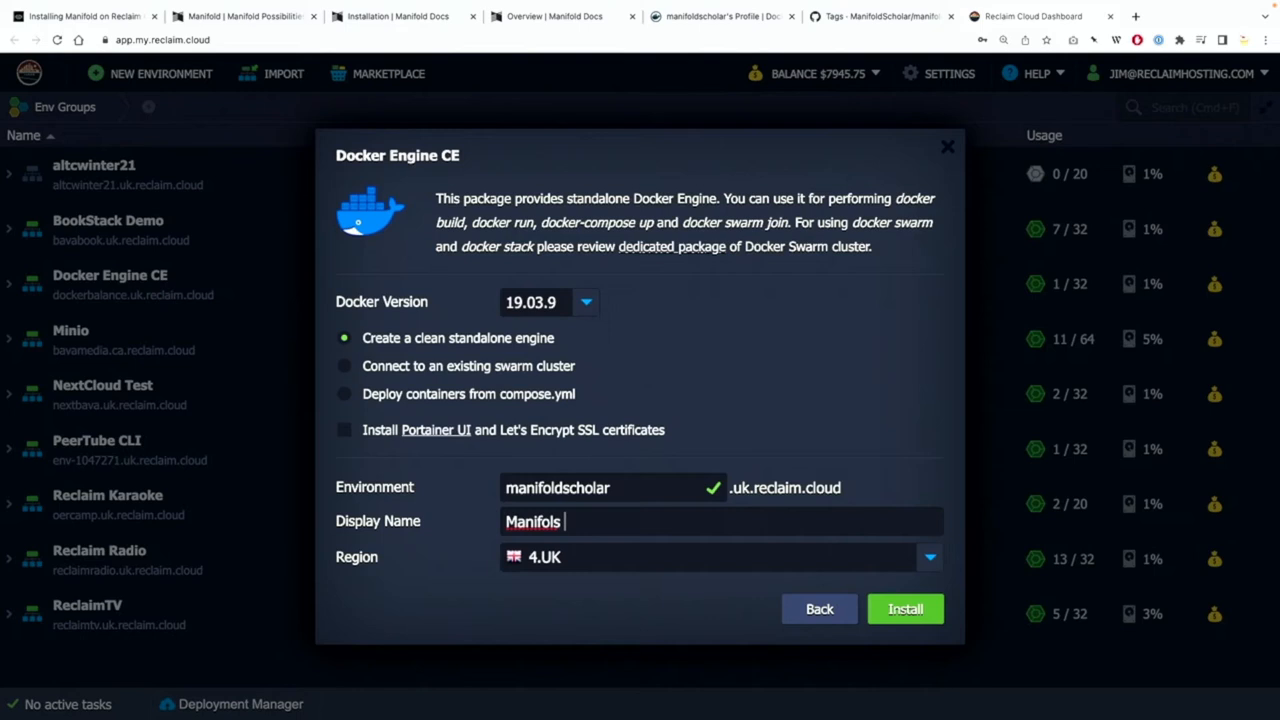
text(Scholar)
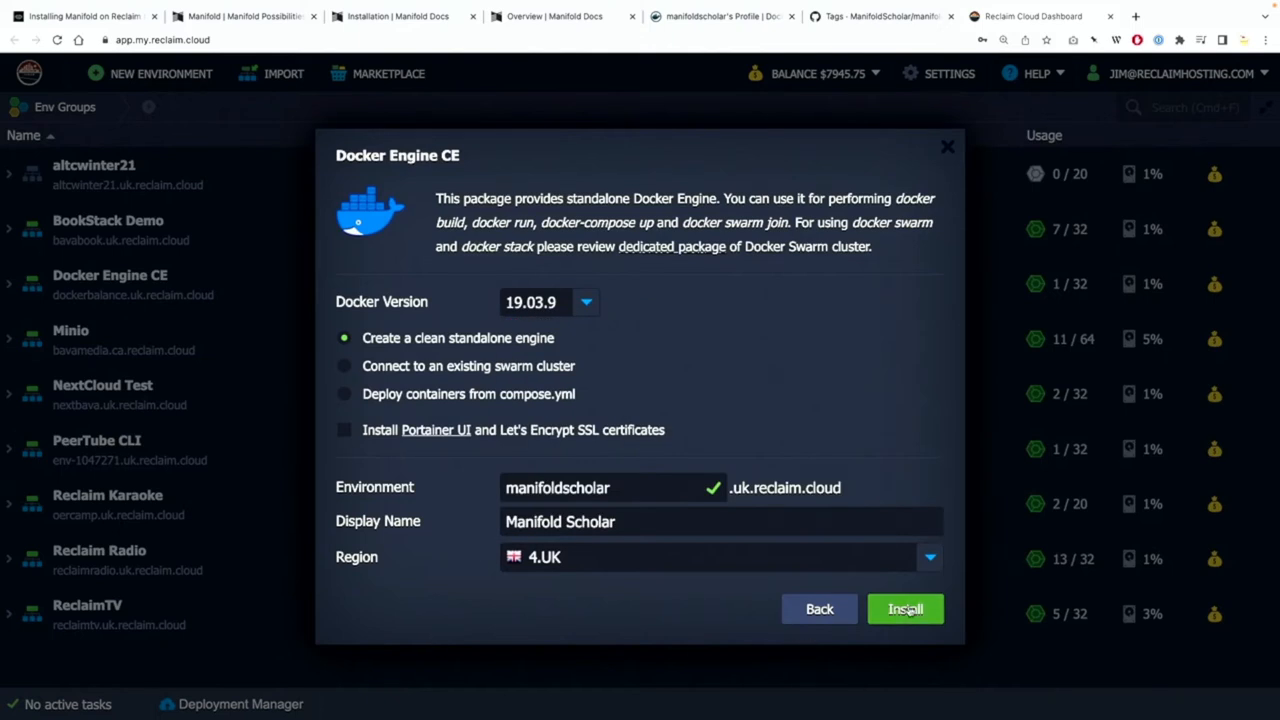
click(904, 608)
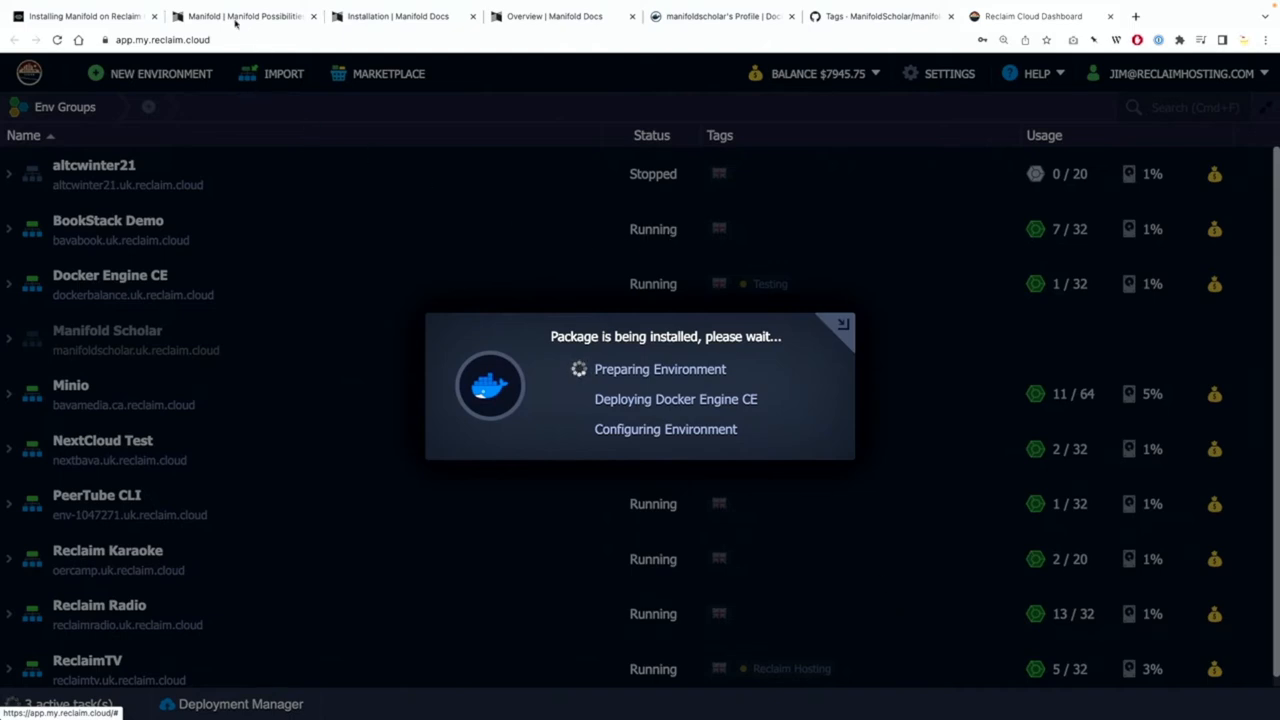
mouse_move(240, 16)
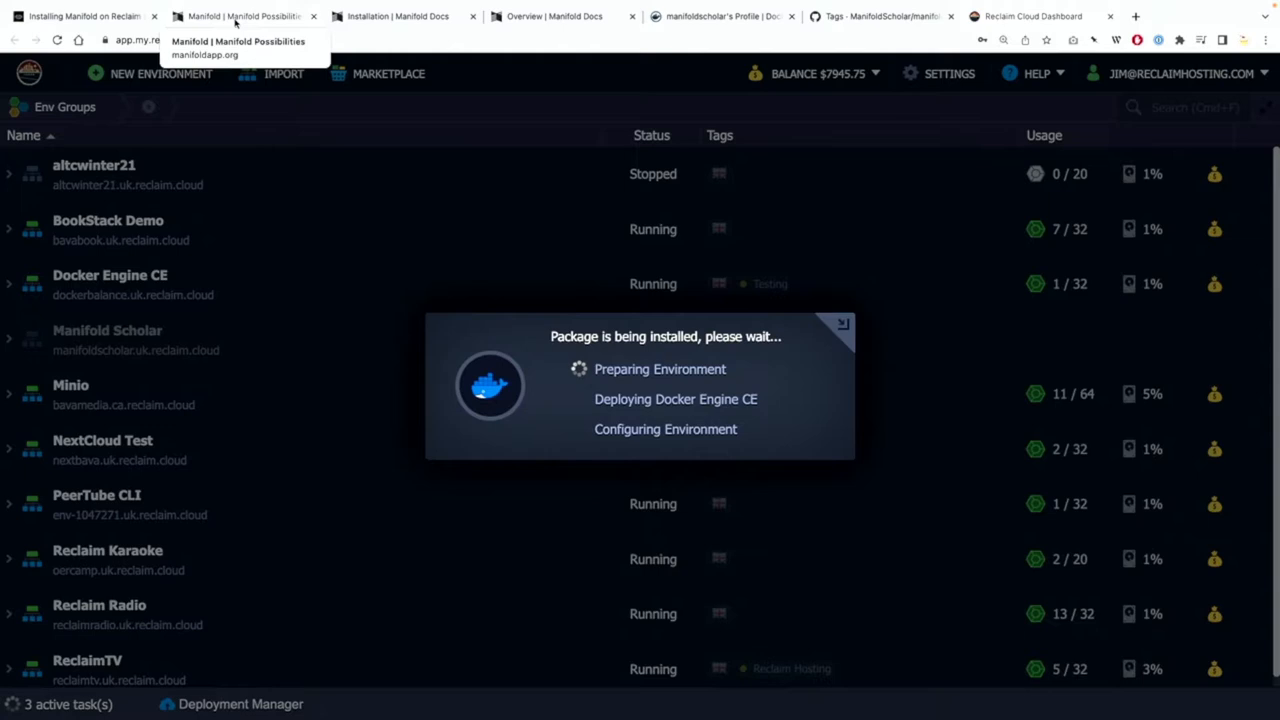
Copy the manifold-docker-compose git clone command from the Manifold Docs Docker Install section.
click(240, 16)
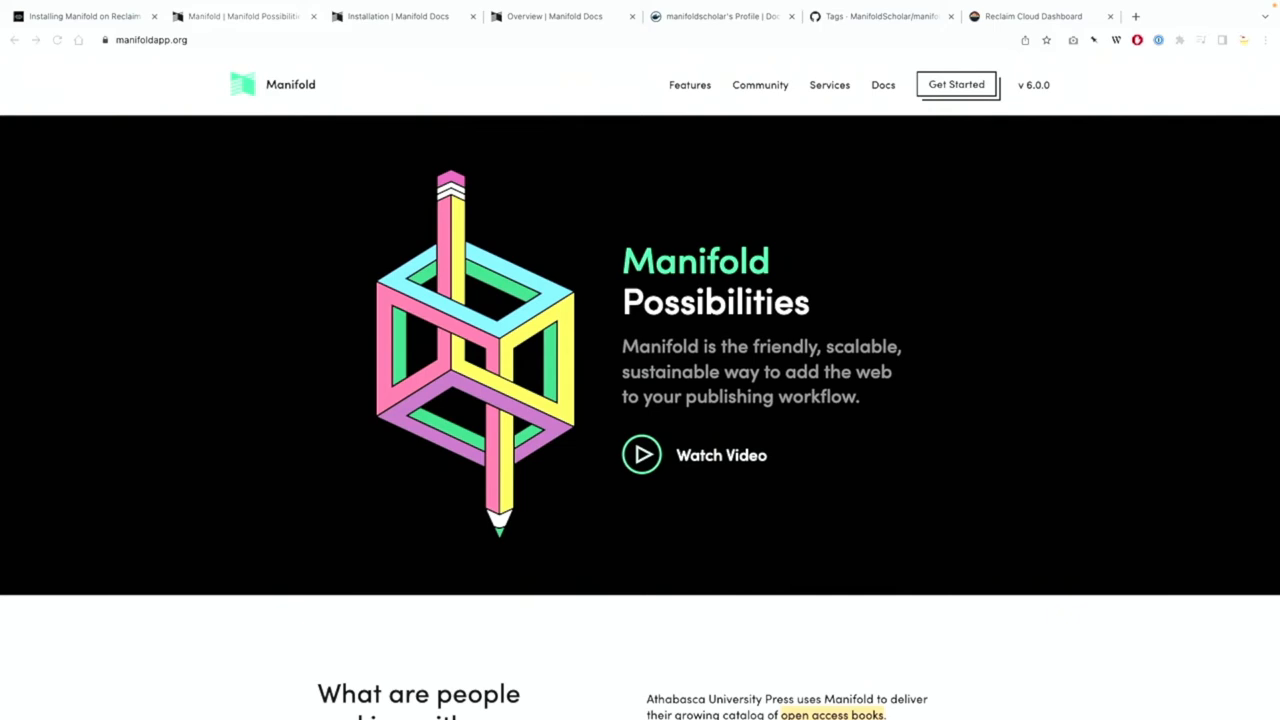
click(396, 16)
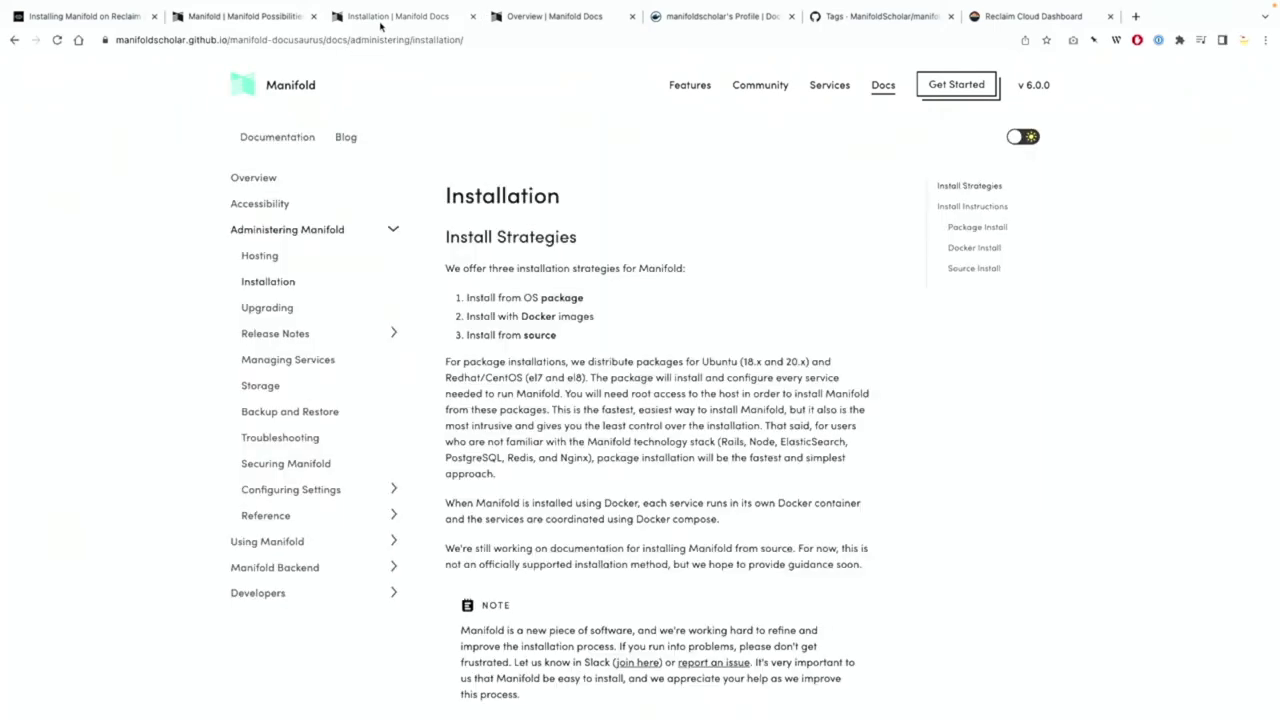
mouse_move(380, 24)
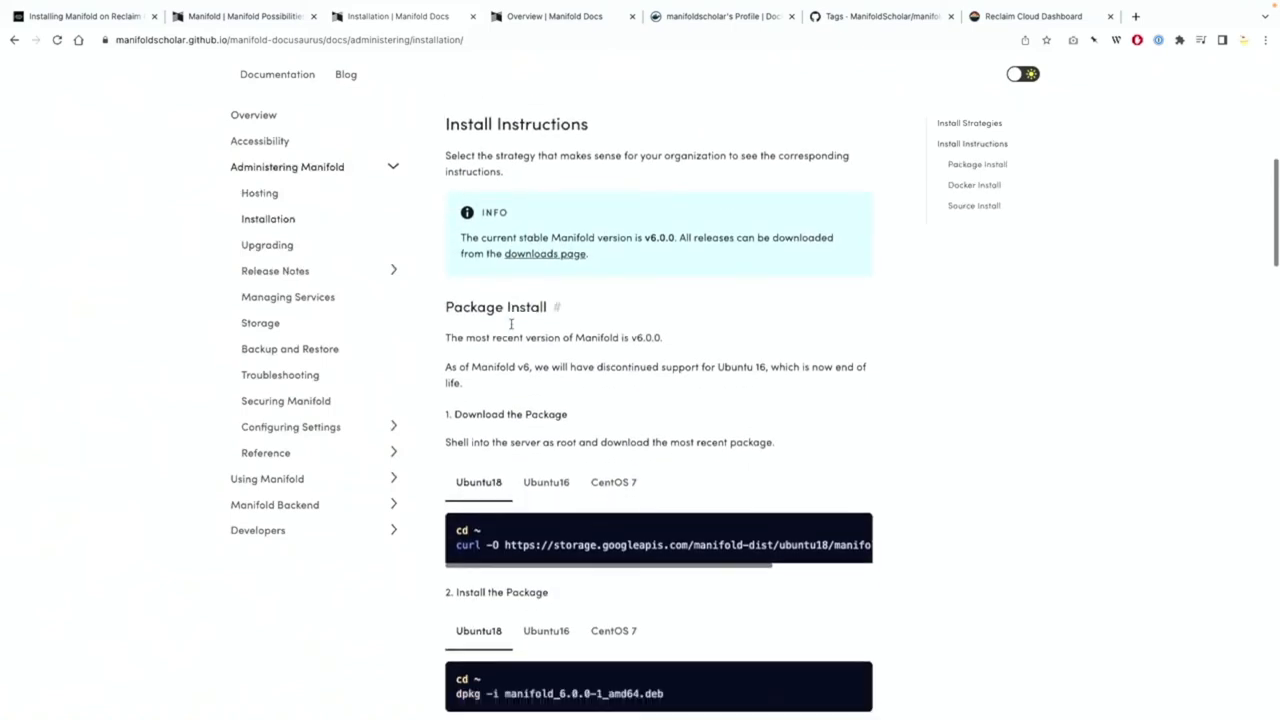
scroll(down, 3)
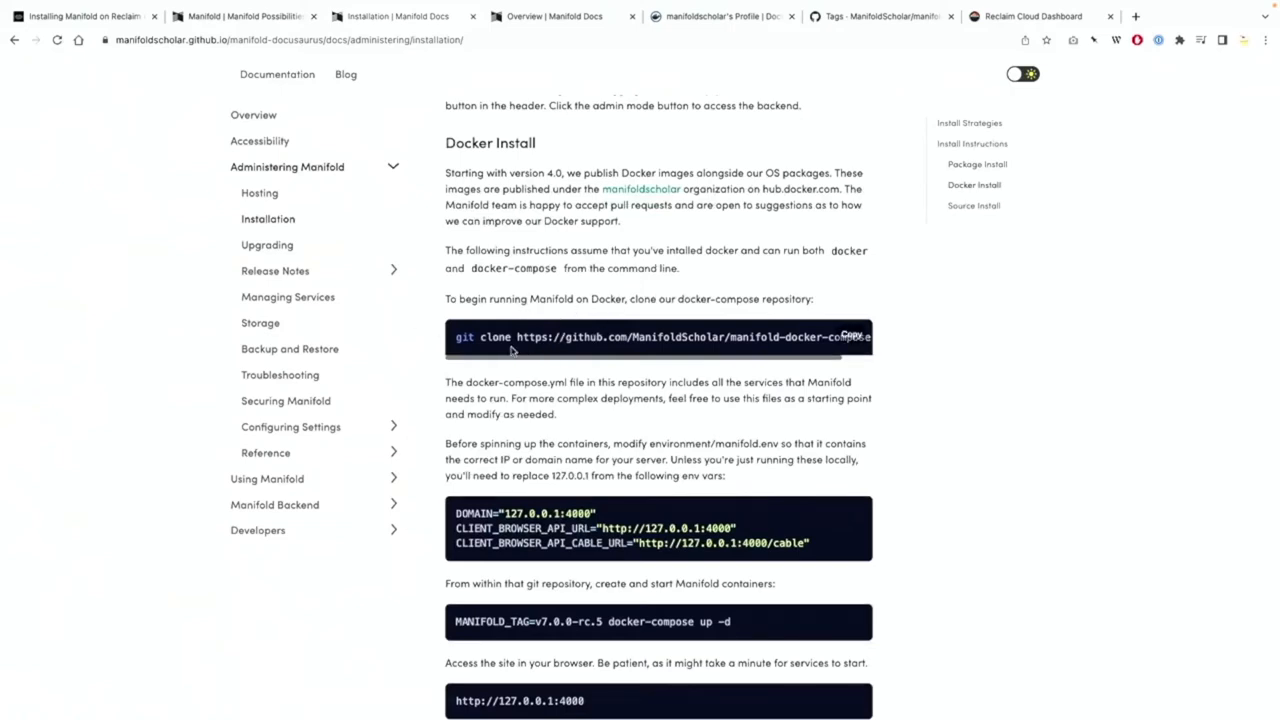
mouse_move(888, 340)
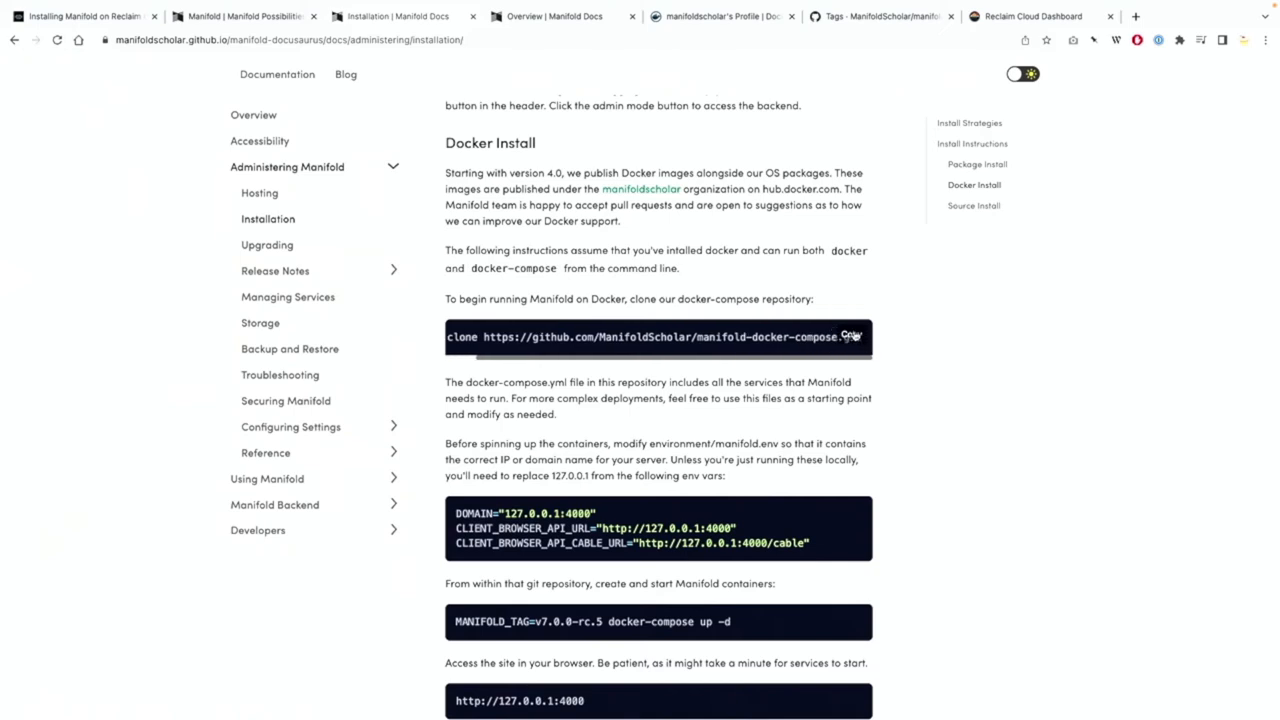
click(848, 336)
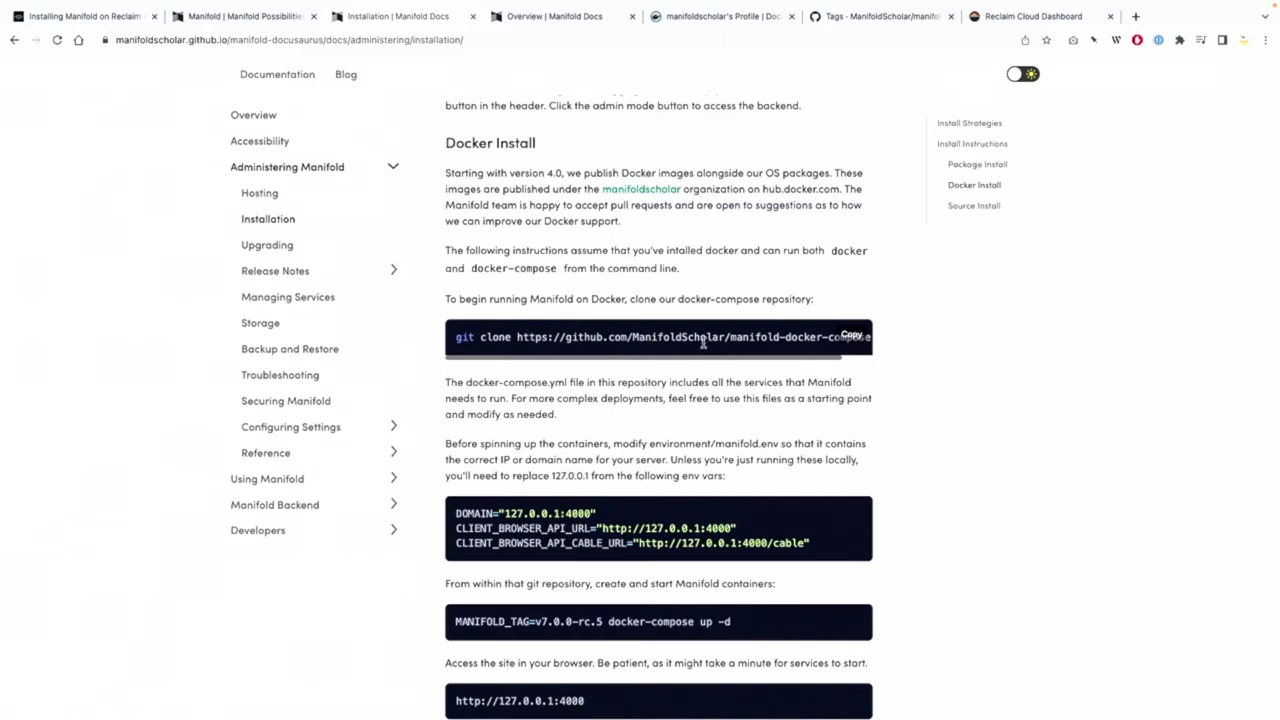
mouse_move(790, 328)
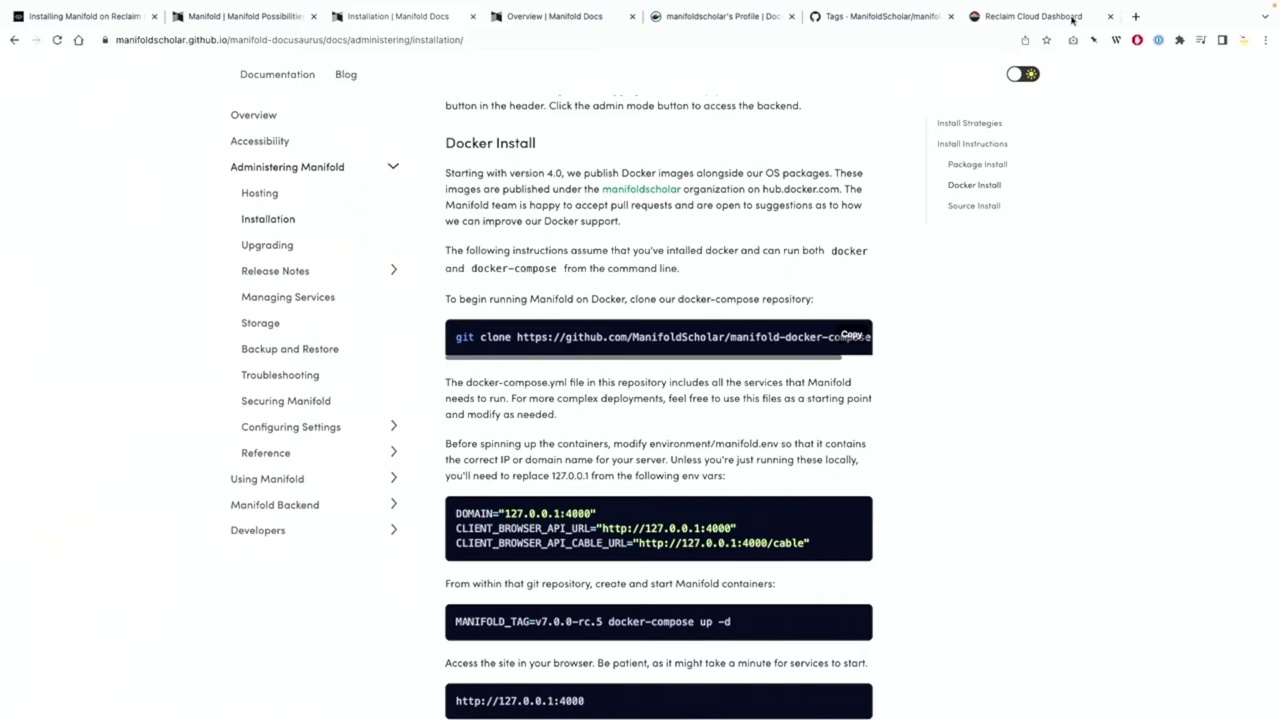
click(1040, 16)
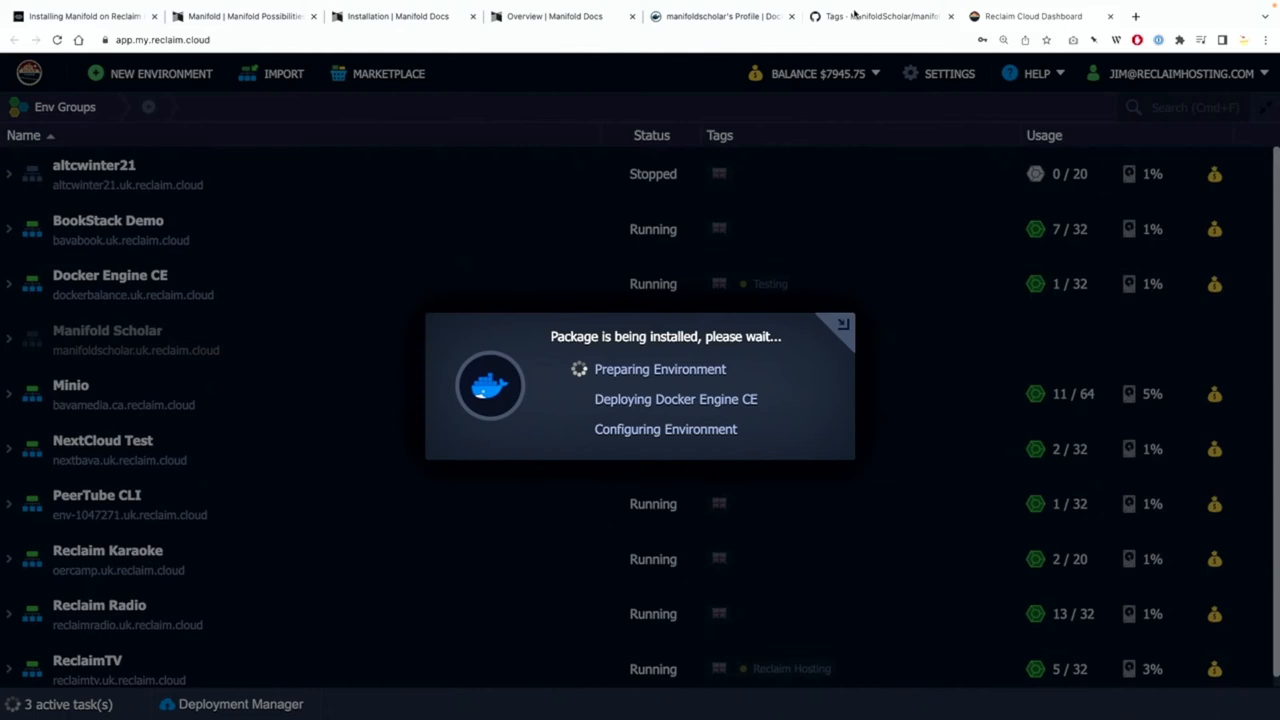
click(550, 16)
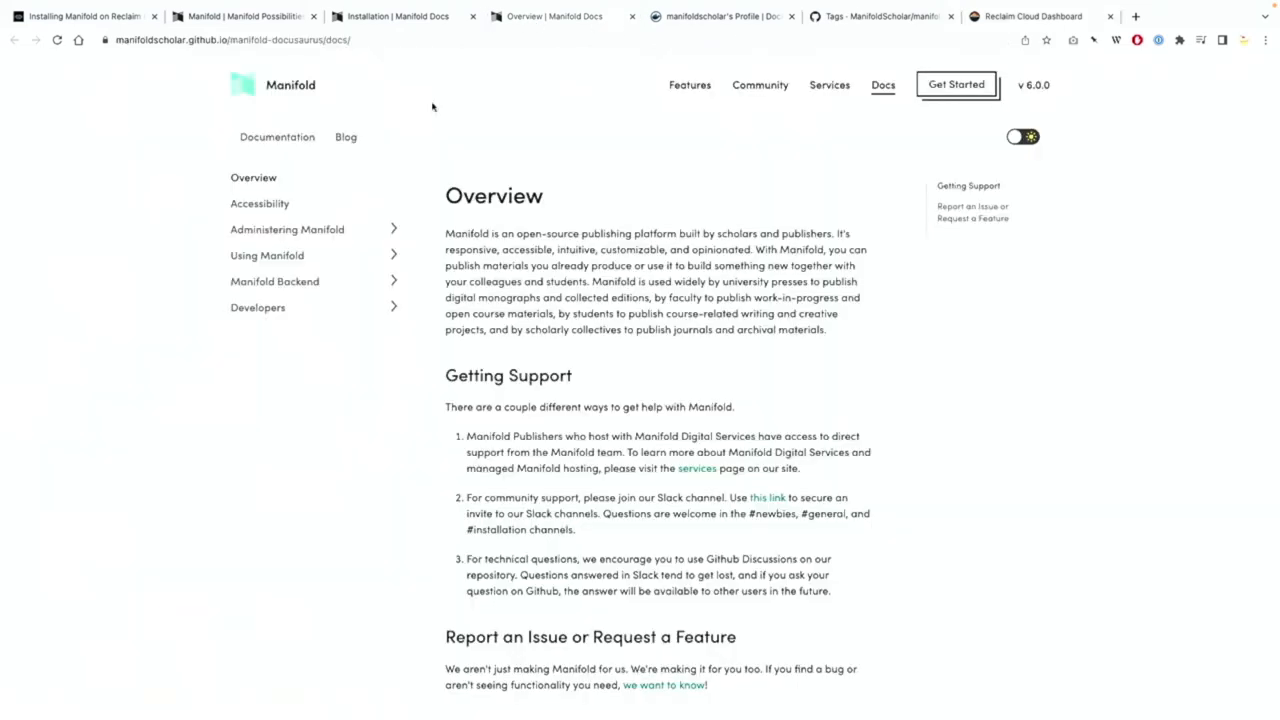
scroll(down, 3)
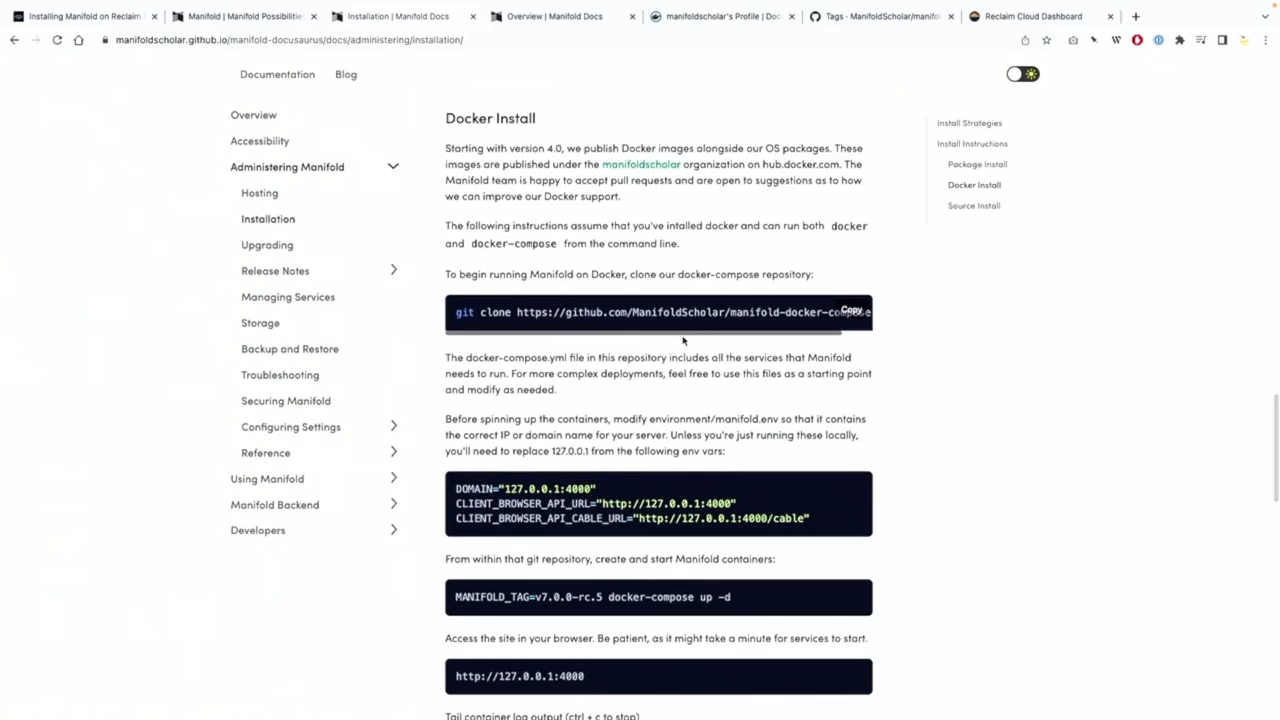
mouse_move(816, 322)
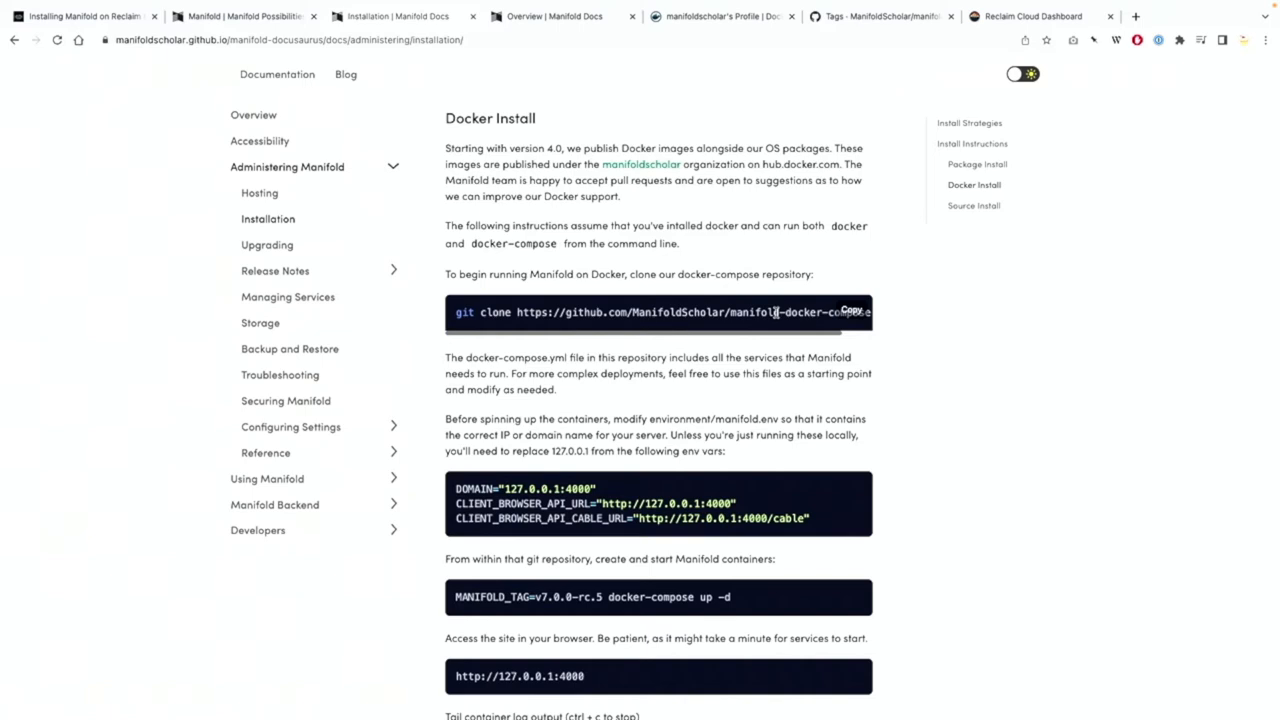
scroll(down, 3)
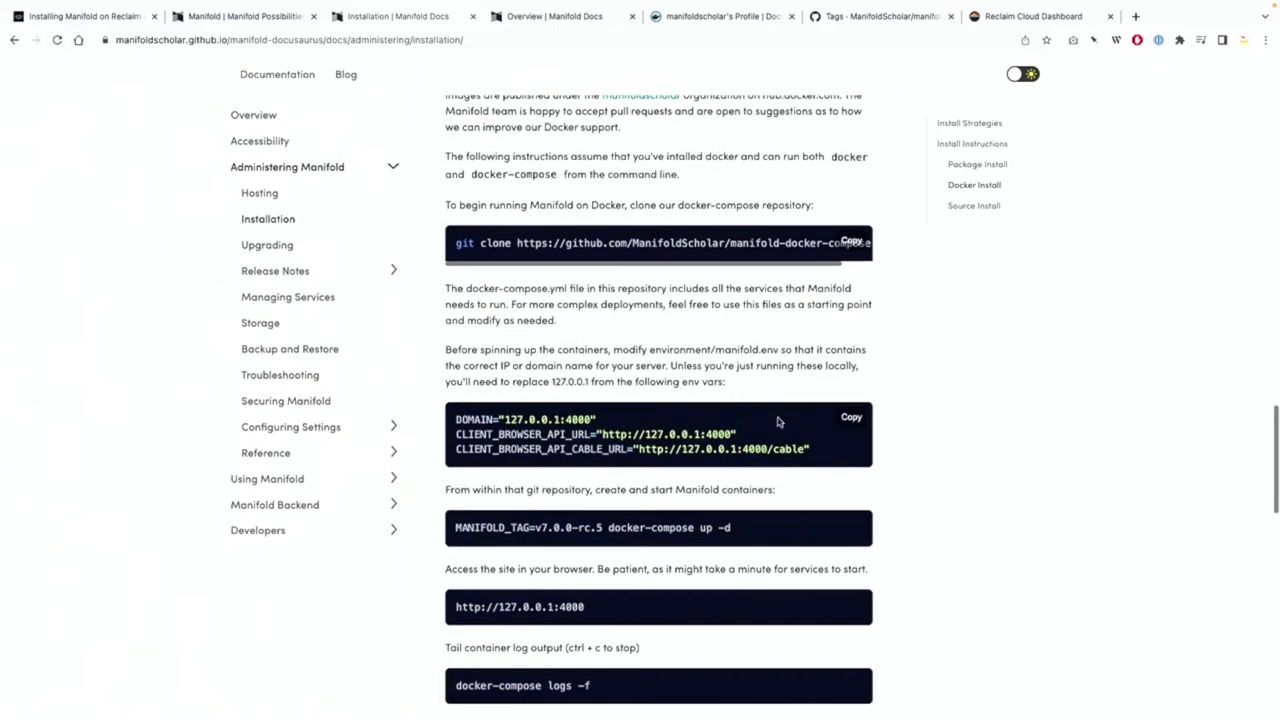
mouse_move(594, 444)
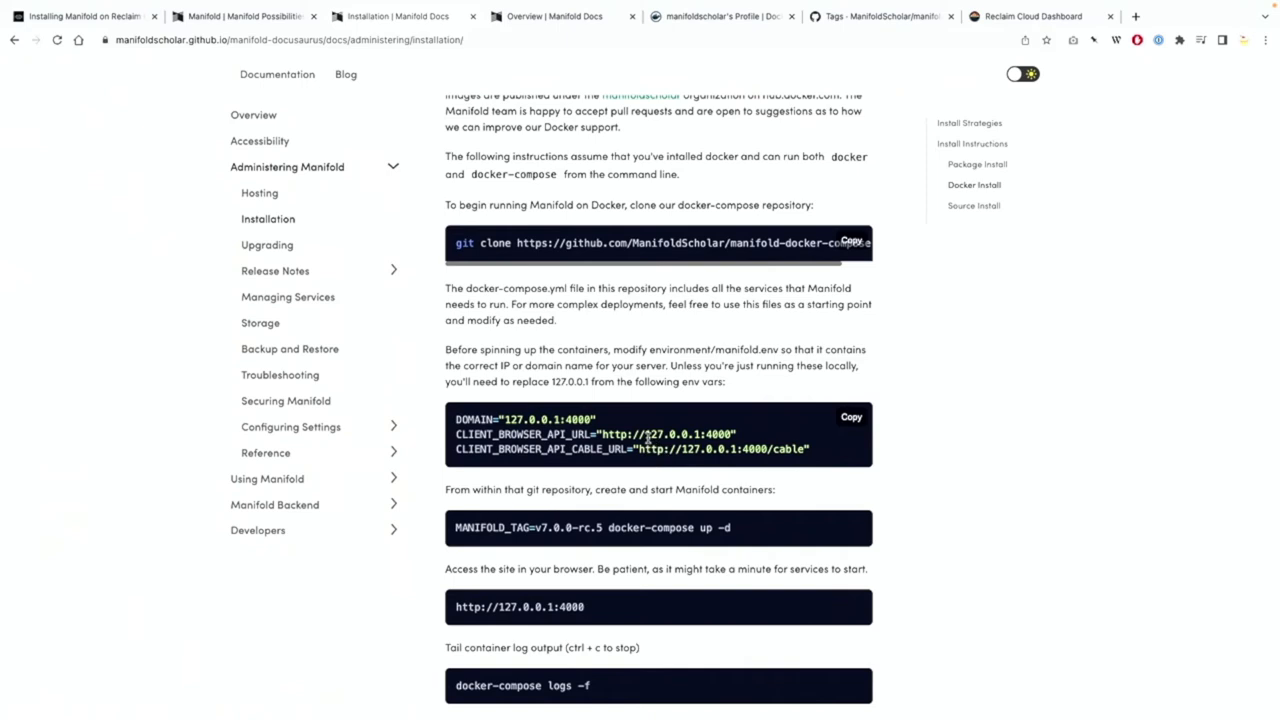
mouse_move(678, 400)
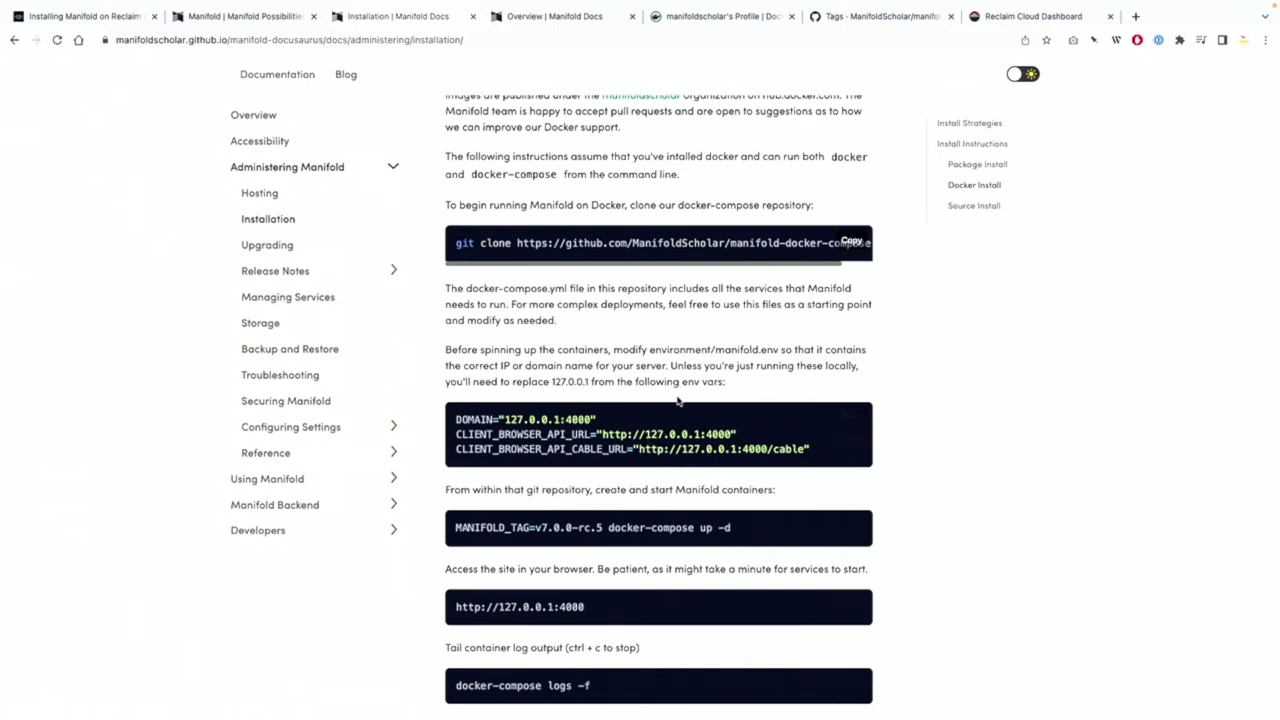
mouse_move(670, 430)
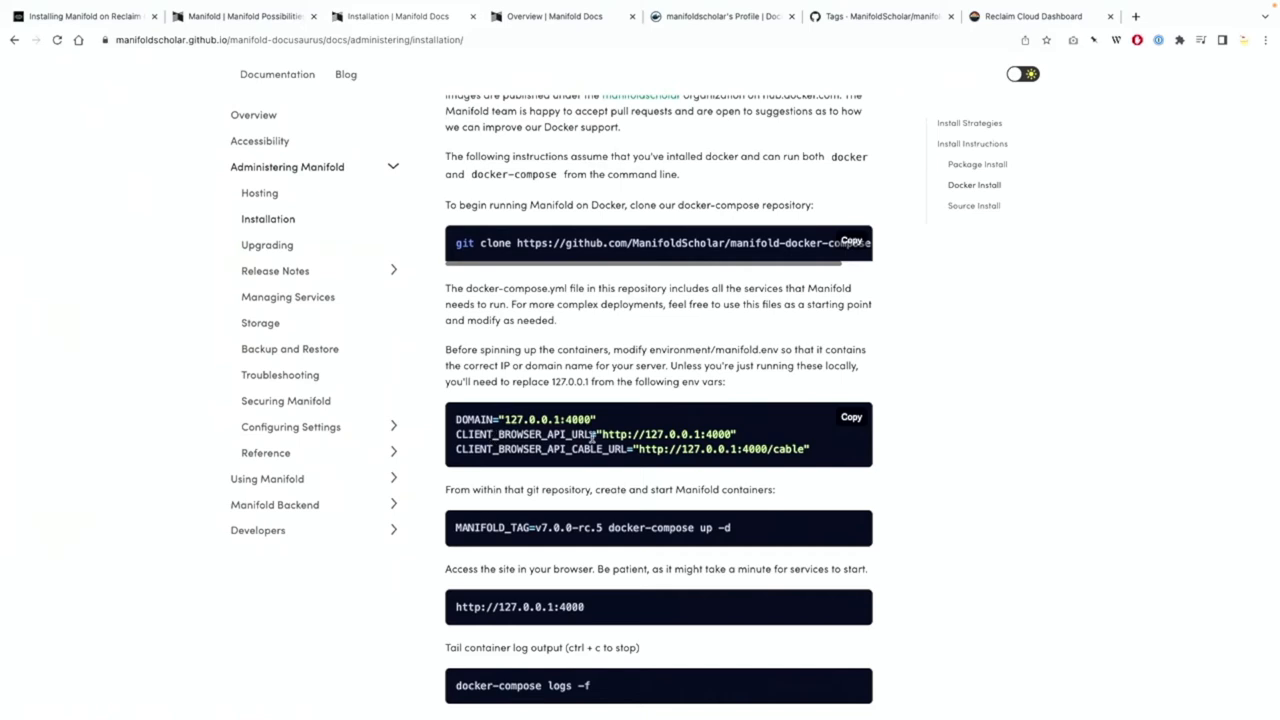
scroll(down, 3)
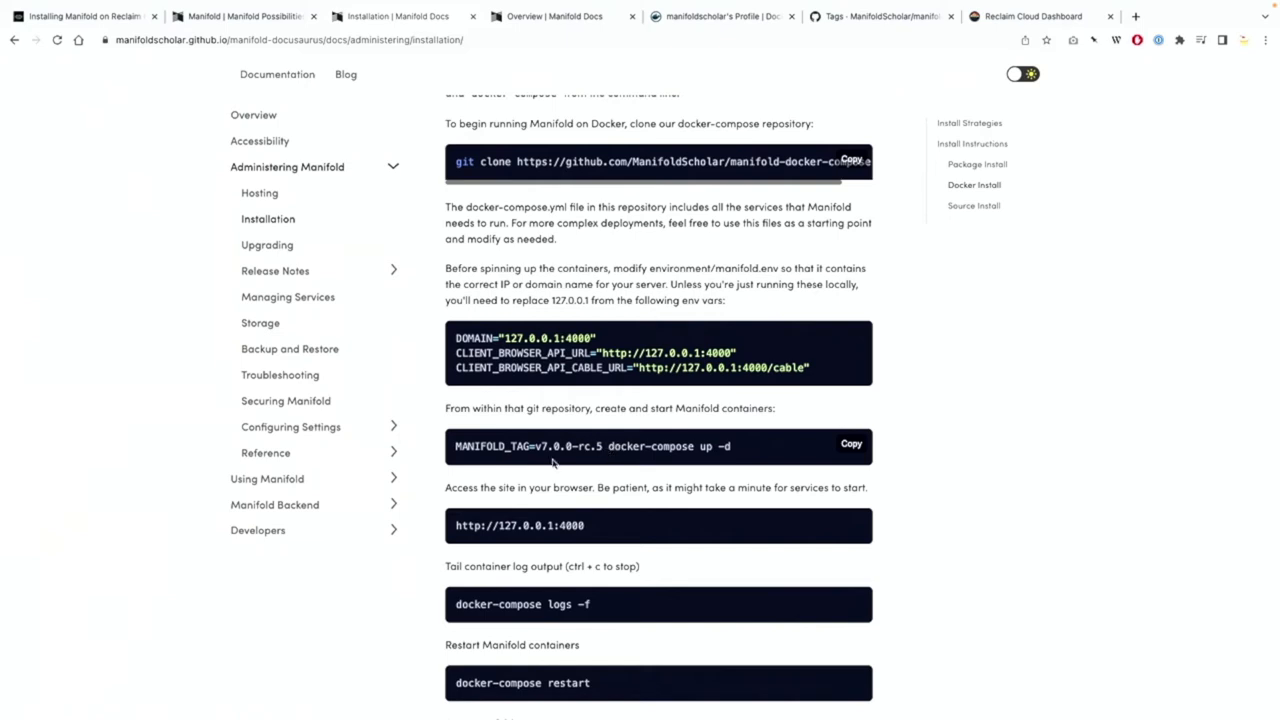
mouse_move(576, 456)
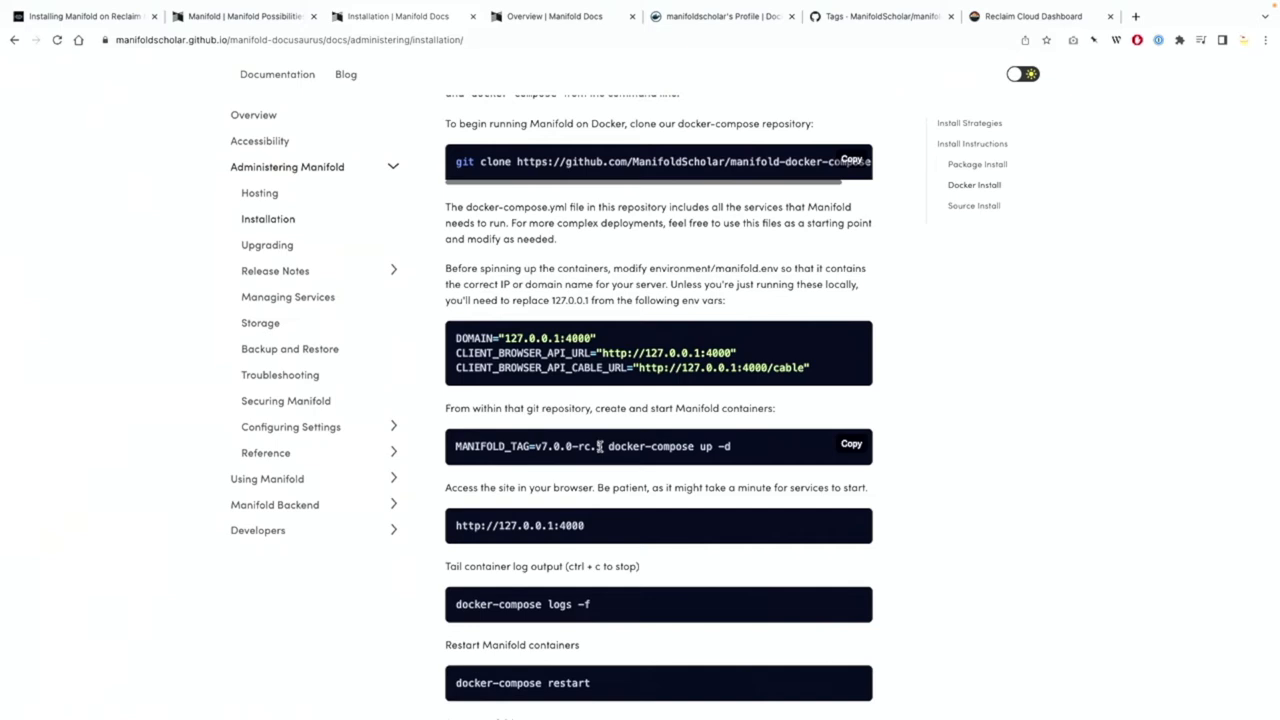
scroll(down, 3)
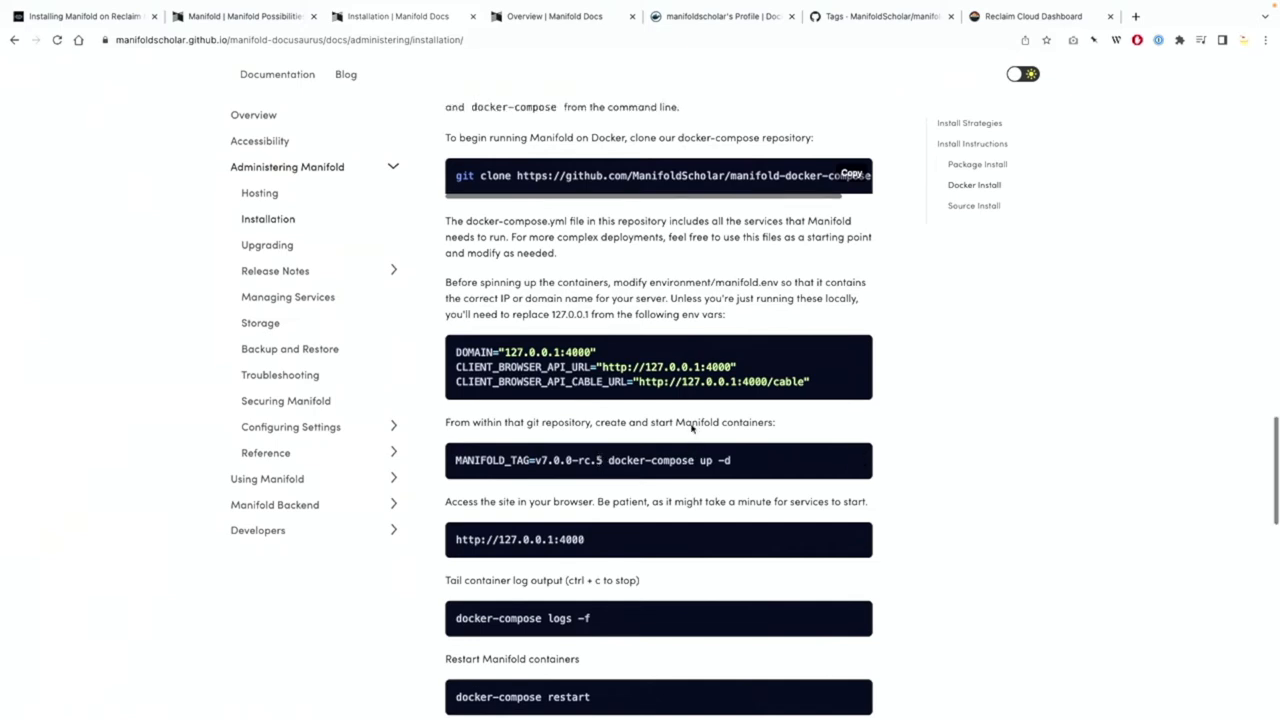
scroll(down, 3)
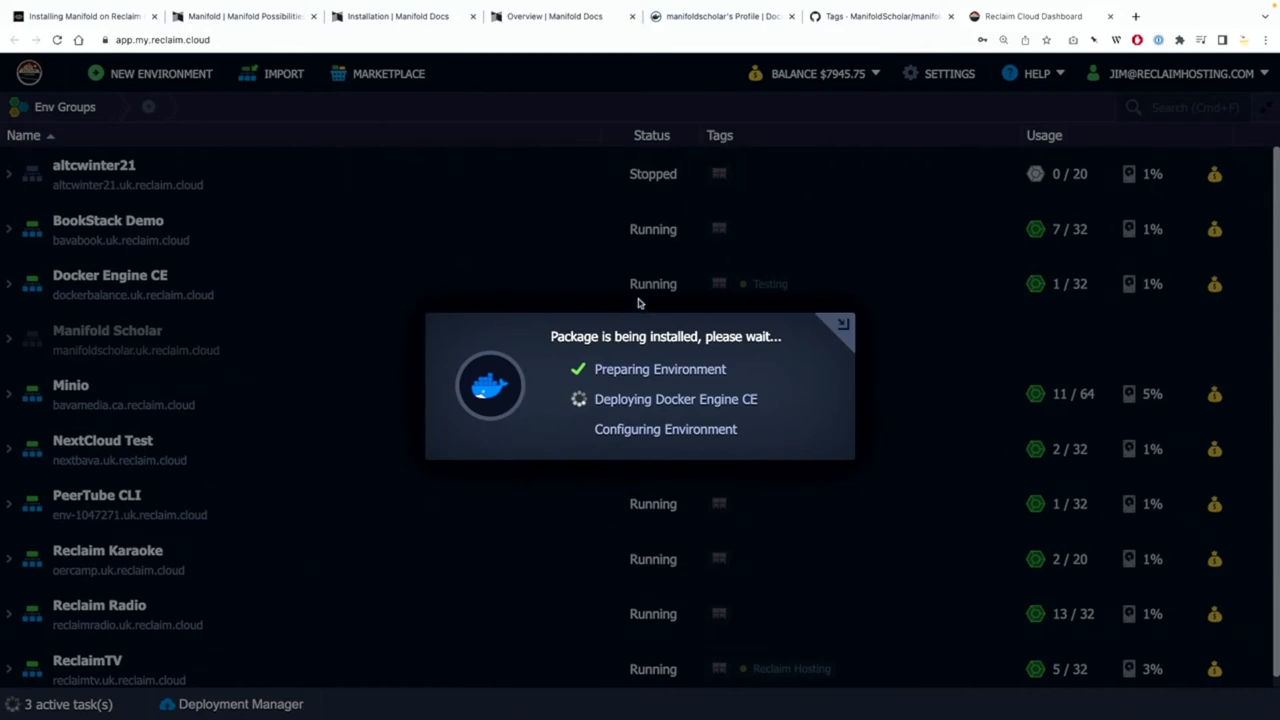
mouse_move(668, 404)
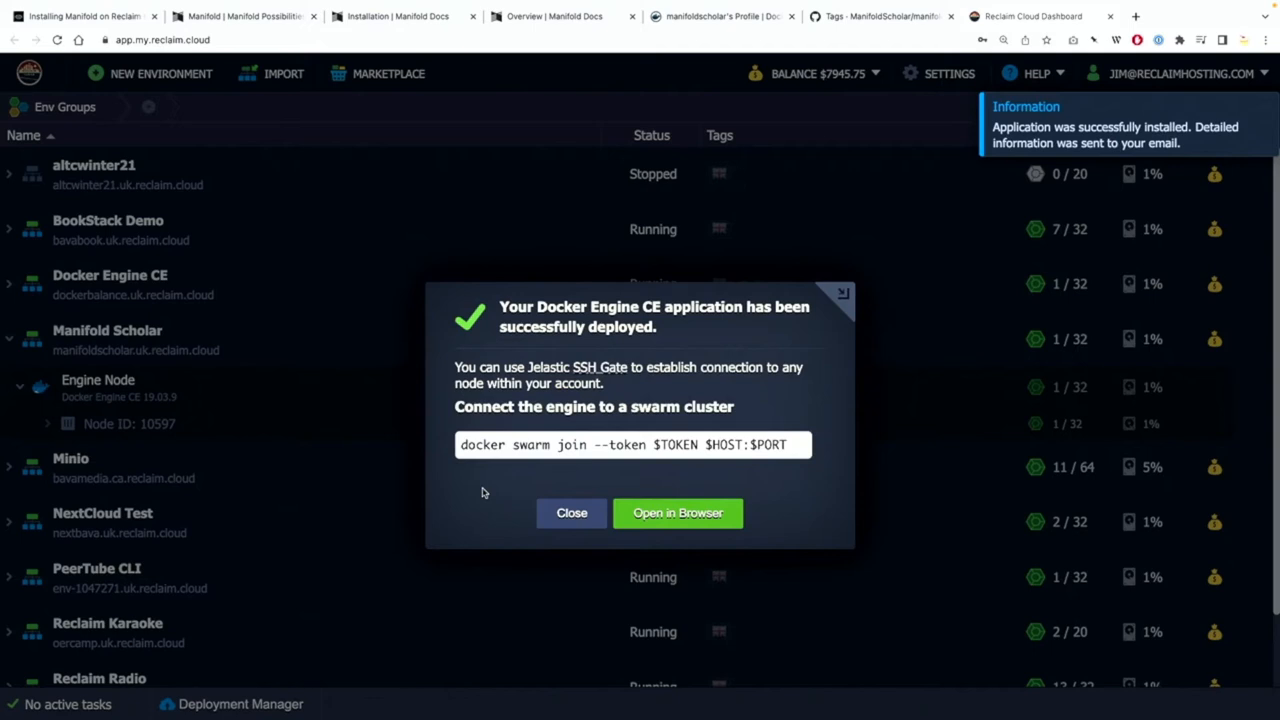
mouse_move(572, 512)
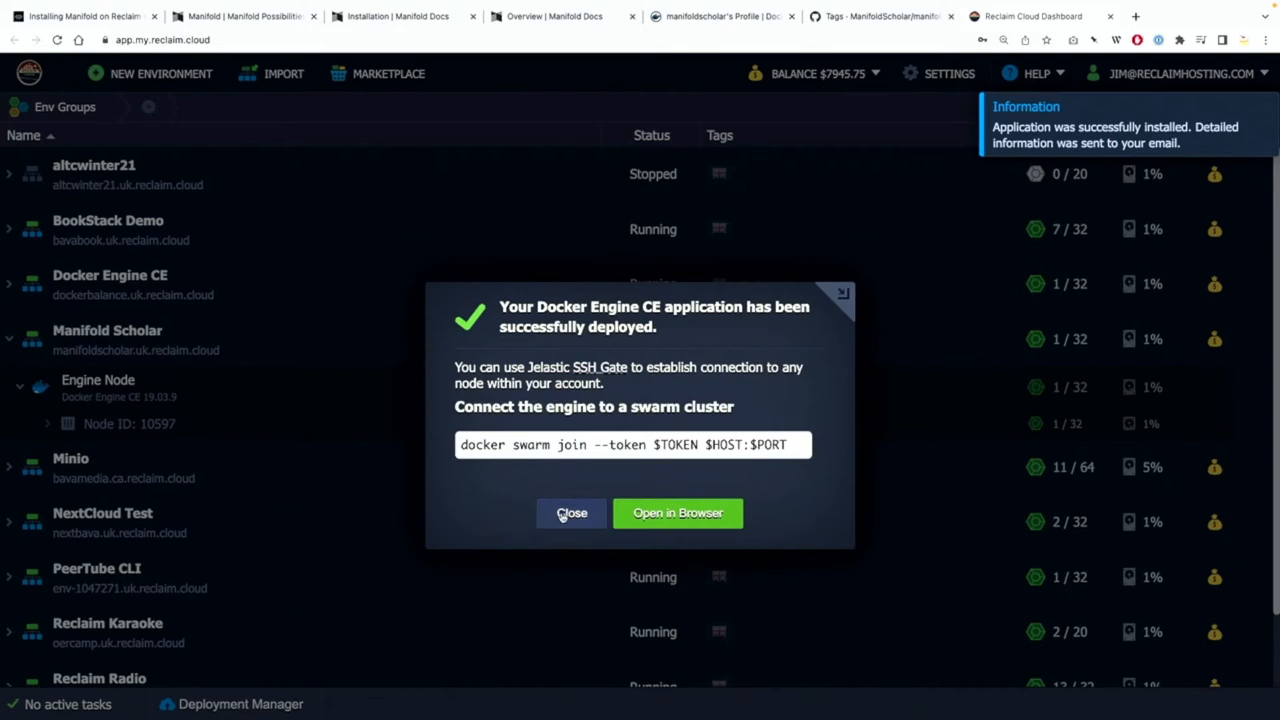
Dismiss the Docker Engine CE deployment success message for Manifold Scholar.
click(572, 512)
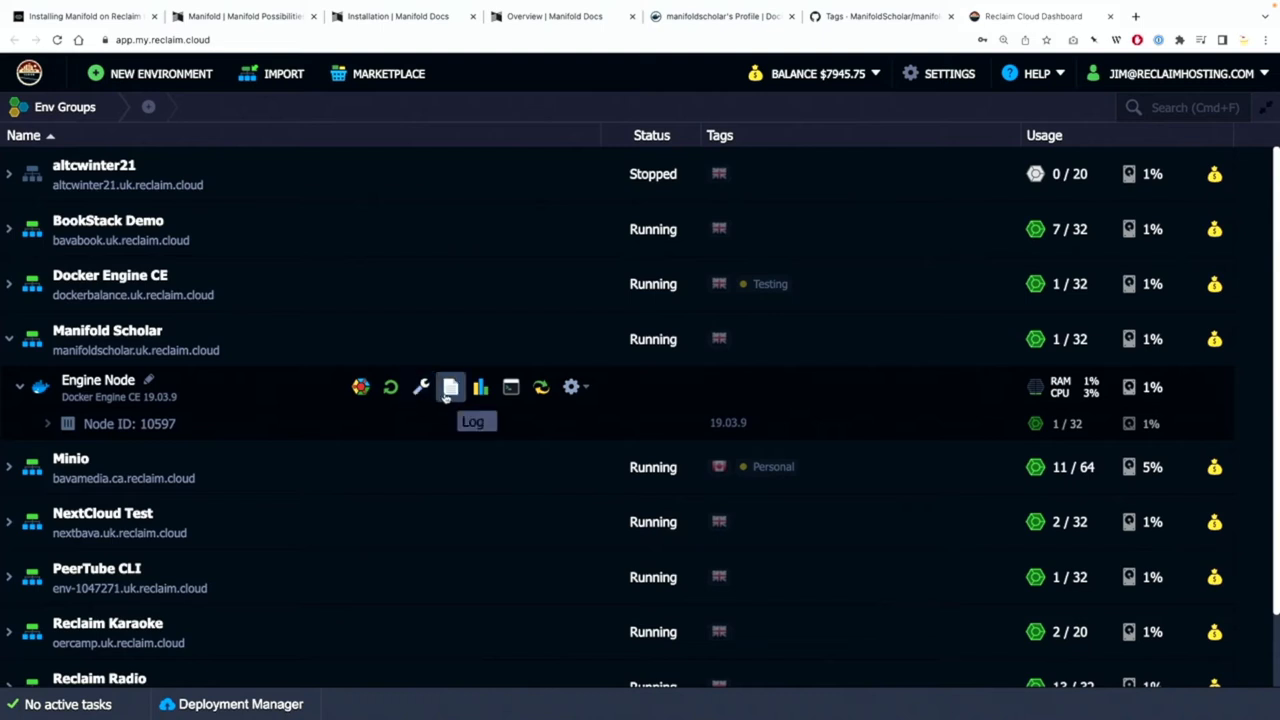
mouse_move(510, 388)
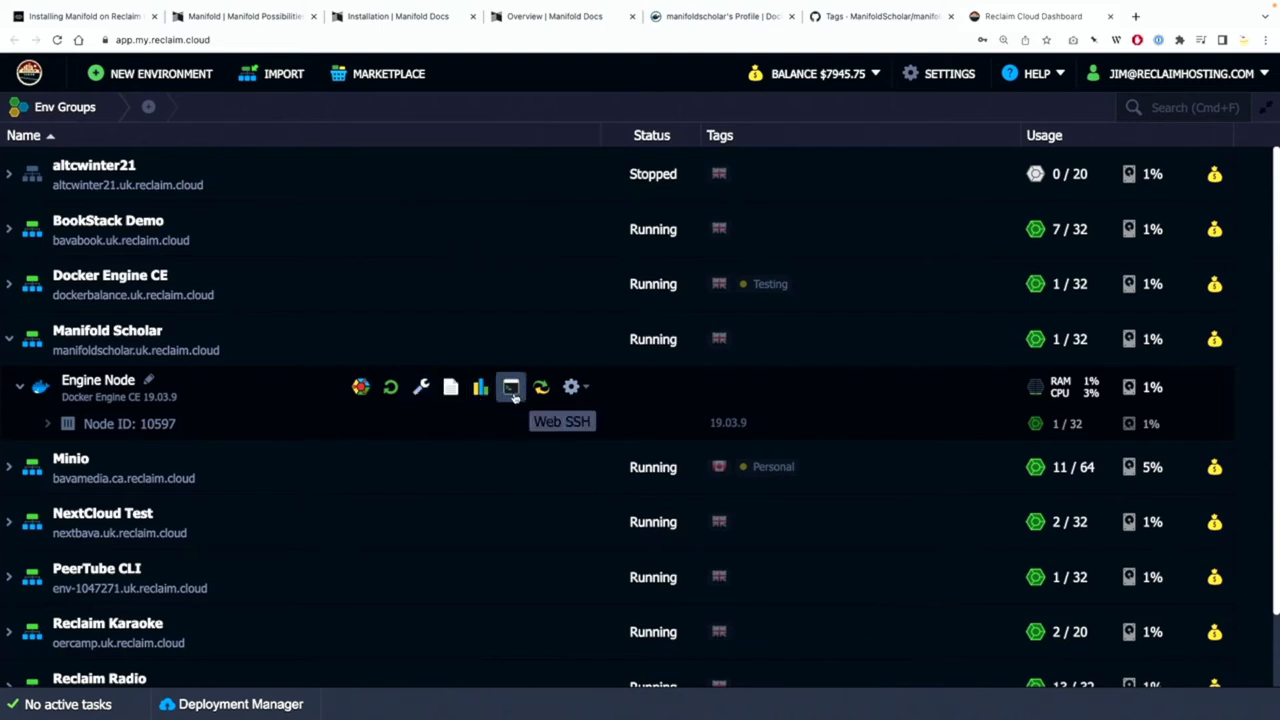
mouse_move(460, 338)
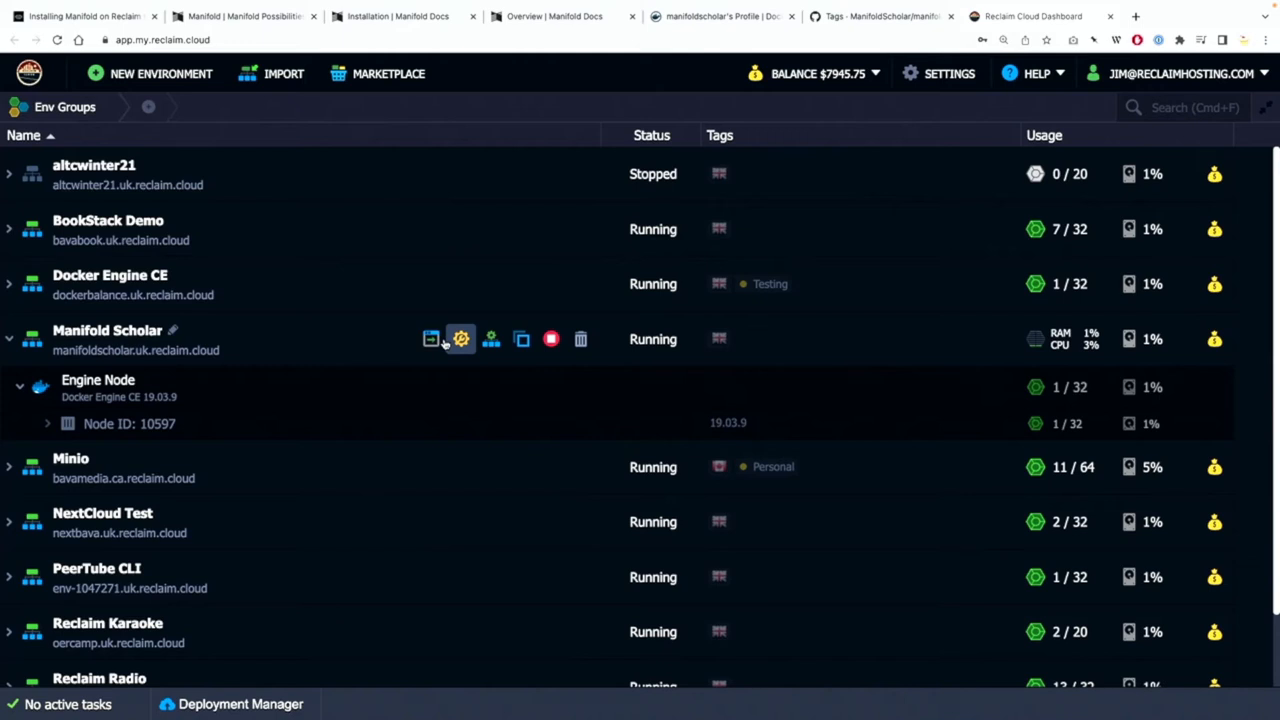
mouse_move(492, 338)
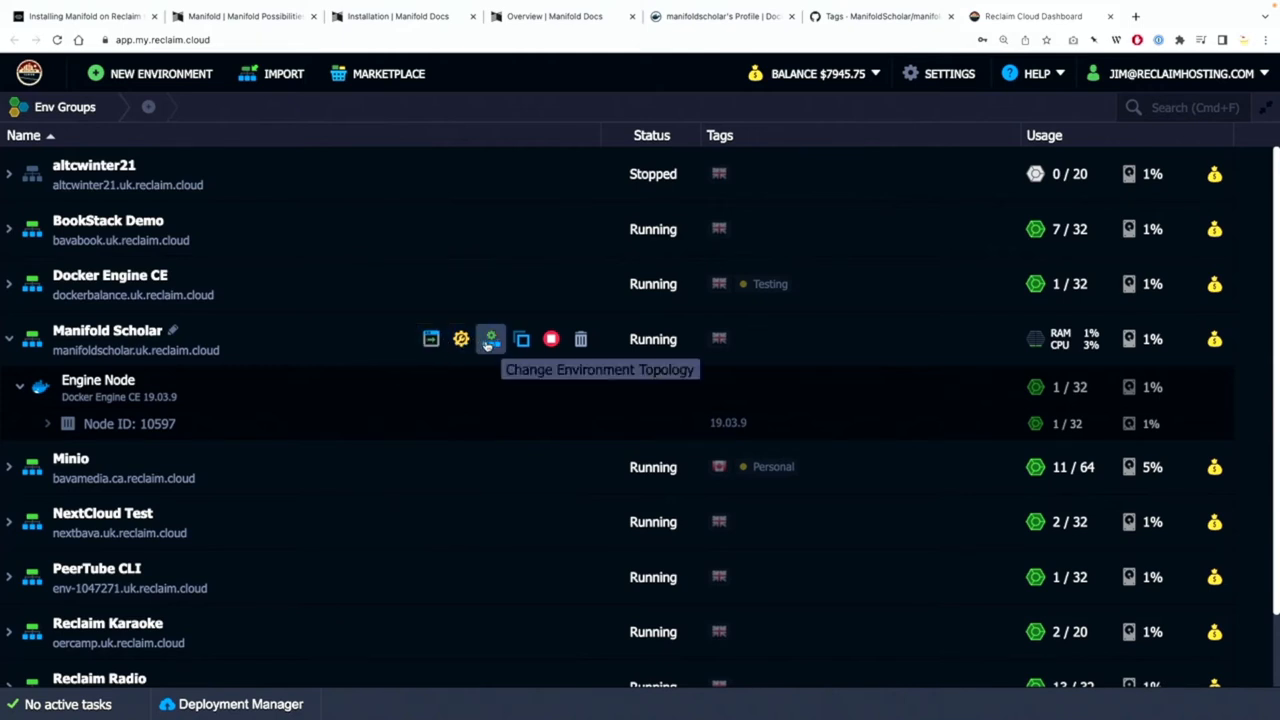
In the topology, enable built-in SSL, remove the load balancer and turn the Engine Node's public IPv4 off.
click(490, 340)
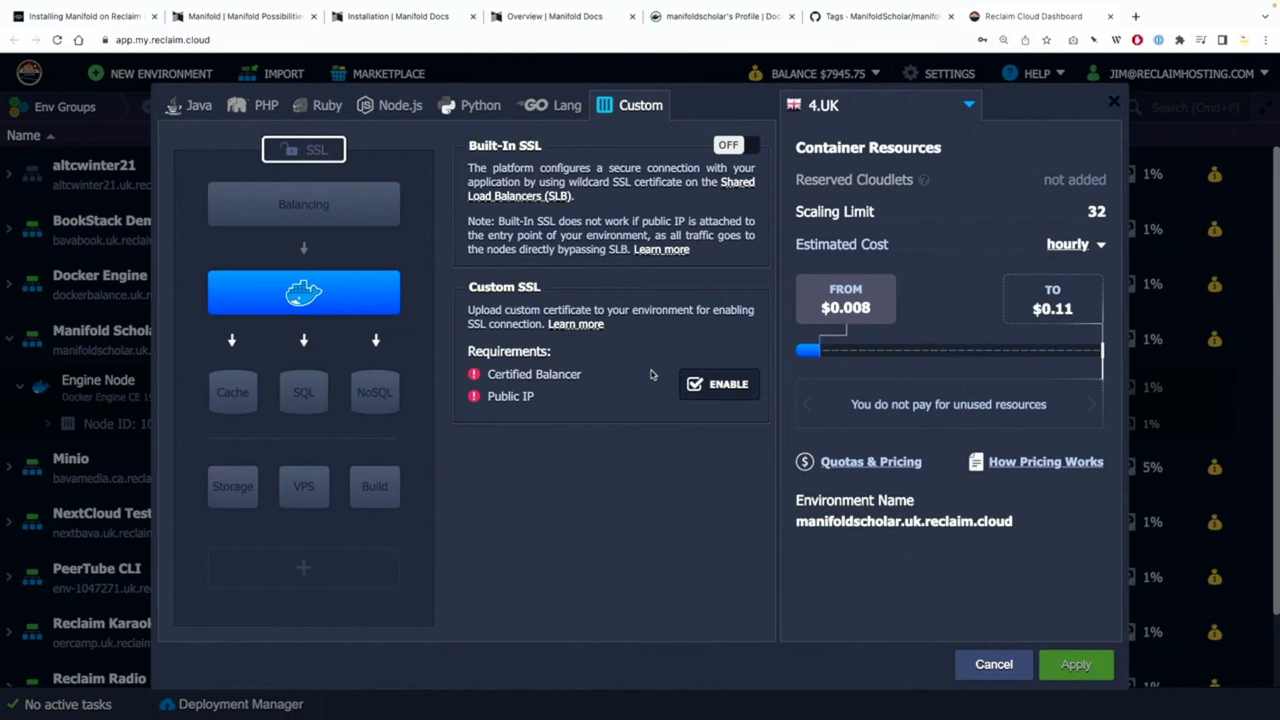
click(718, 384)
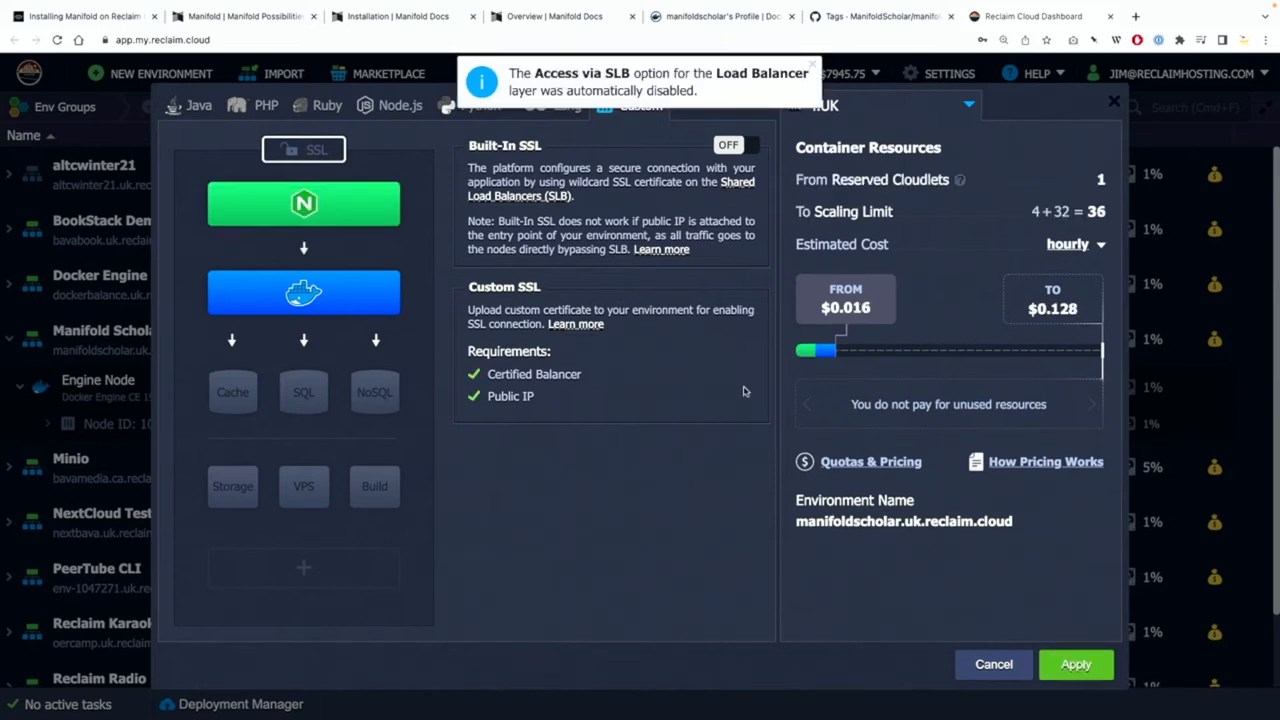
mouse_move(442, 224)
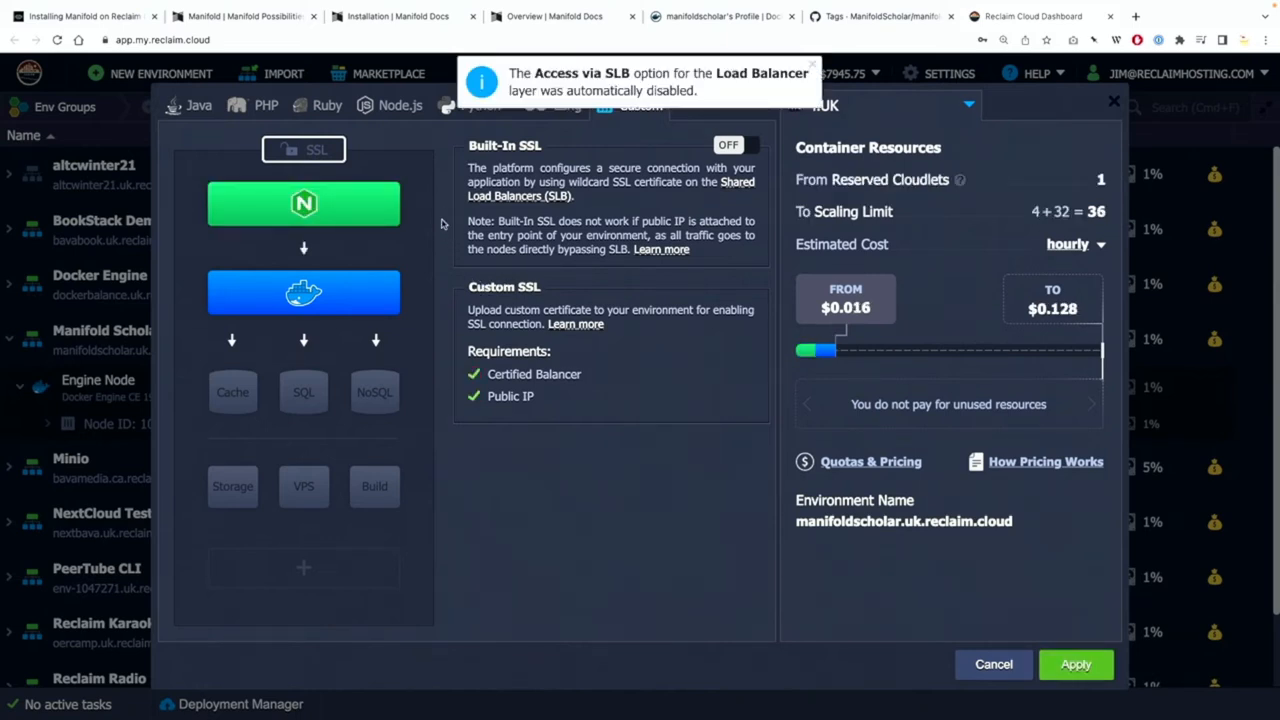
mouse_move(480, 300)
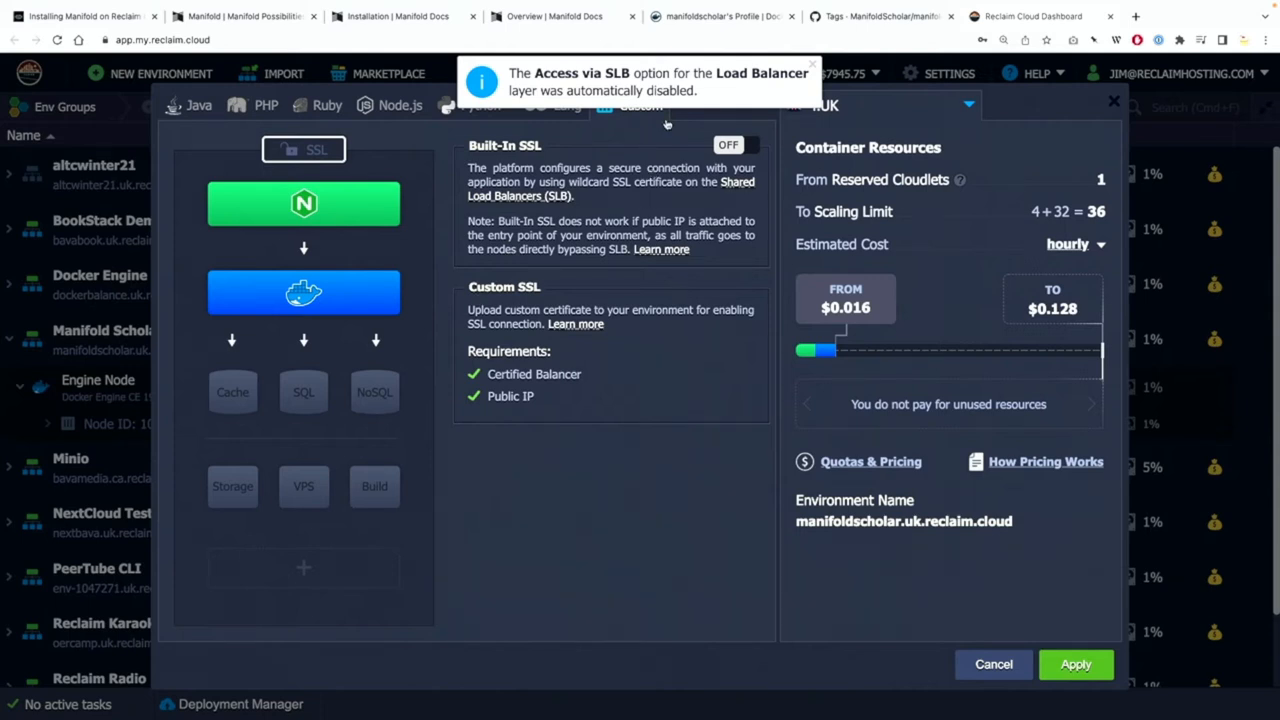
click(304, 204)
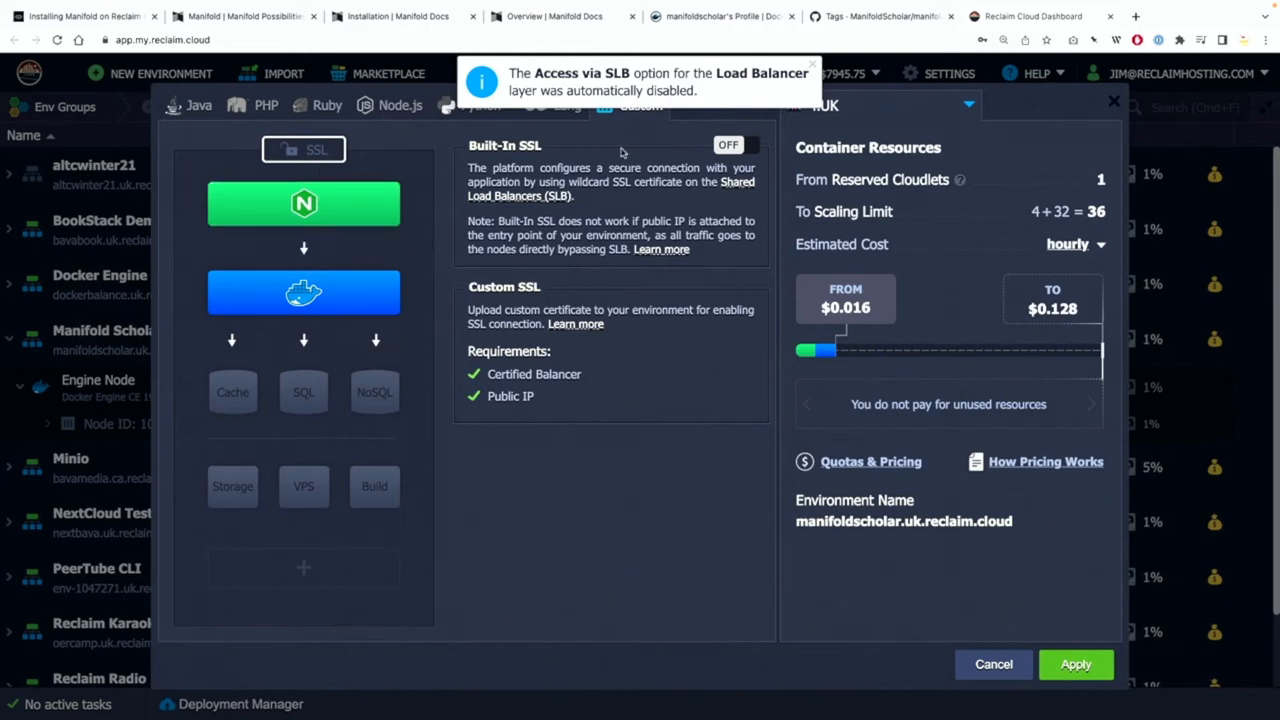
click(728, 144)
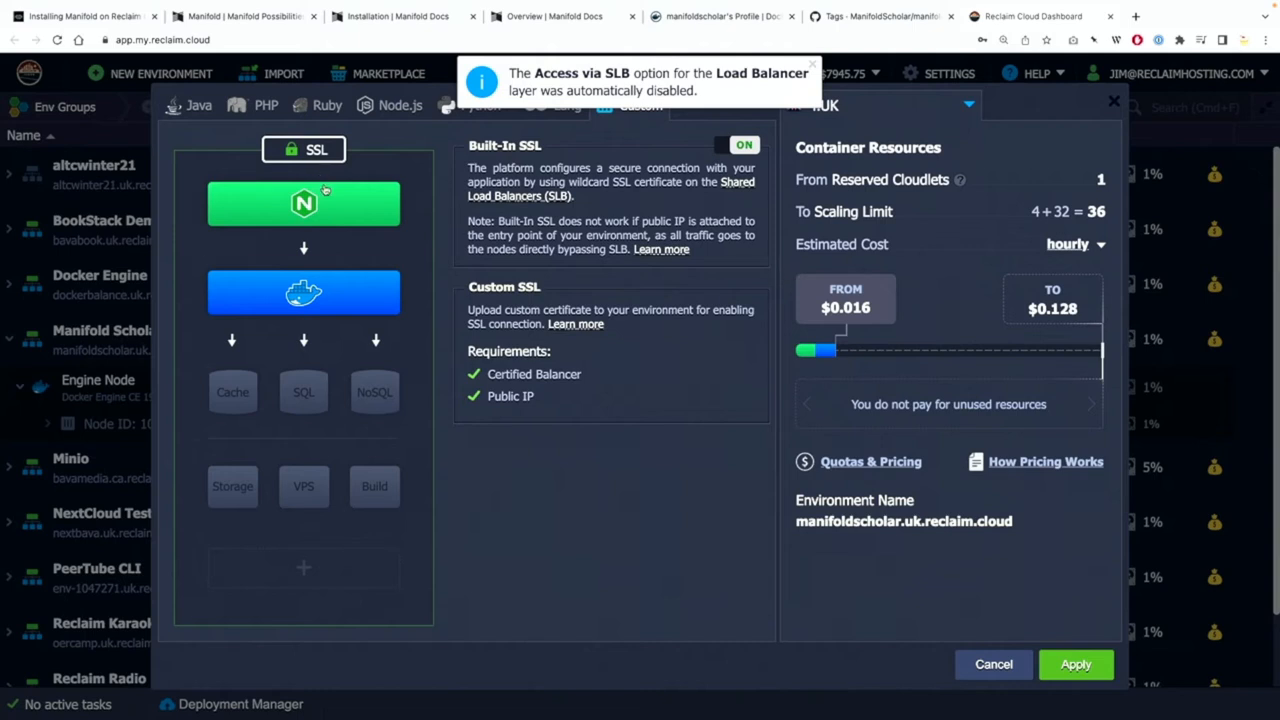
click(304, 204)
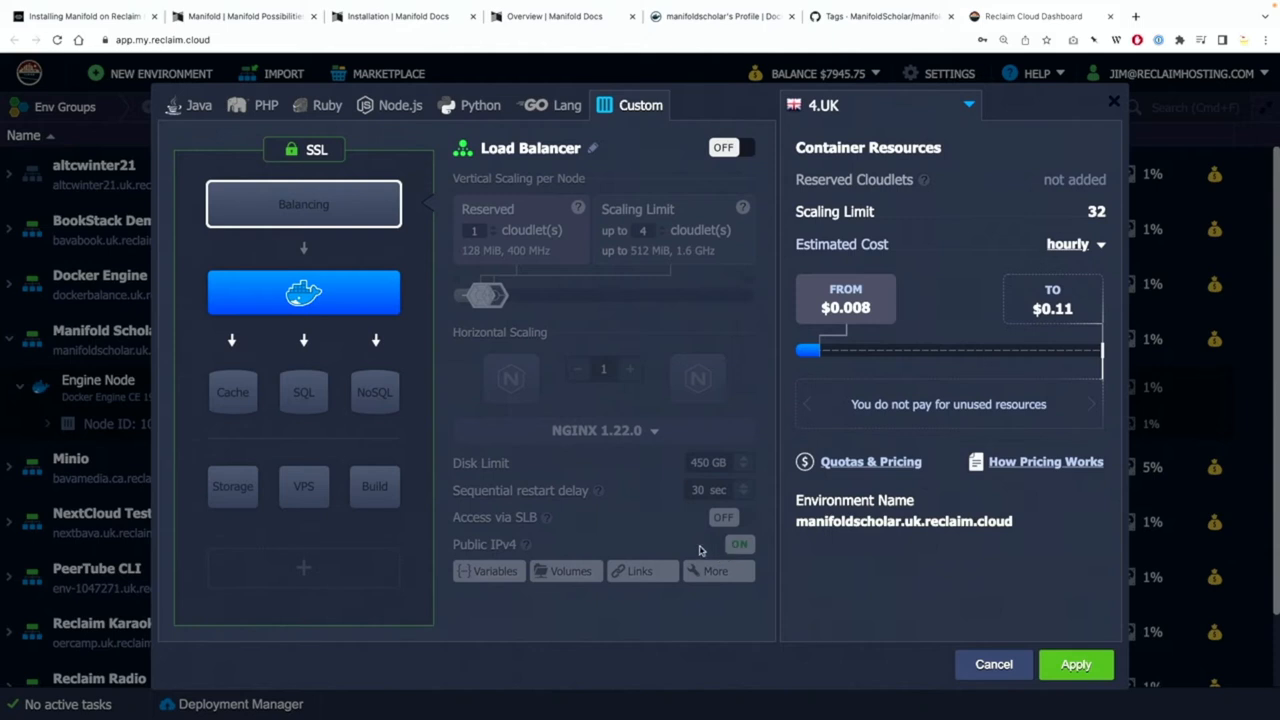
mouse_move(304, 292)
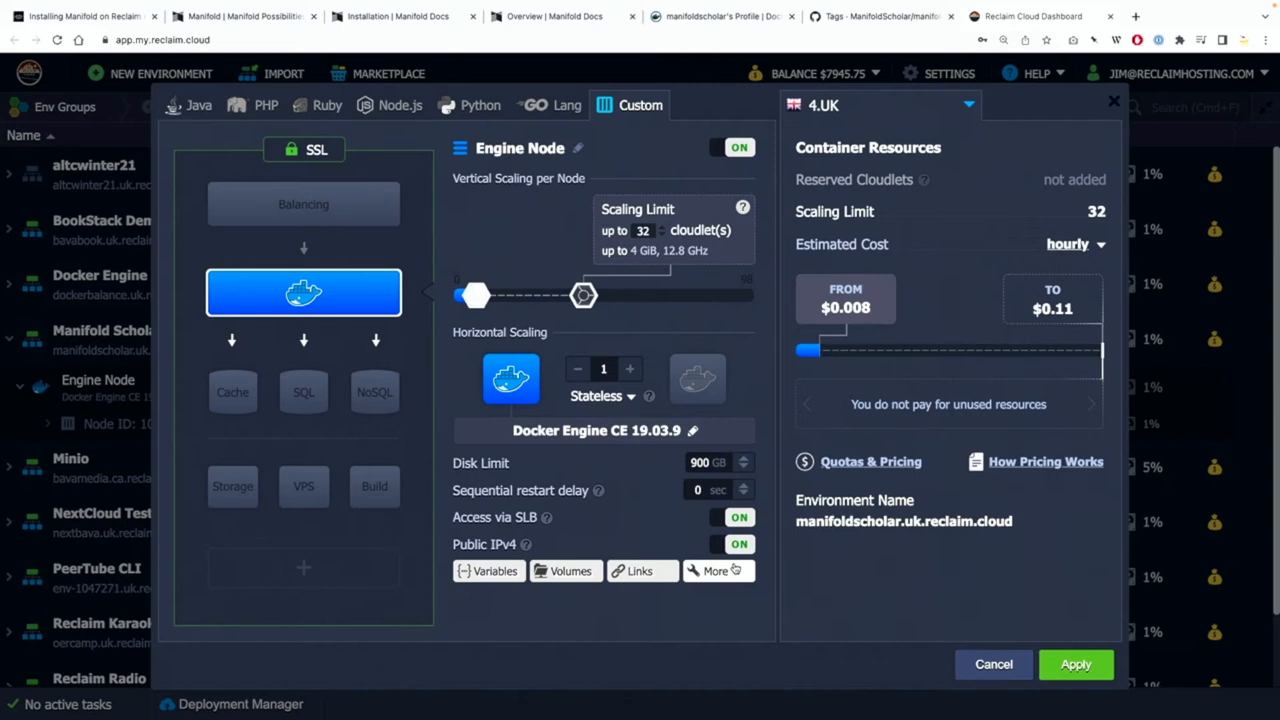
click(734, 544)
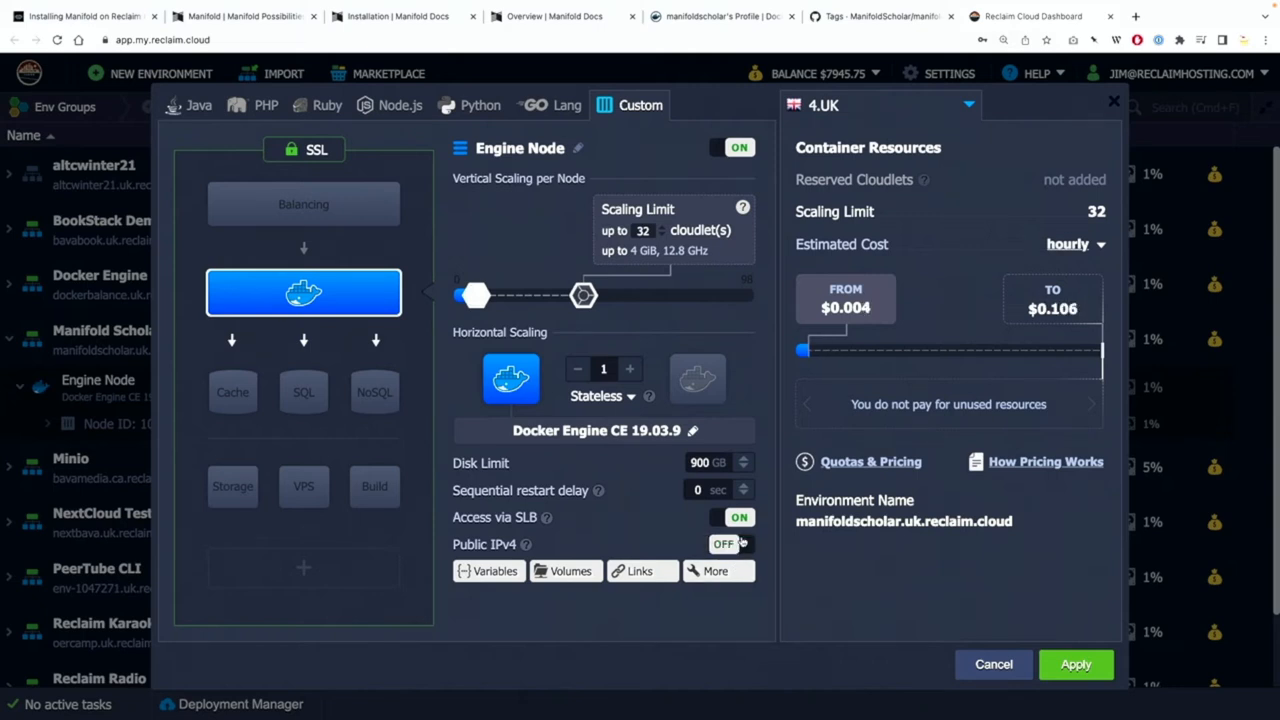
mouse_move(344, 336)
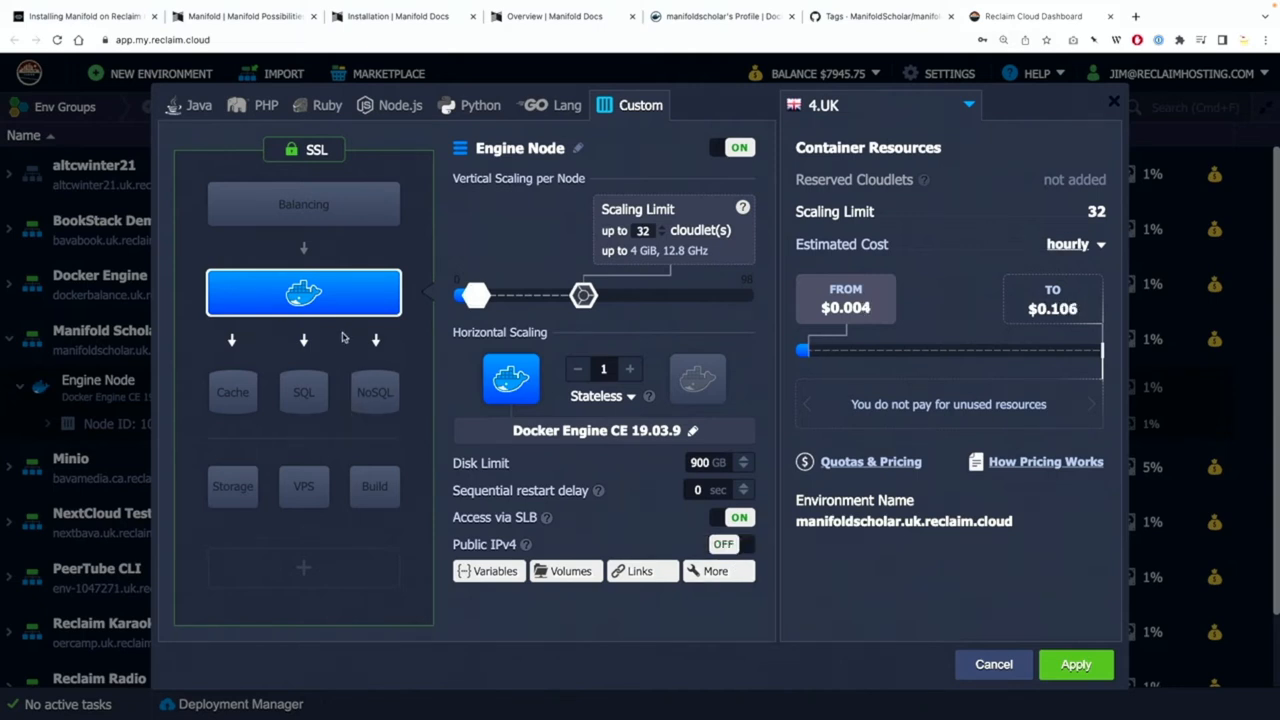
mouse_move(304, 292)
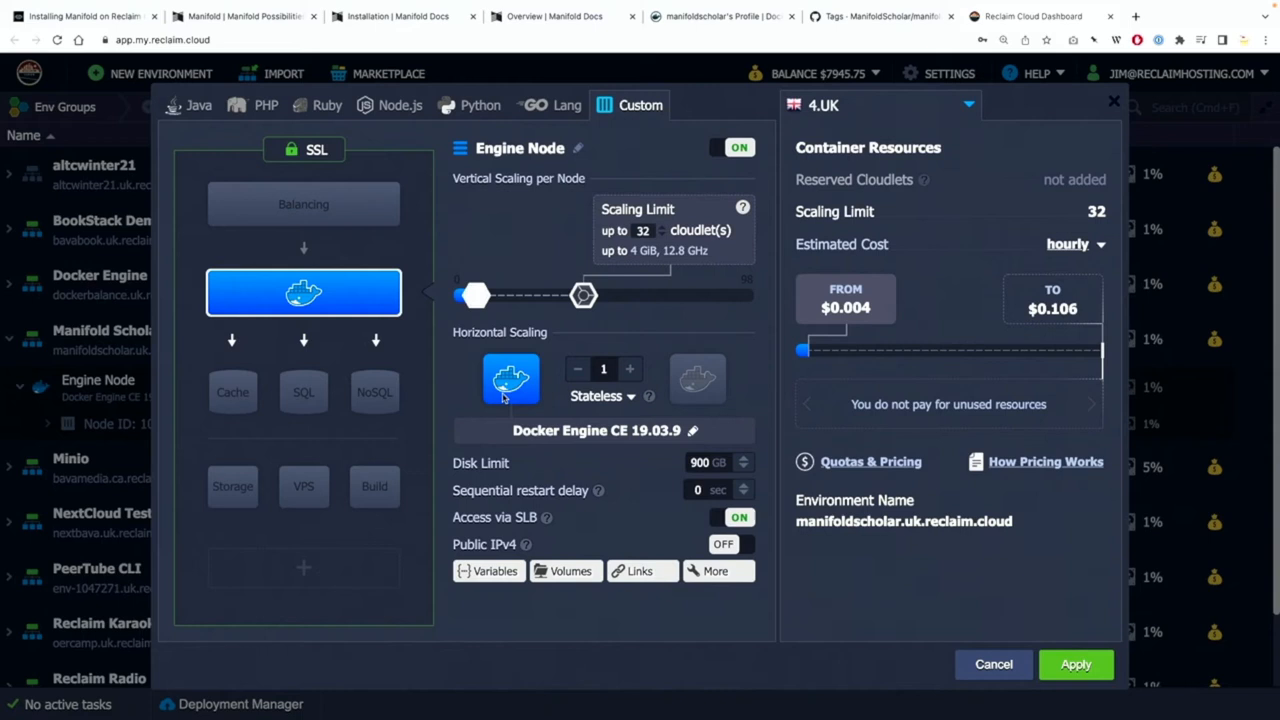
mouse_move(530, 420)
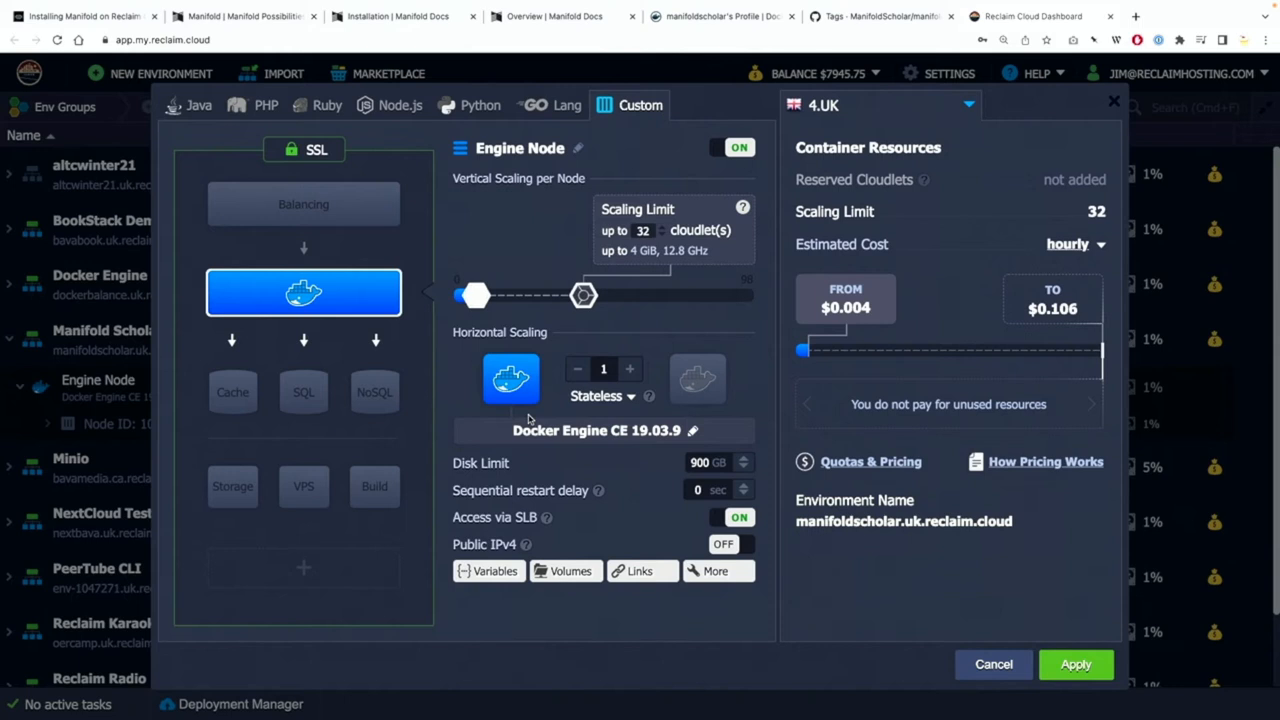
mouse_move(1118, 630)
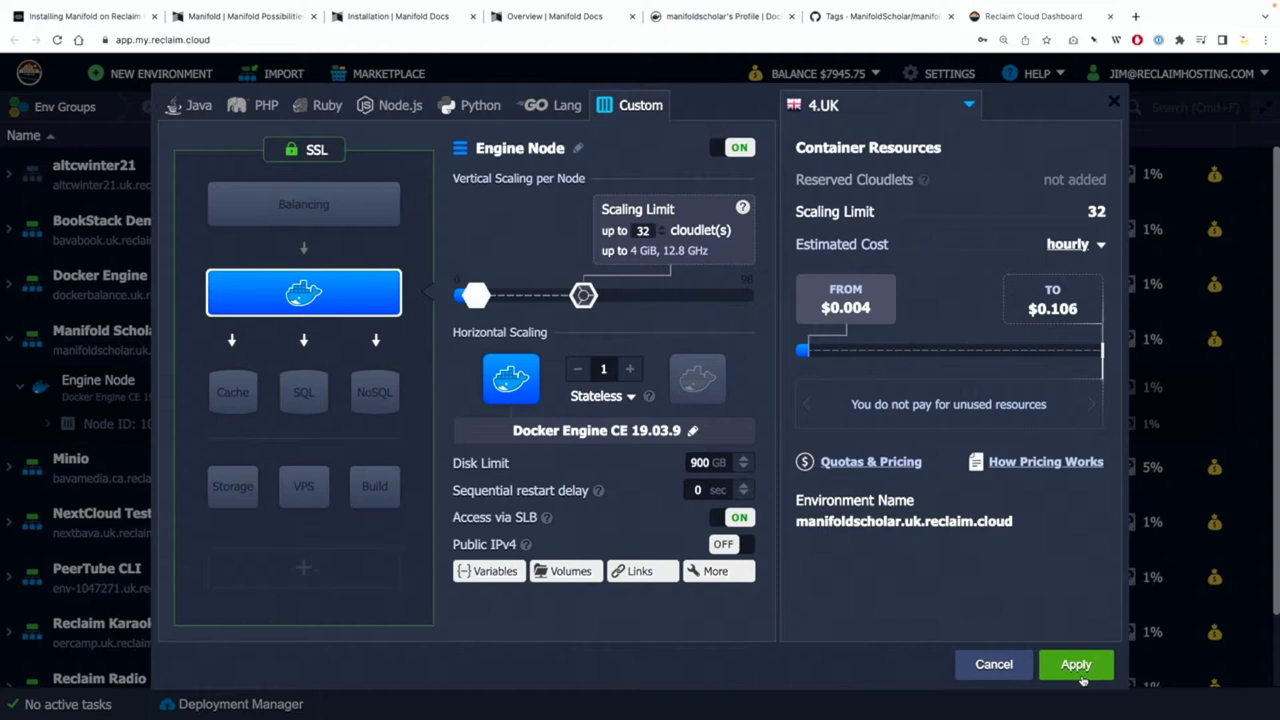
Expand the Engine Node row to show its node ID and internal IP address.
click(1076, 664)
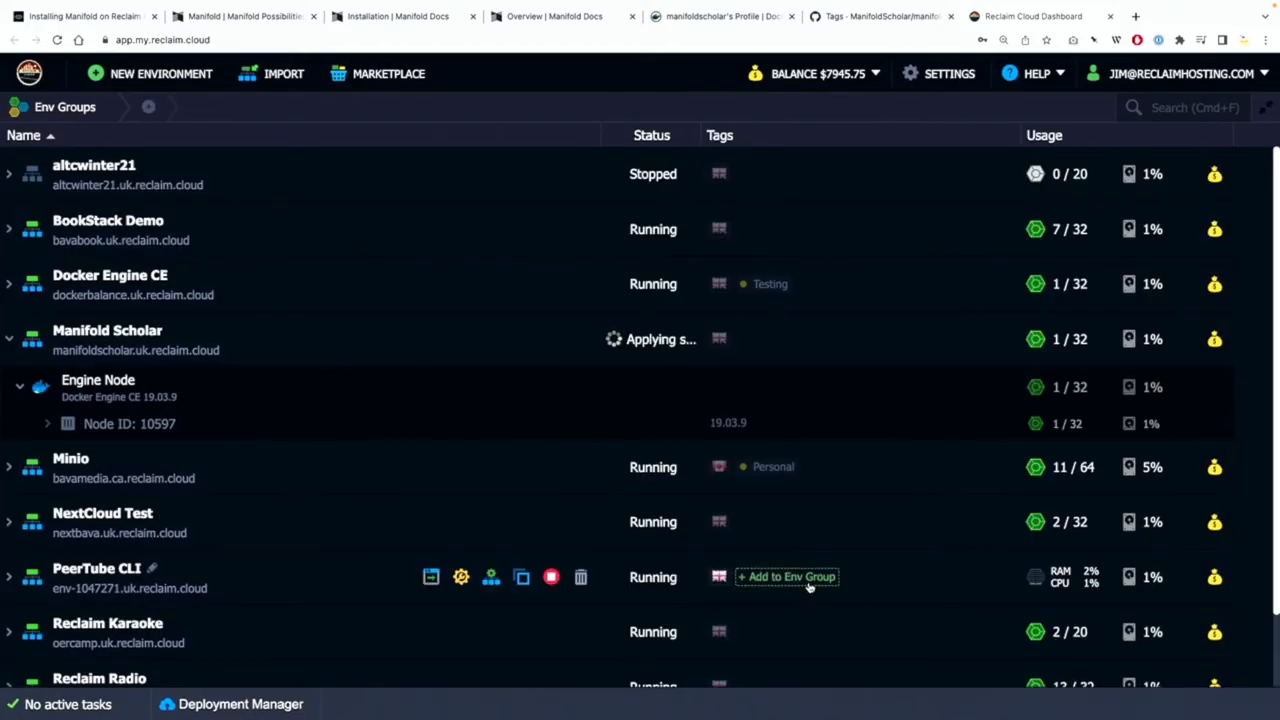
mouse_move(790, 562)
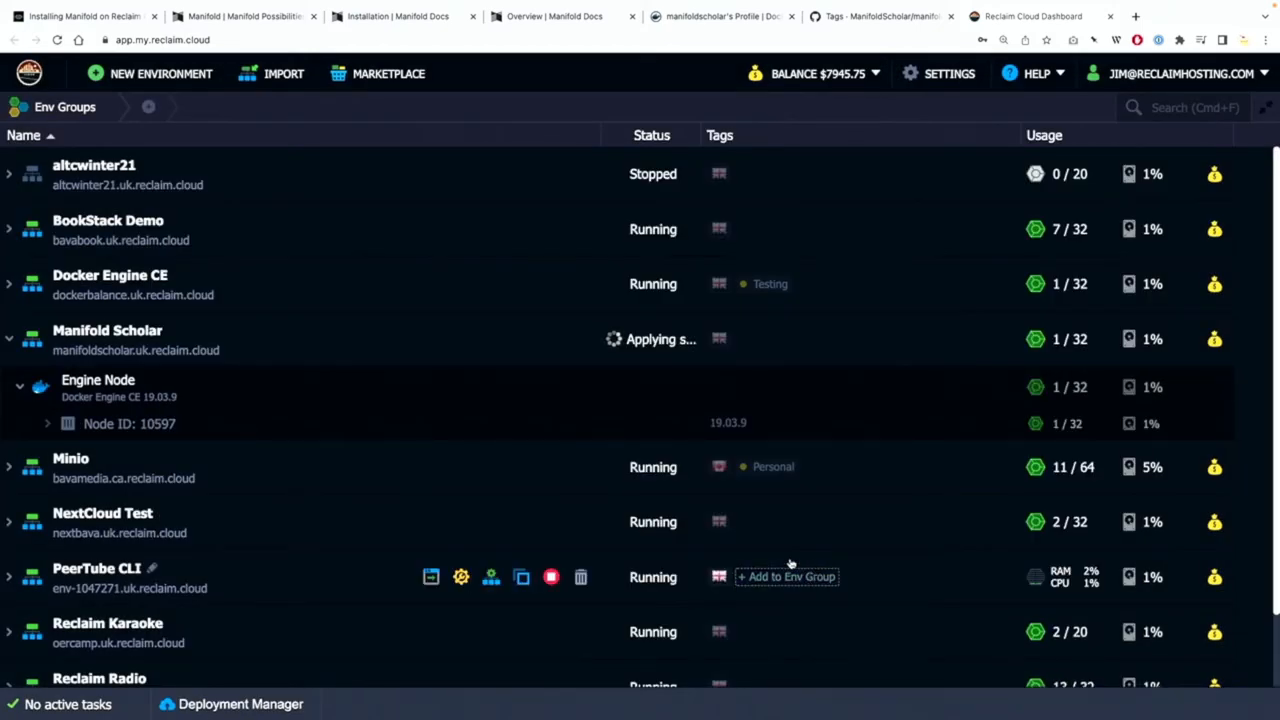
click(48, 424)
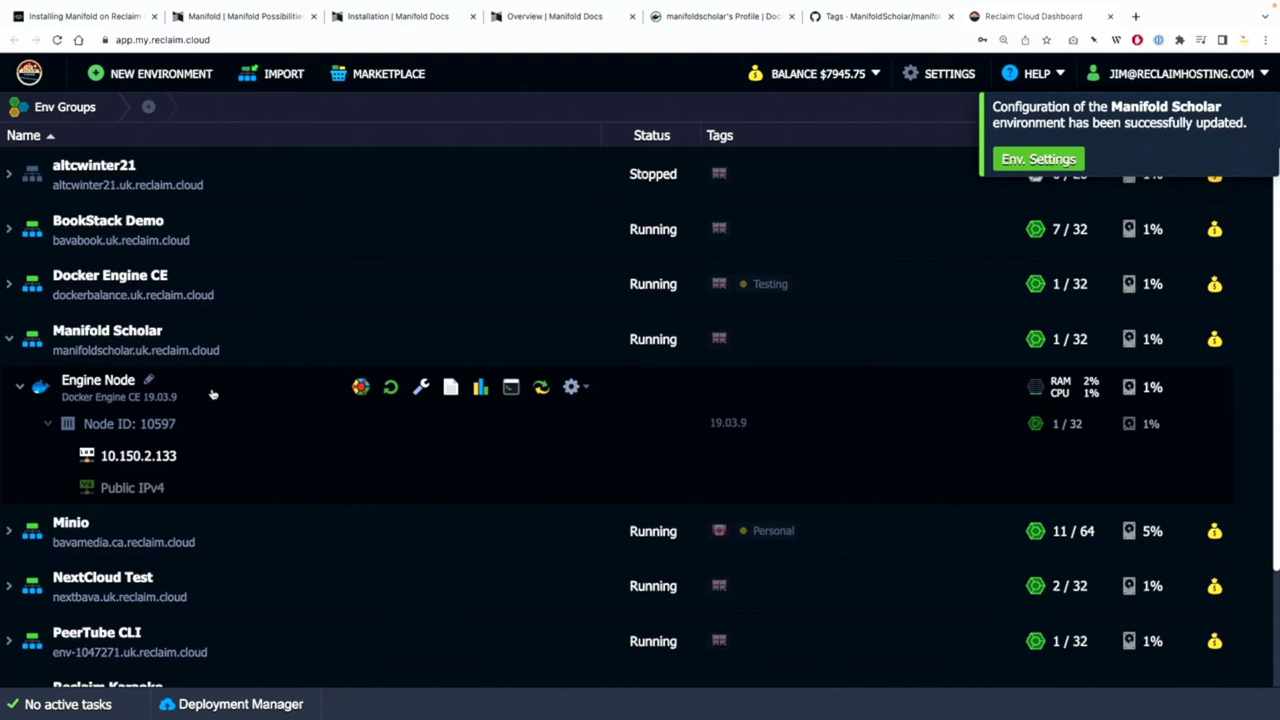
mouse_move(264, 408)
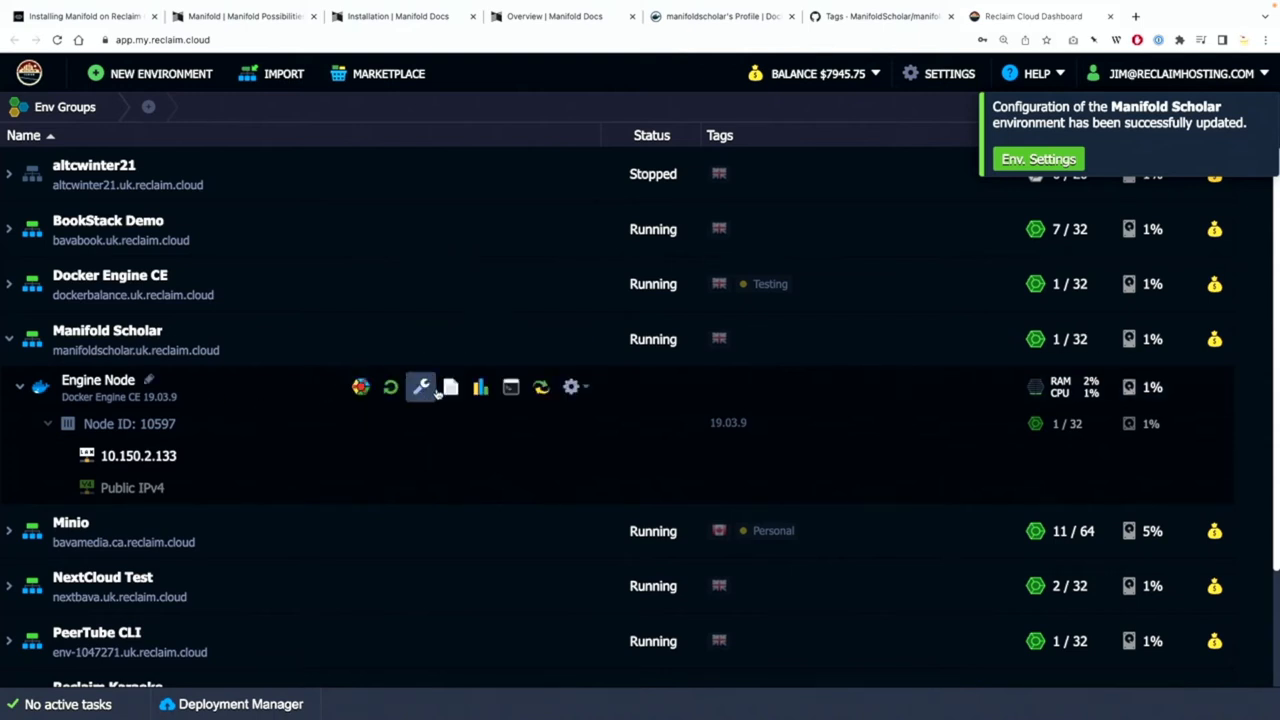
In the Engine Node's Web SSH, clone the manifold-docker-compose repository.
click(420, 388)
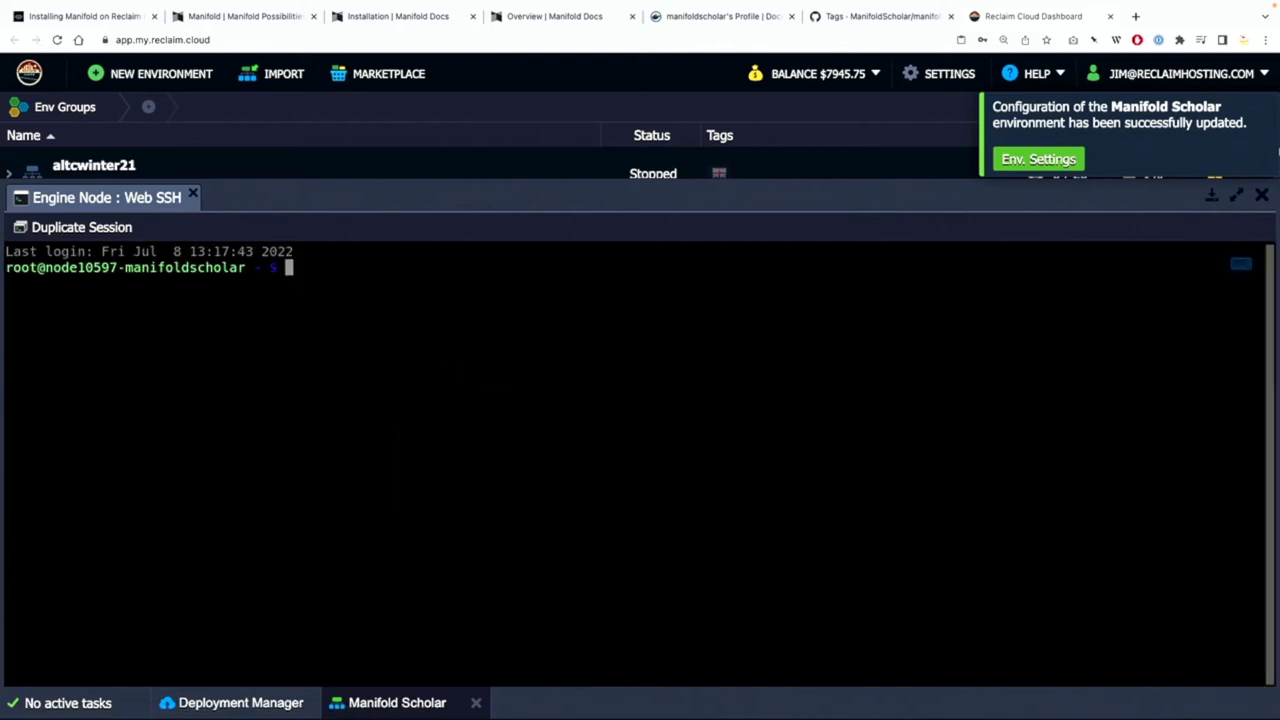
text(git clone https://github.com/ManifoldScholar/manifold-docker-compose.git)
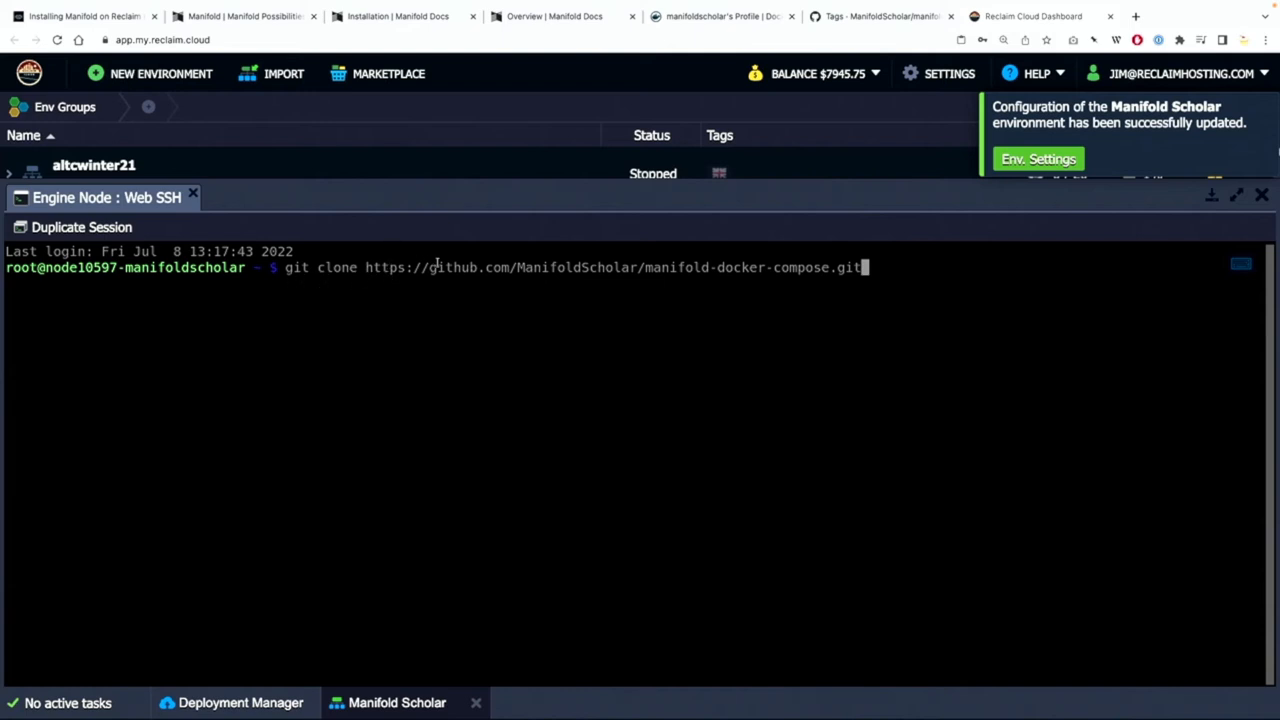
mouse_move(906, 276)
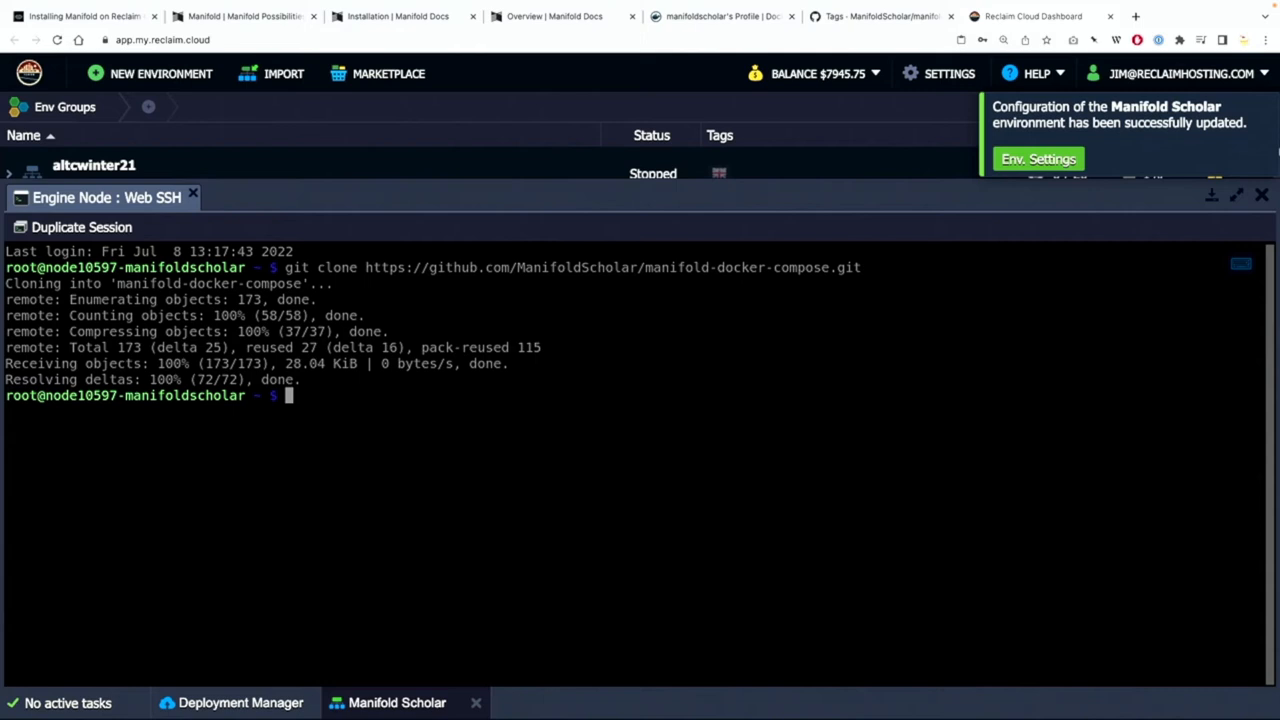
text(ls)
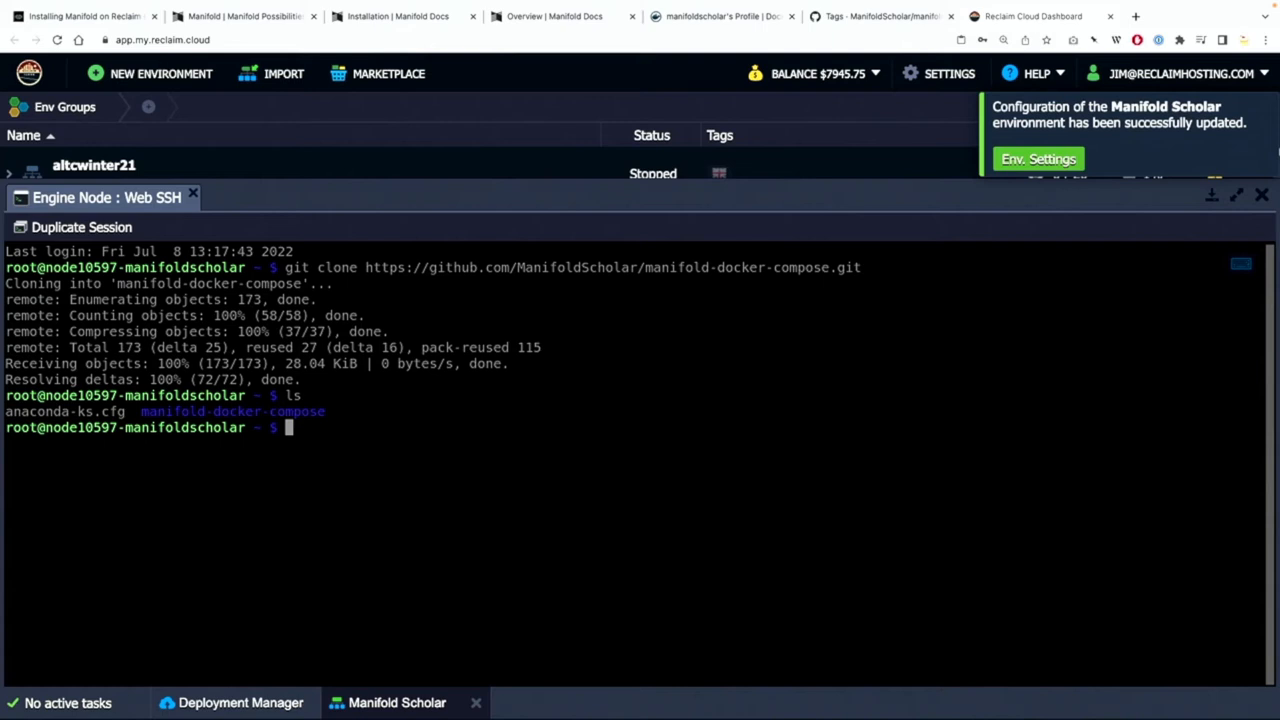
Go into manifold-docker-compose/environment, list manifold.env and rails.env, and open manifold.env in nano.
text(cd manifold-docker-compose/)
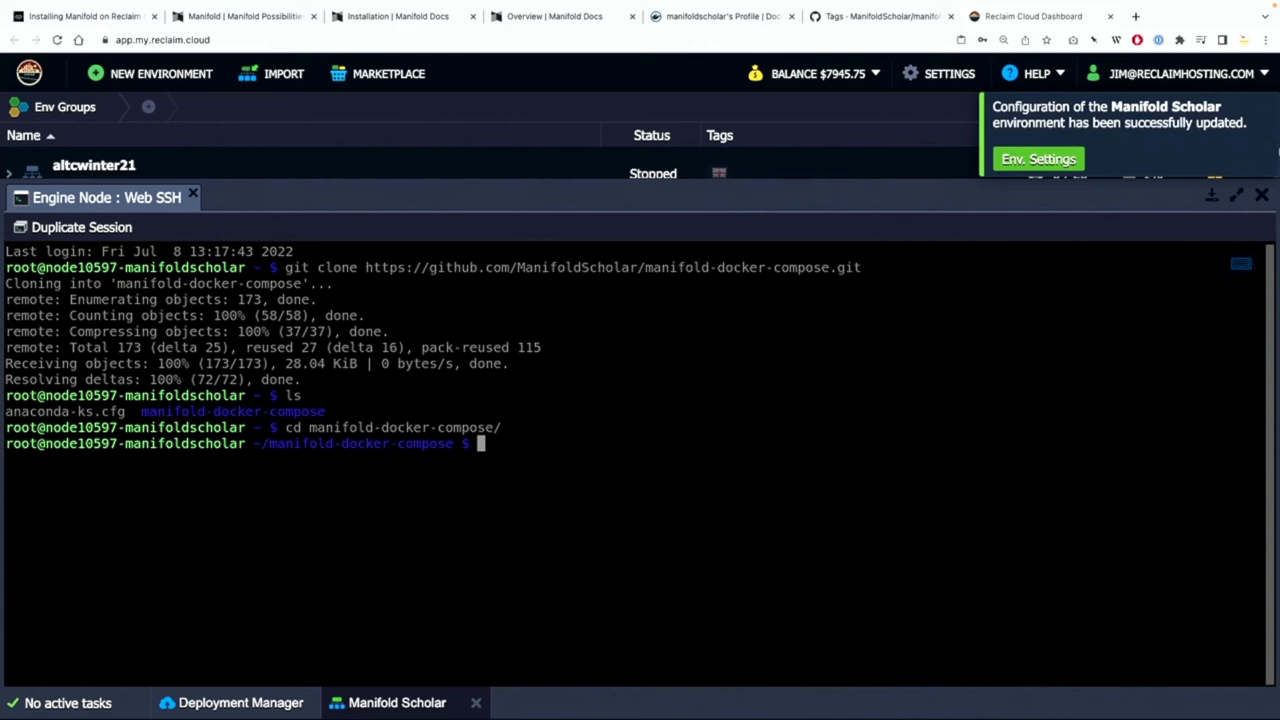
text(ls)
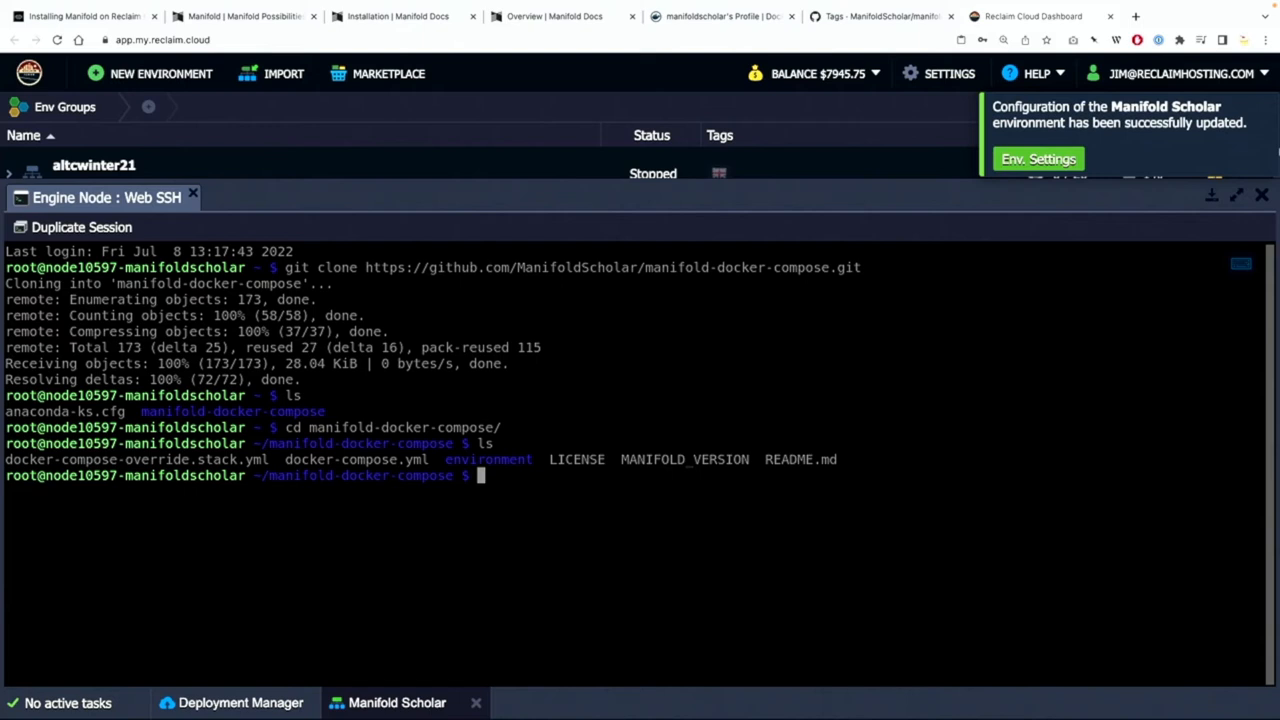
text(cd environment/)
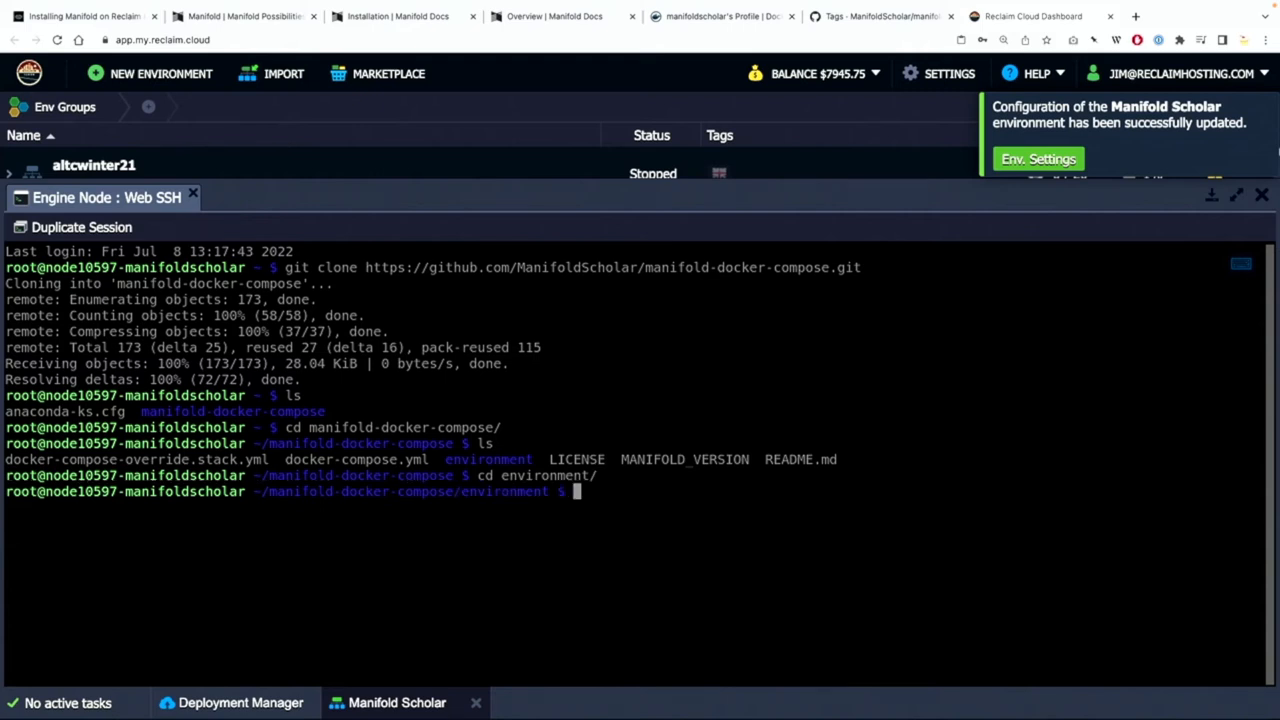
text(ls)
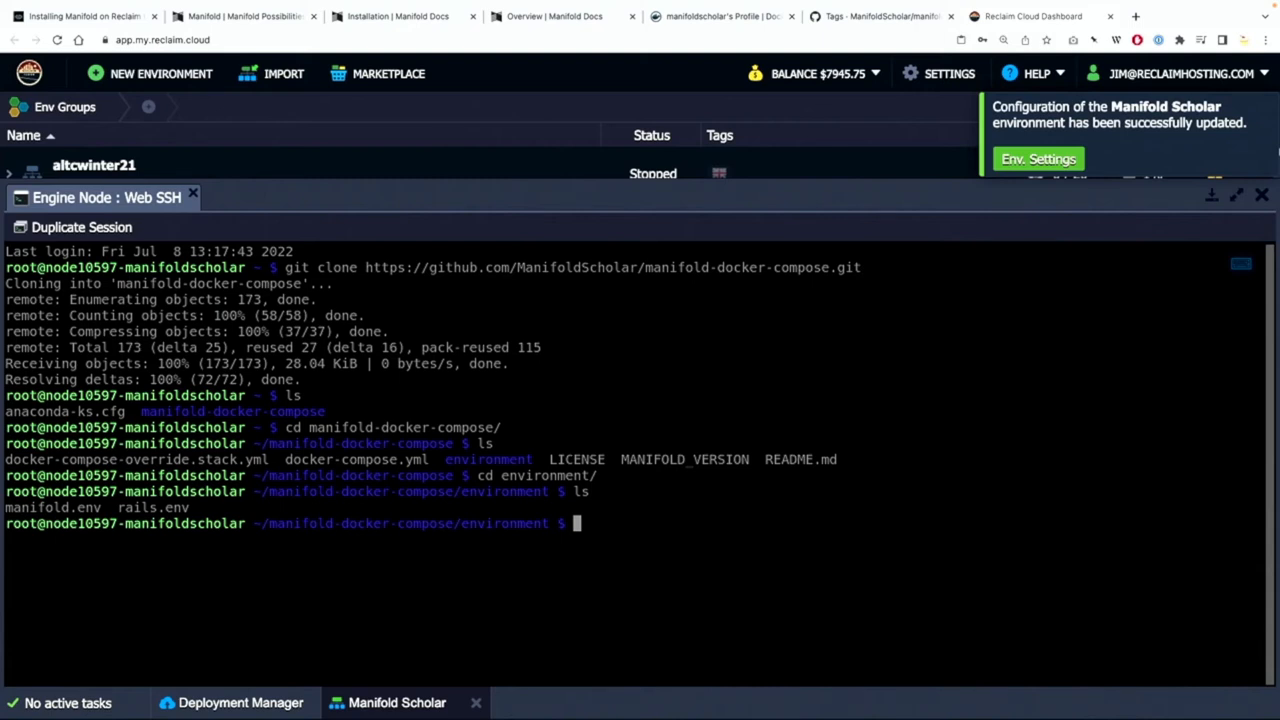
text(nano)
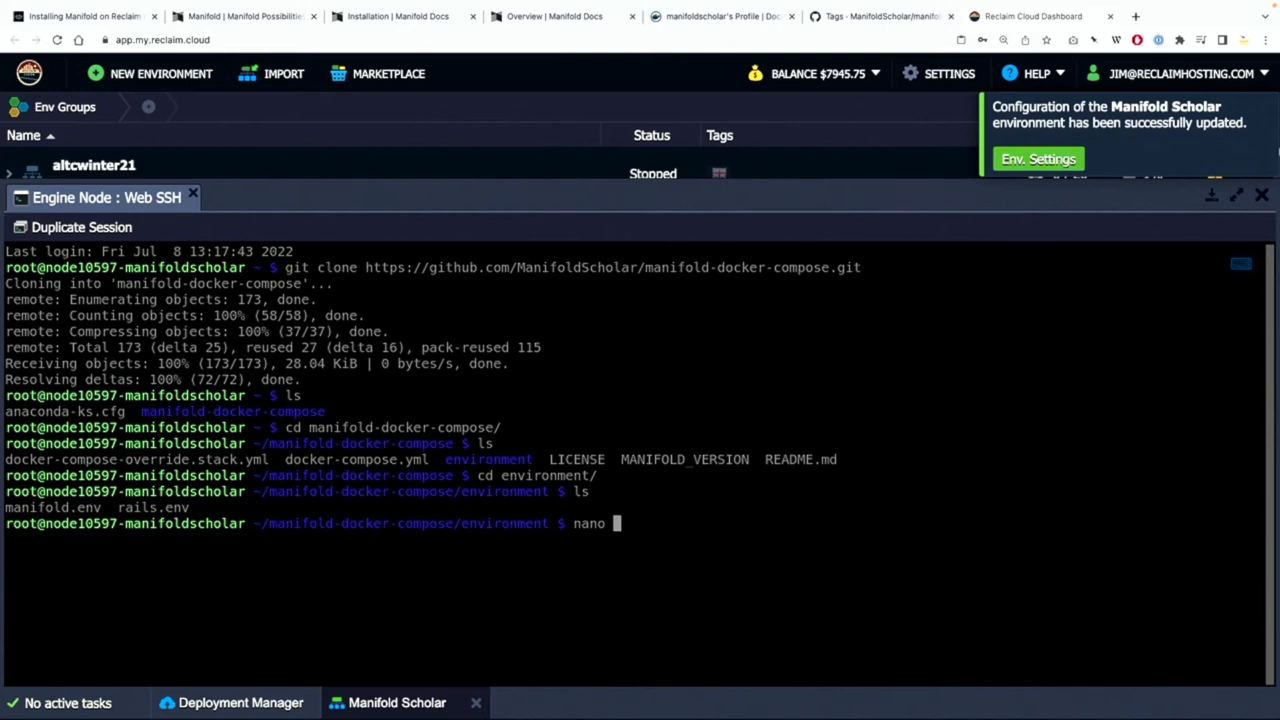
text(mani)
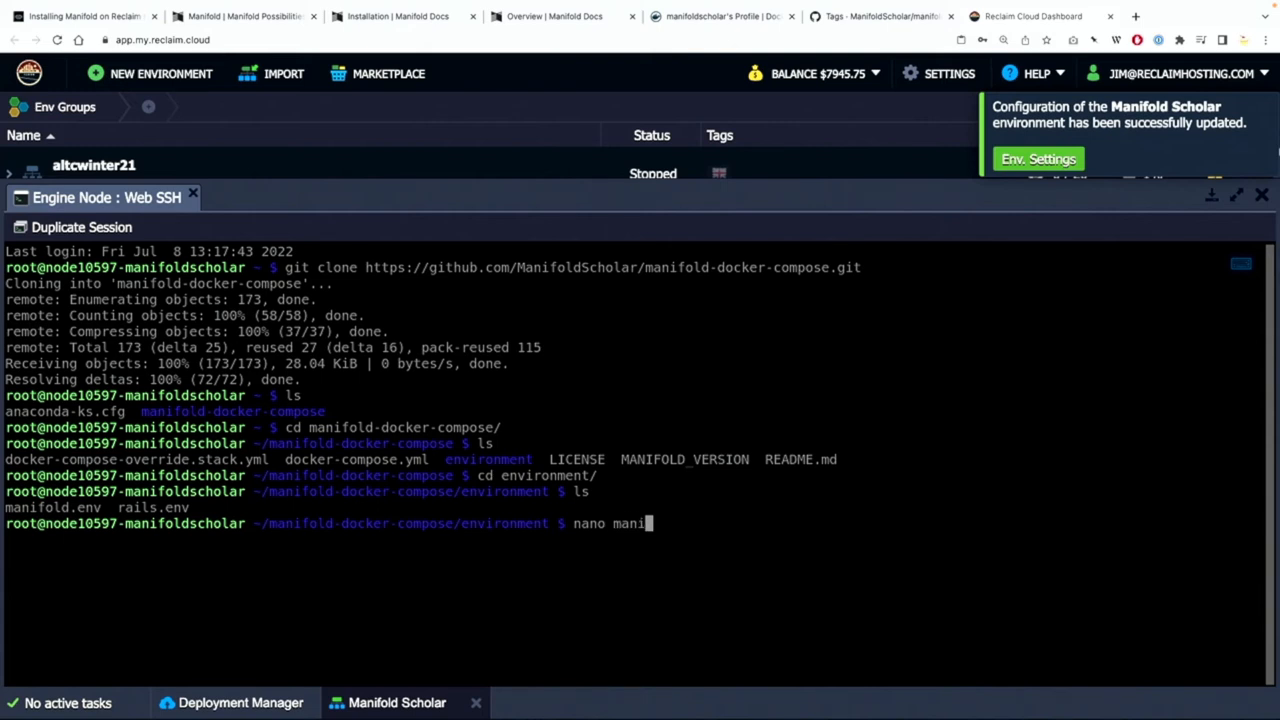
text(dol)
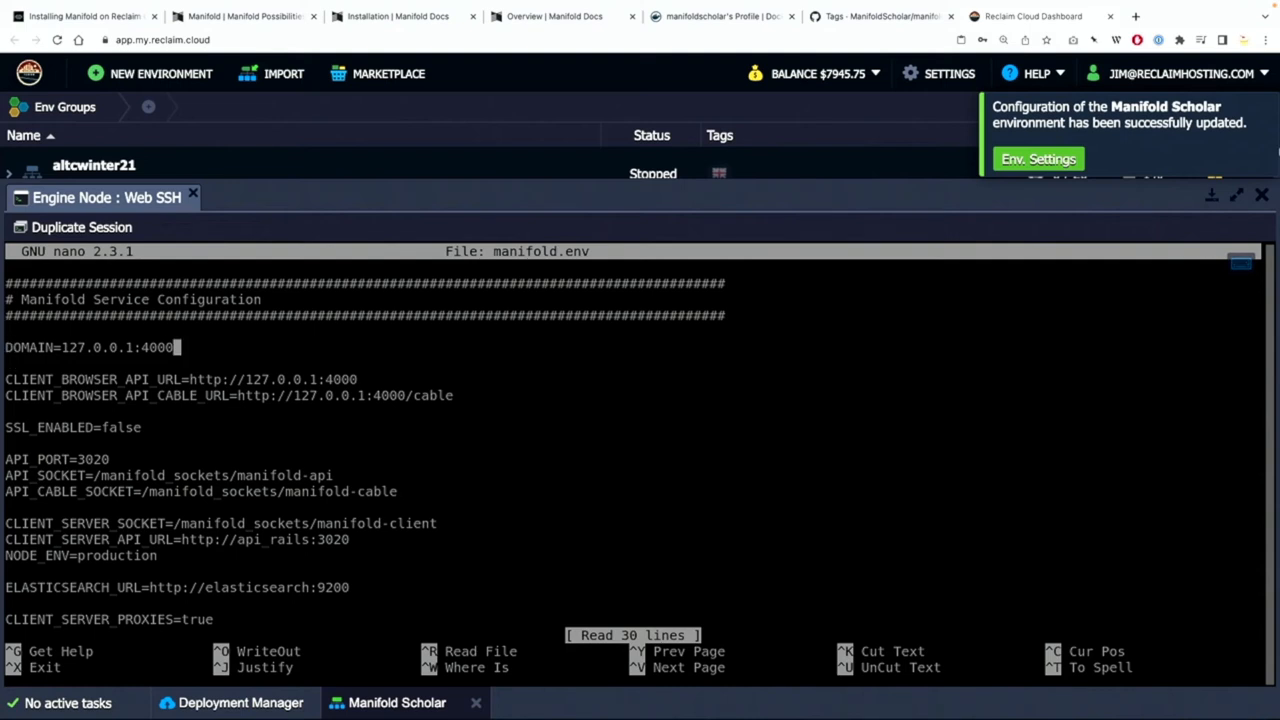
Set DOMAIN in manifold.env to manifoldscholar.uk.reclaim.cloud.
key(BackSpace)
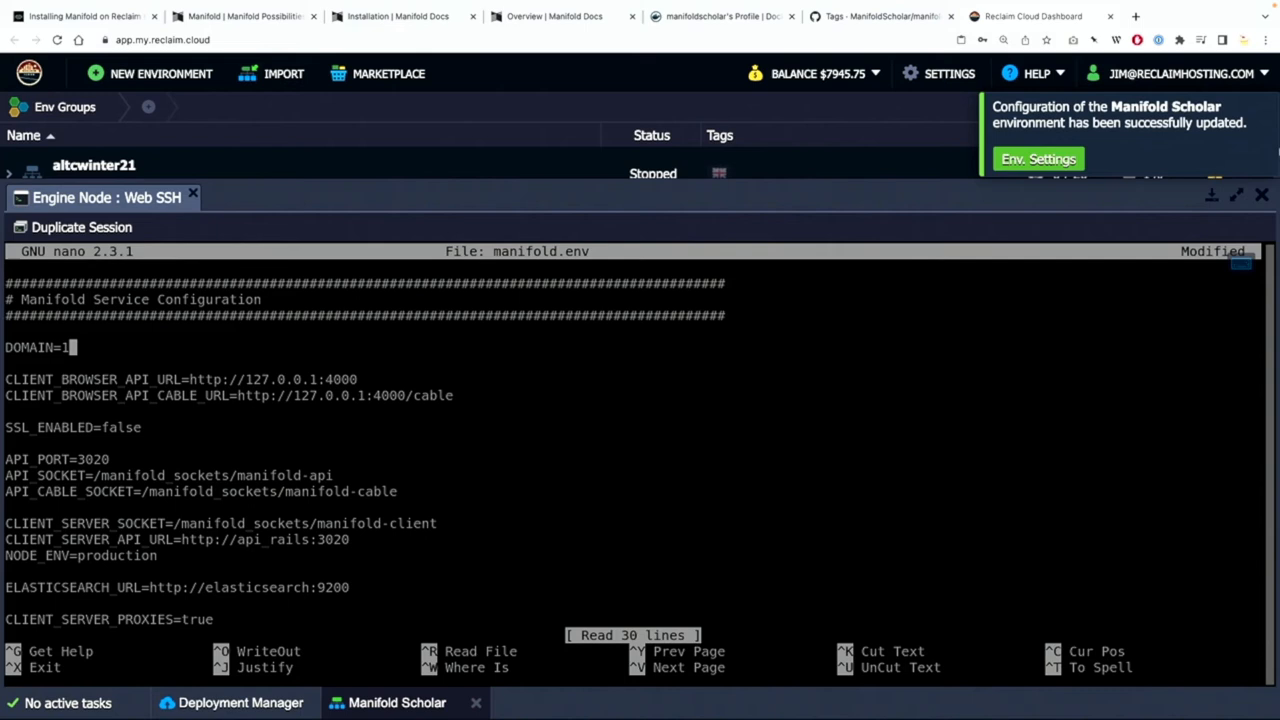
text(anifold)
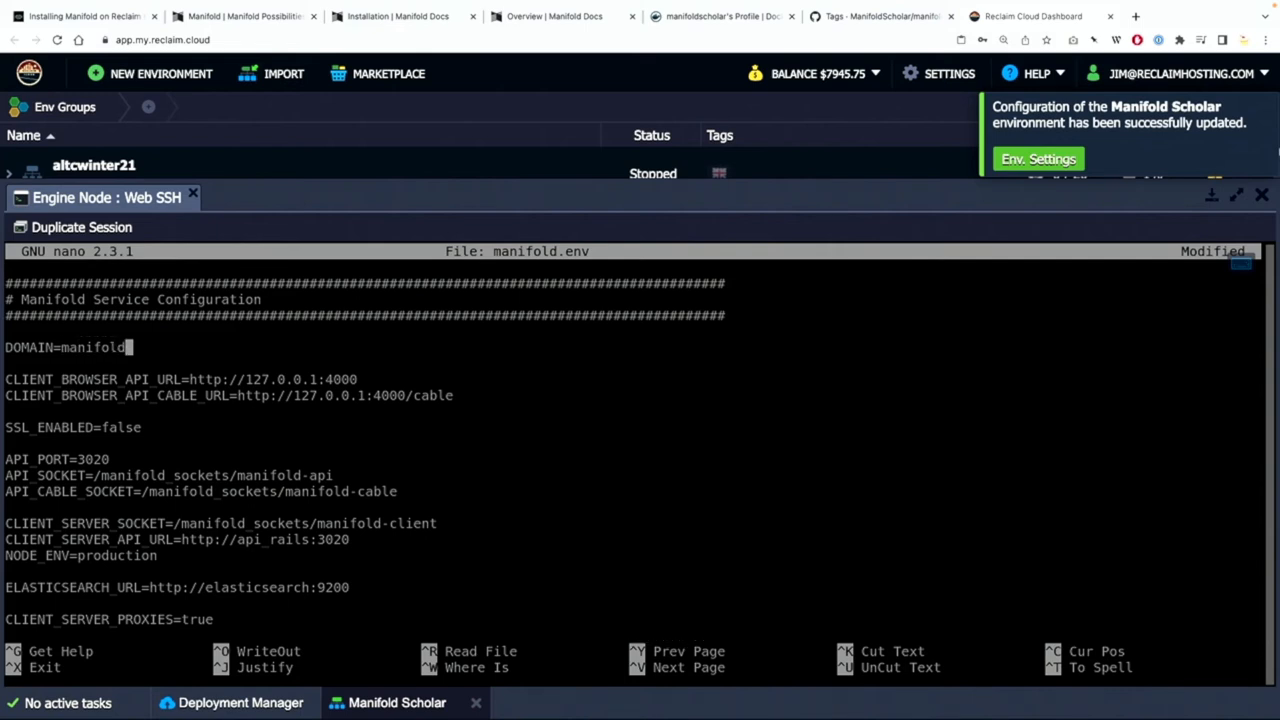
text(scho)
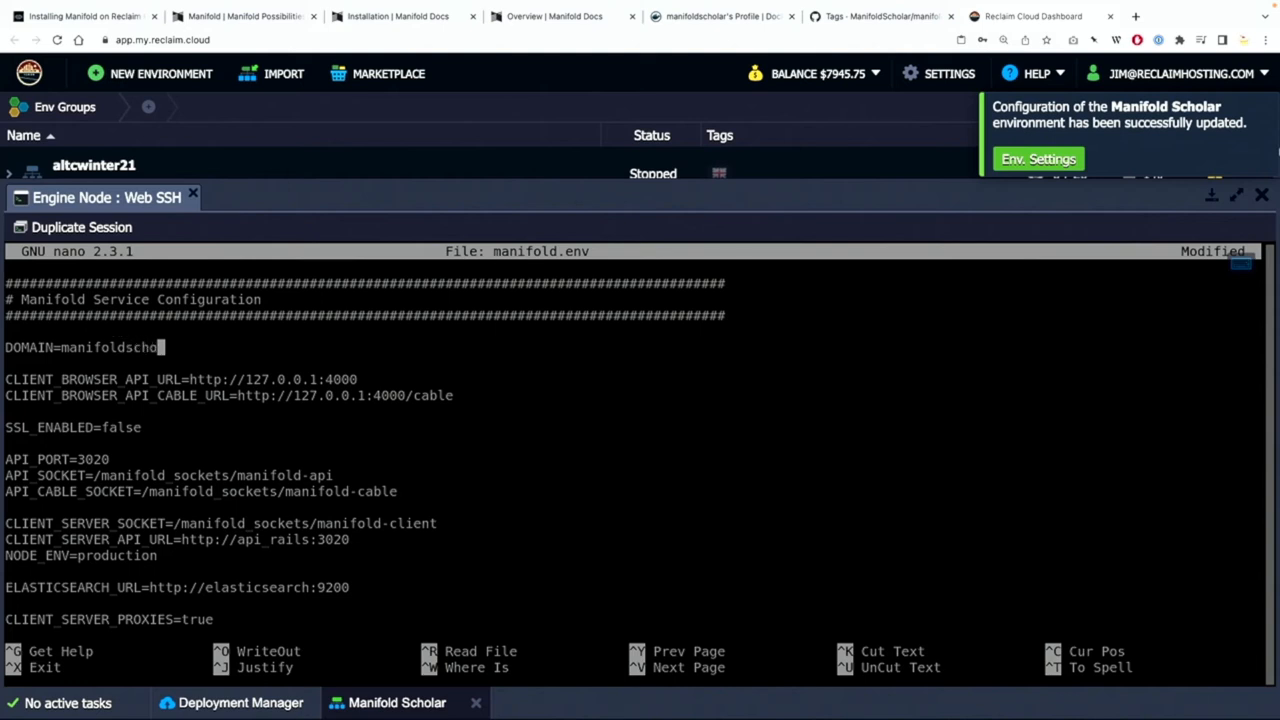
text(lar.uk)
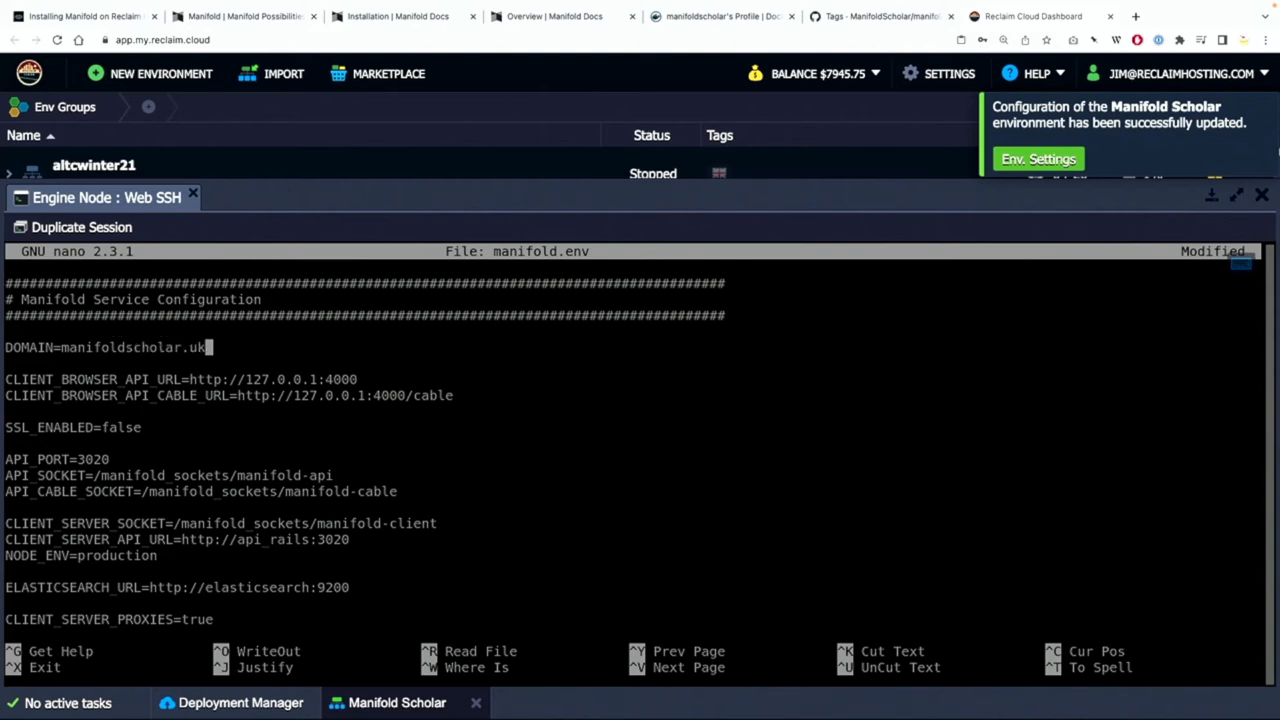
text(.reclaim)
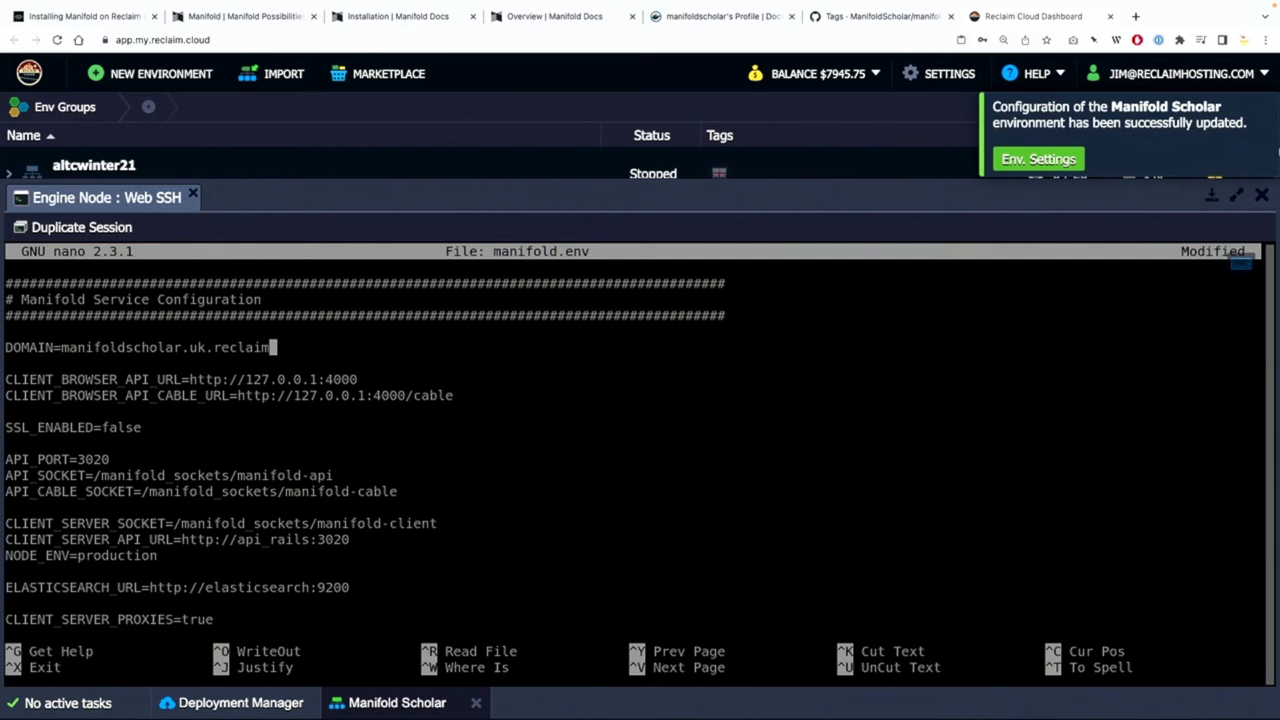
text(.cloud)
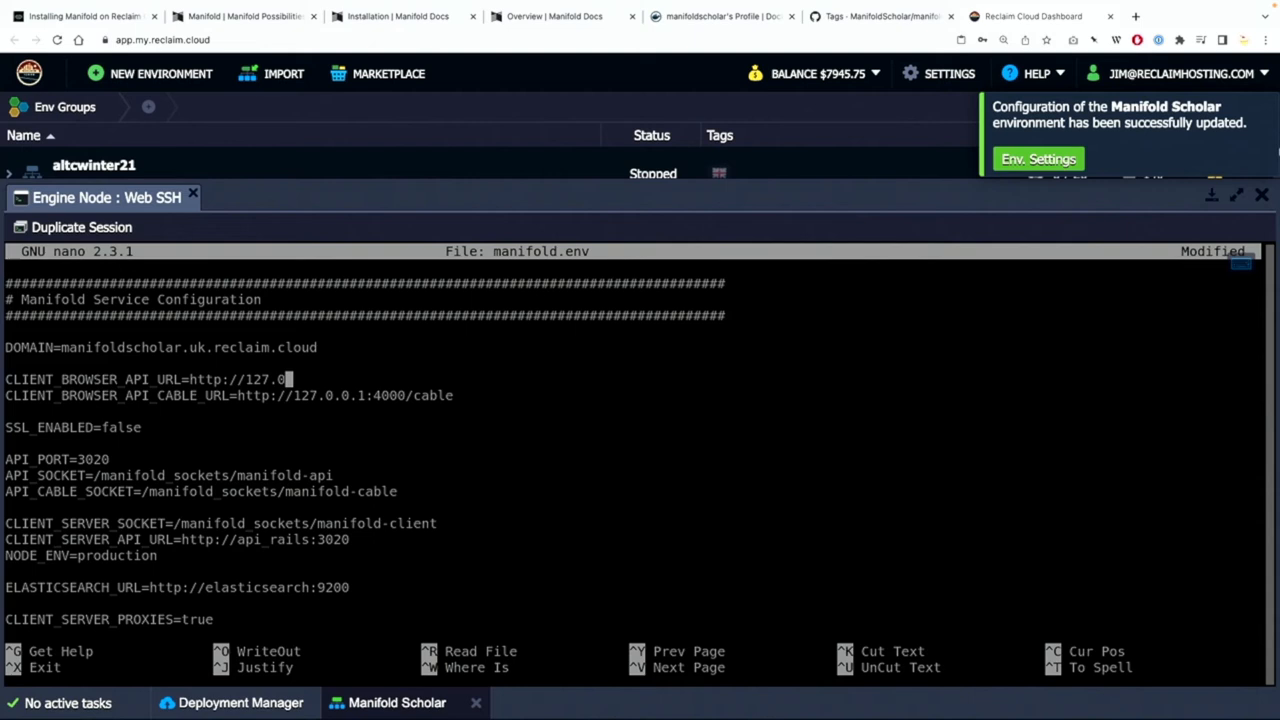
key(BackSpace)
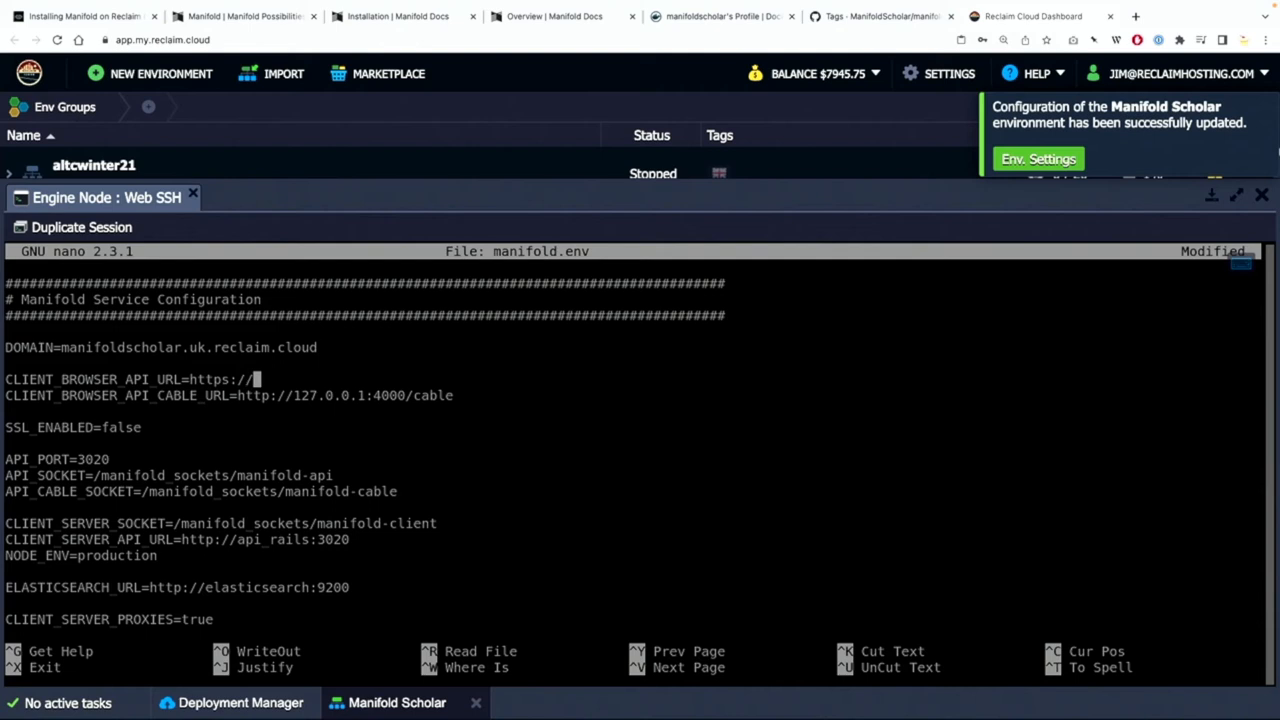
text(mani)
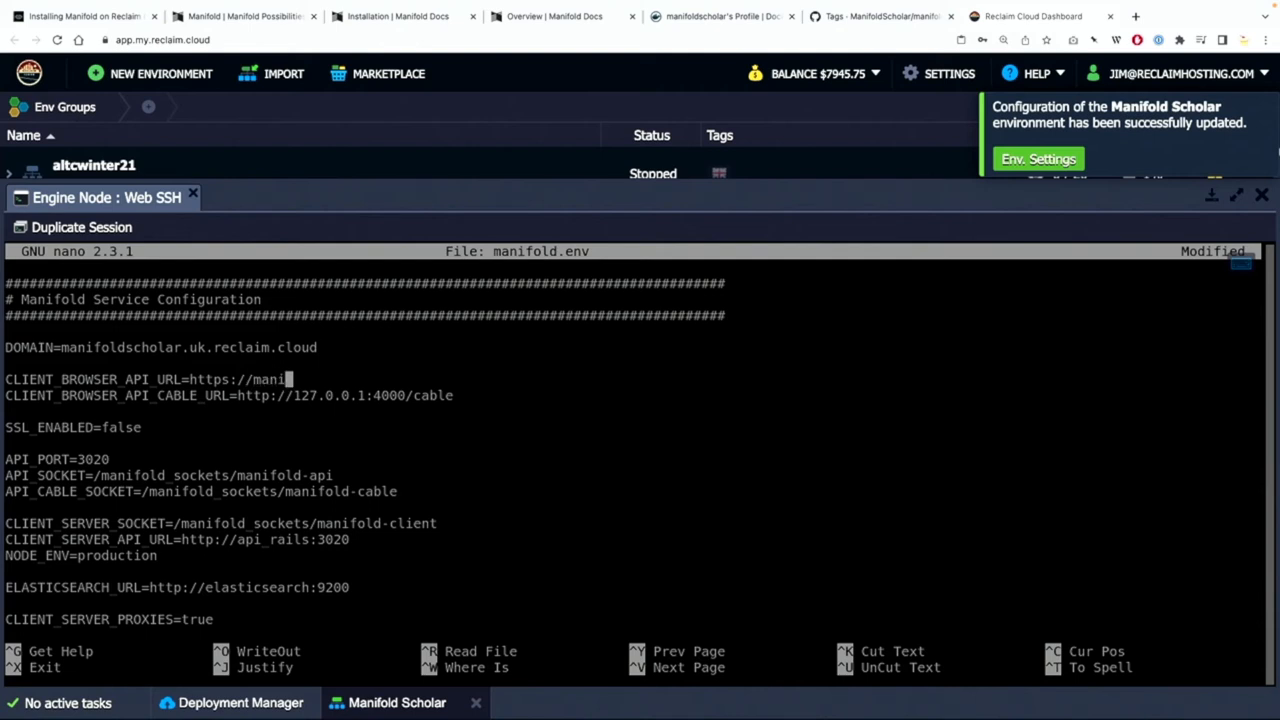
text(fold)
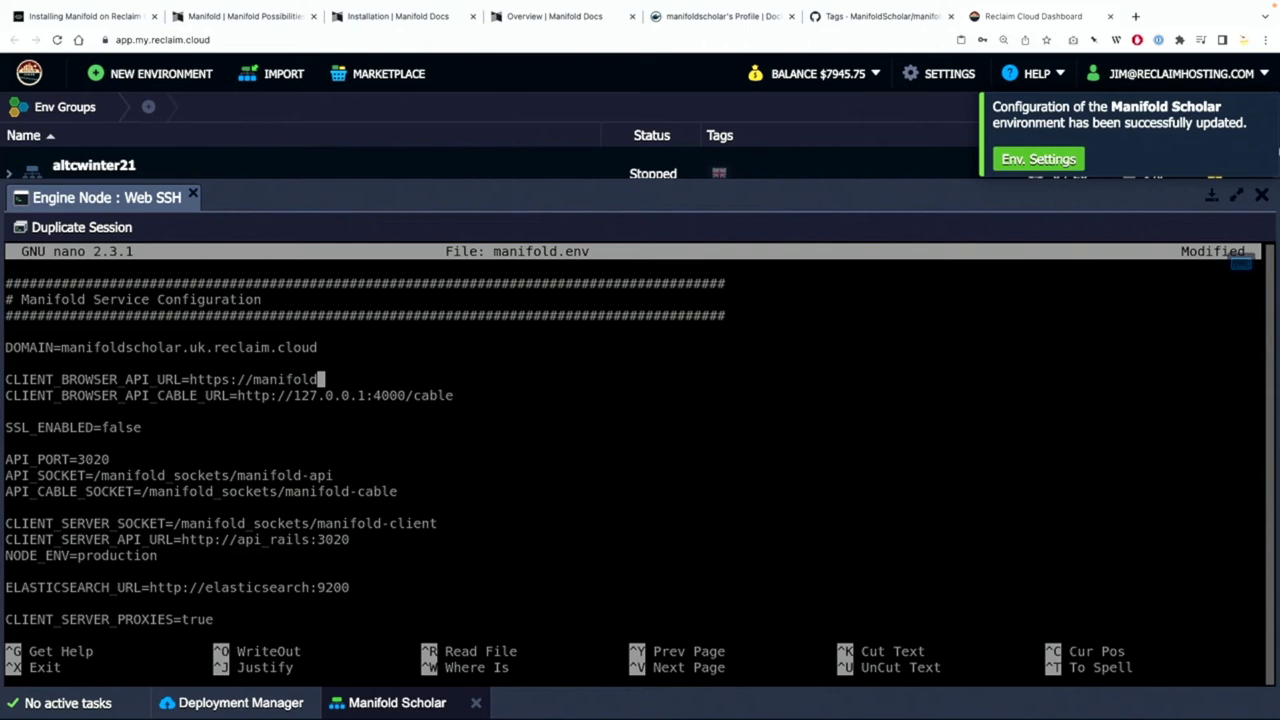
text(scholar.)
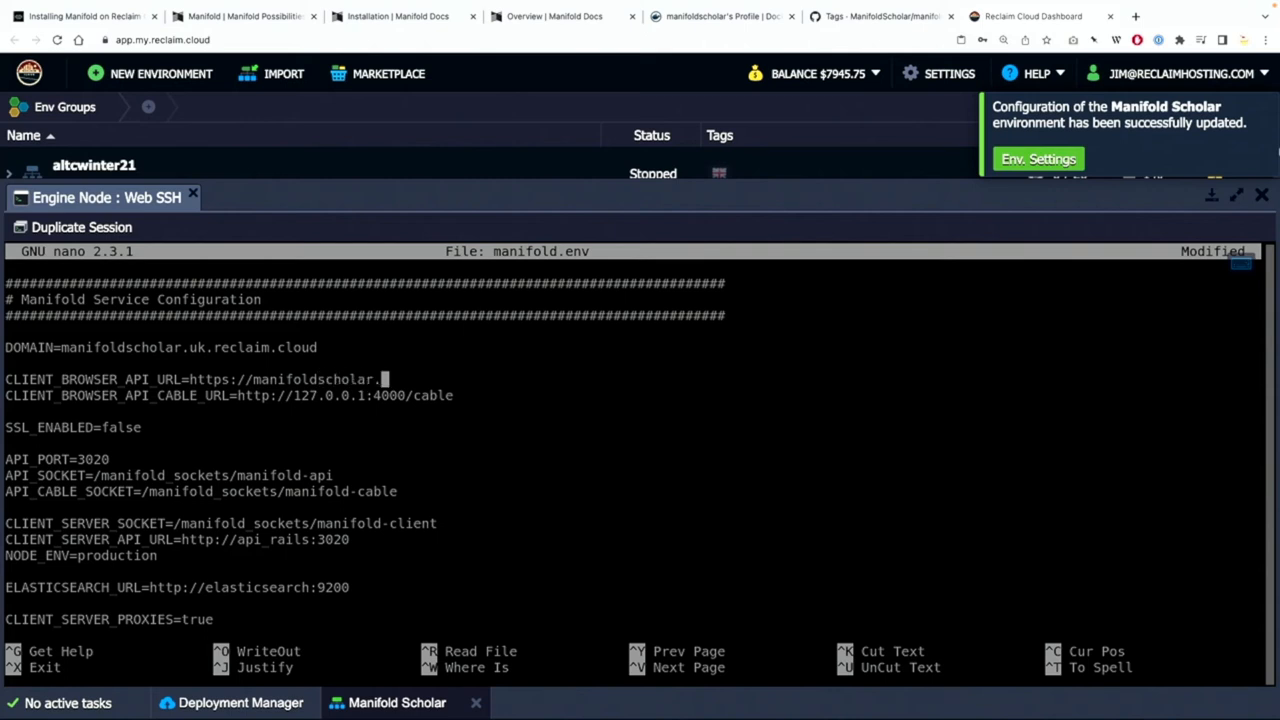
text(uk.recla)
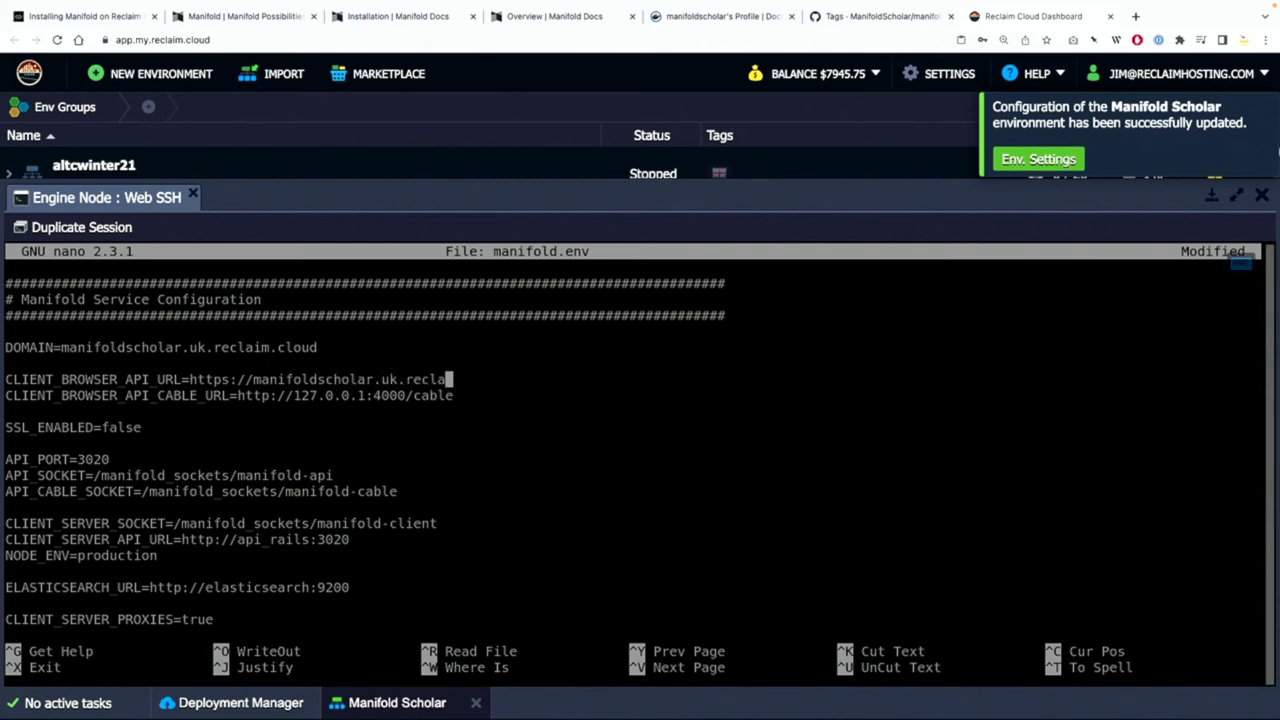
text(im.cloud)
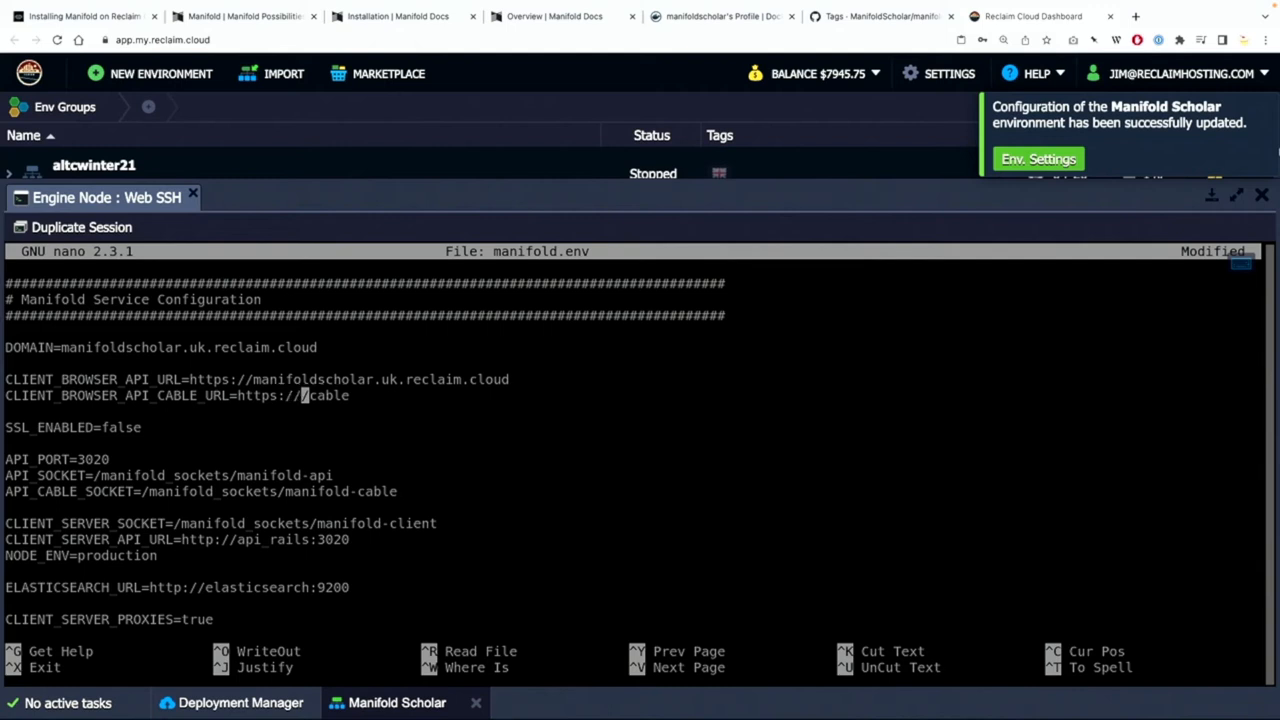
text(manifoldscholar.uk.reclaim.cloud)
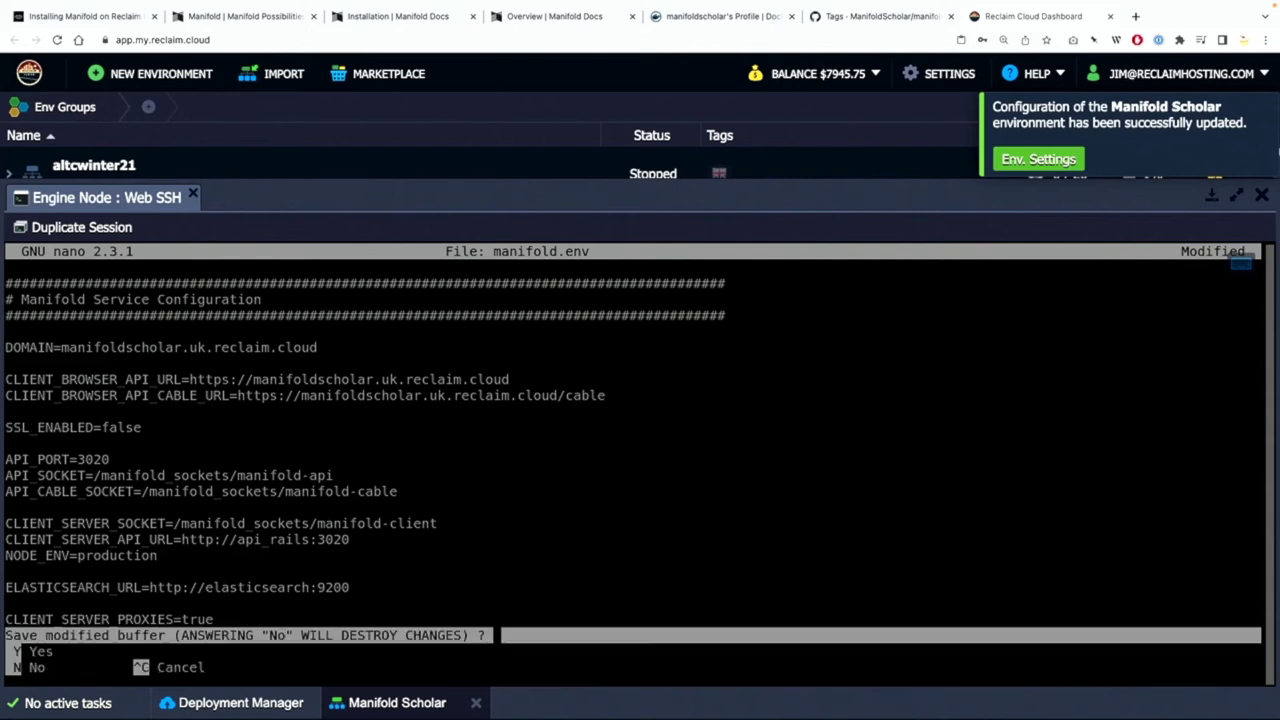
Save manifold.env, return to manifold-docker-compose and open docker-compose.yml in nano.
key(y)
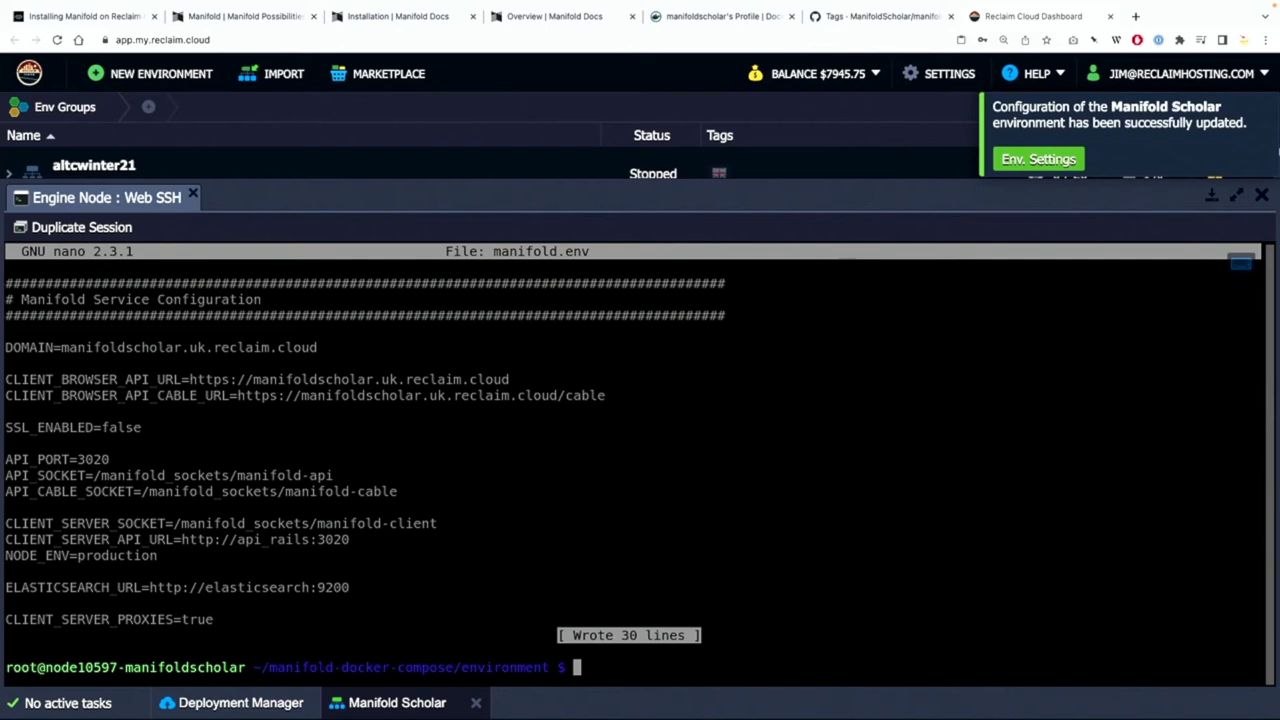
text(cd ..)
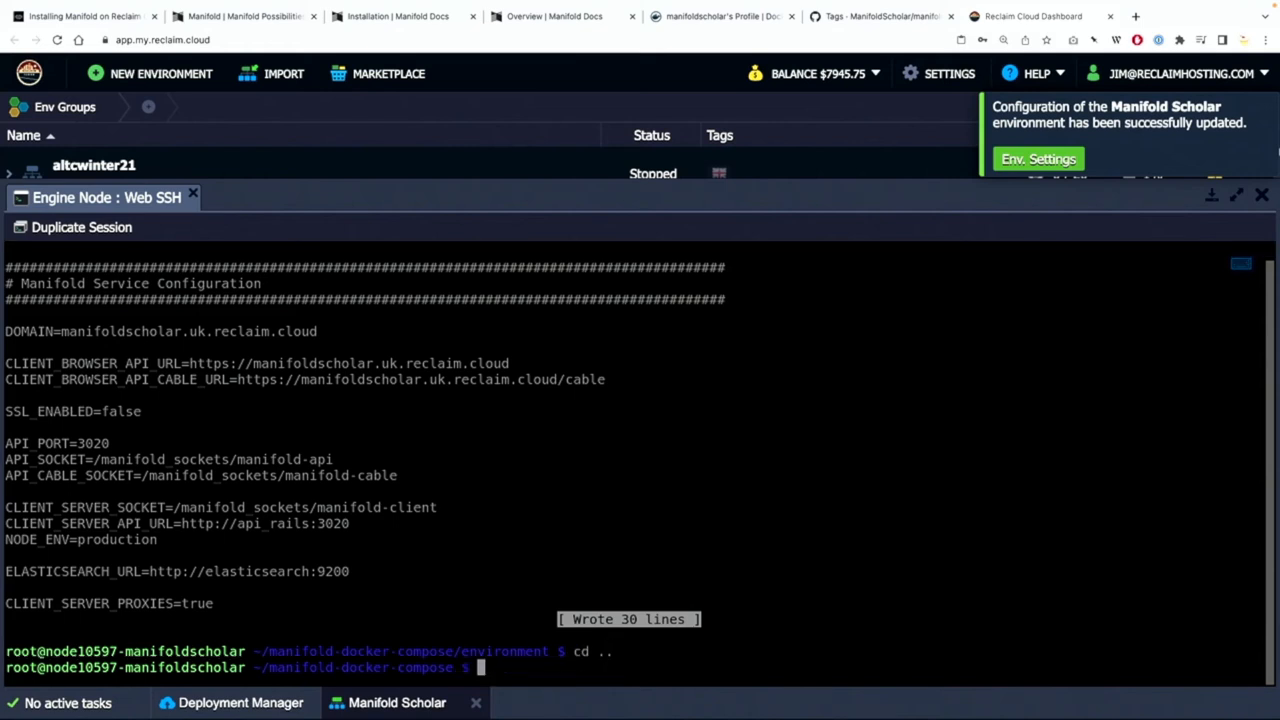
text(ls)
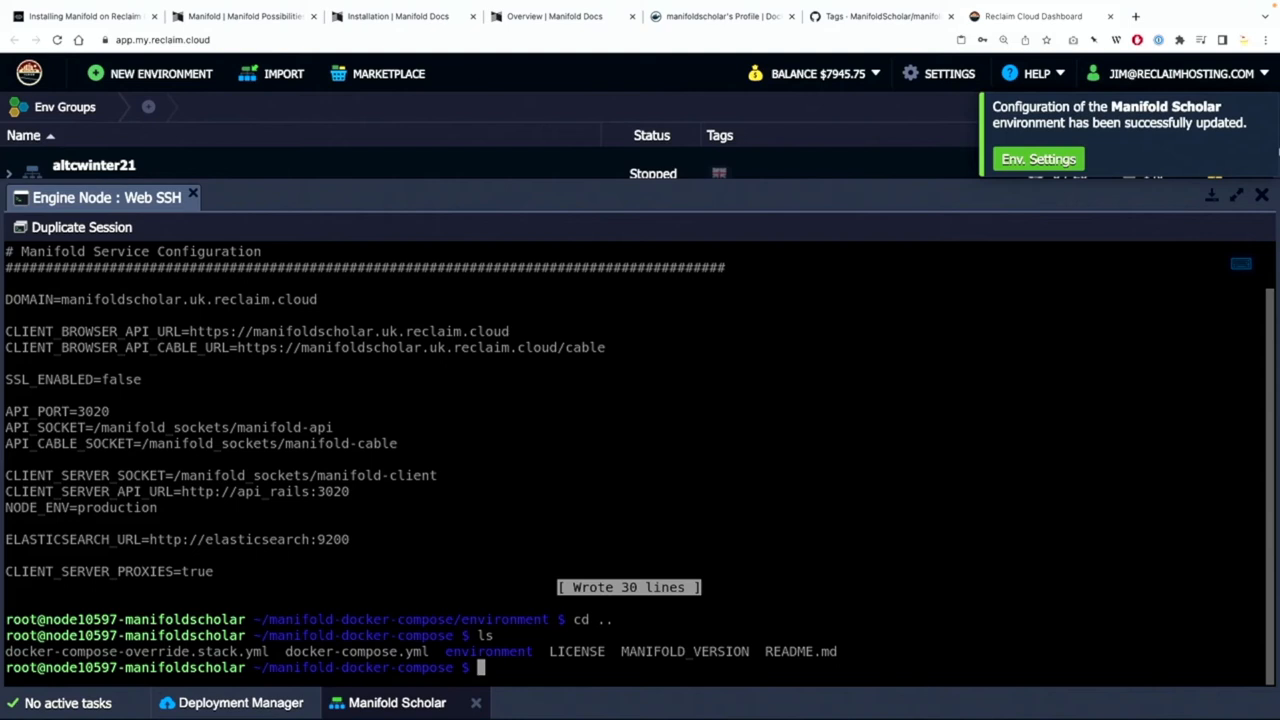
text(nan)
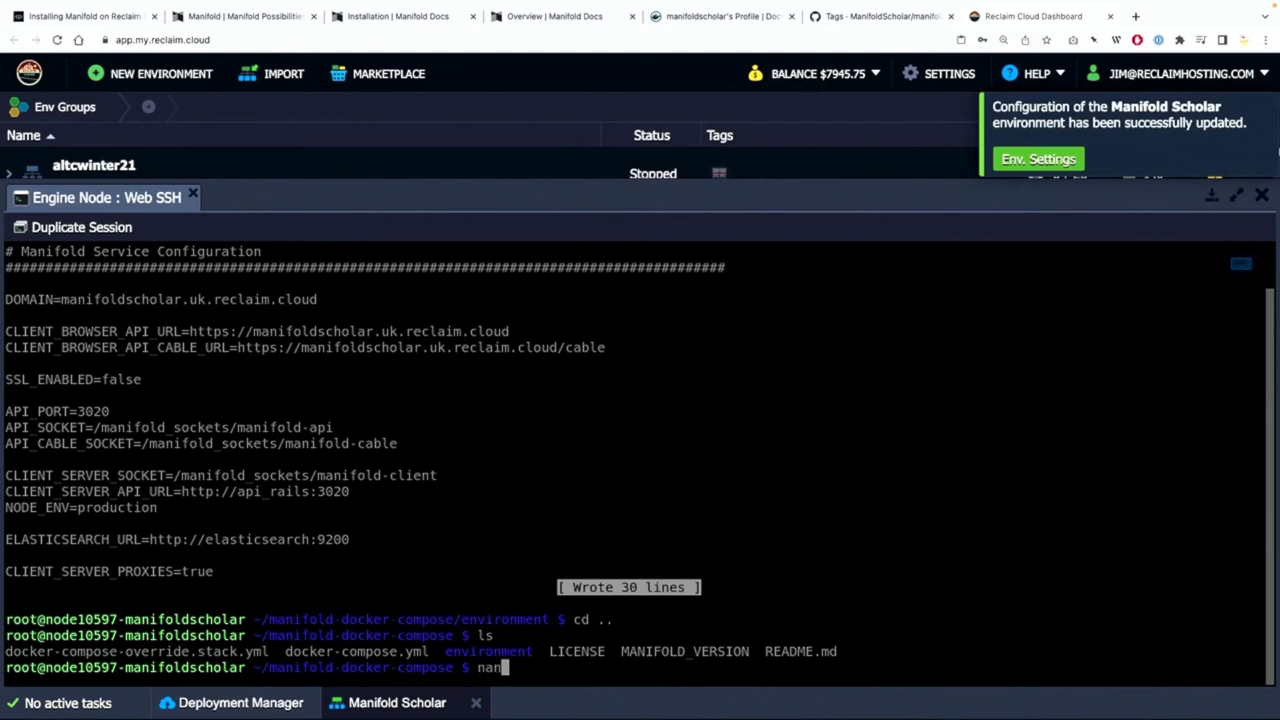
text(docker)
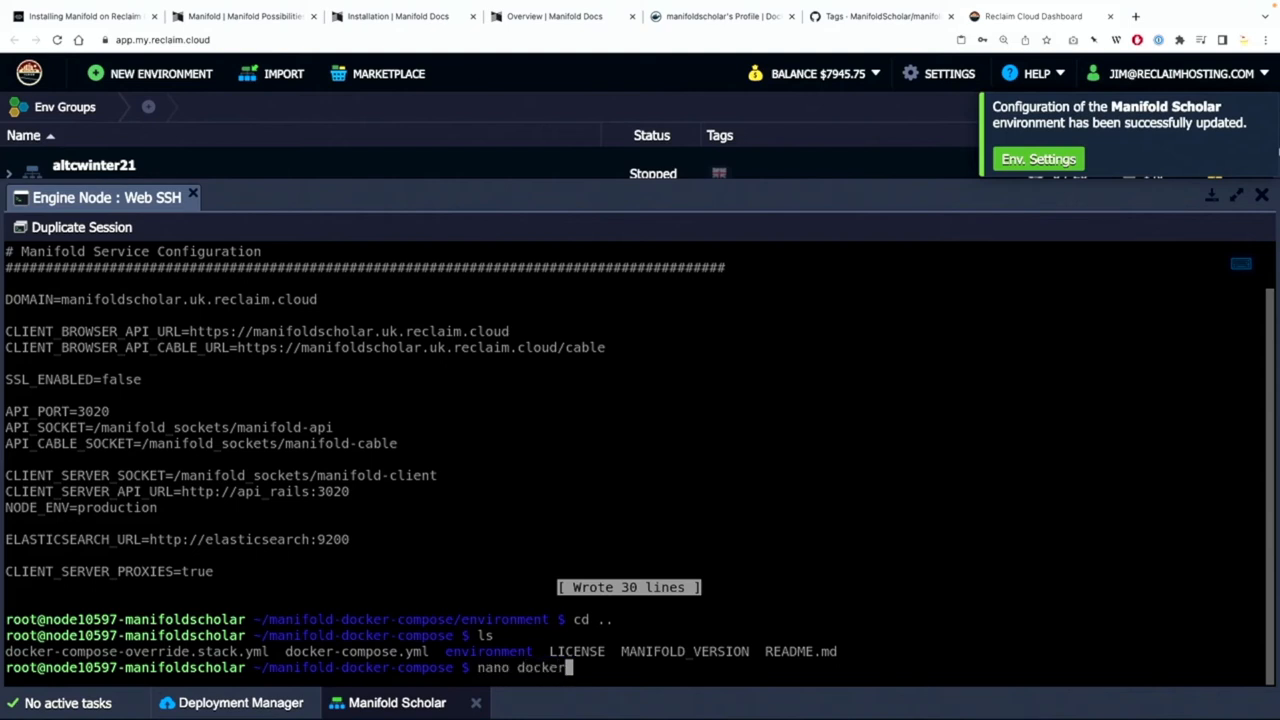
text(-compose)
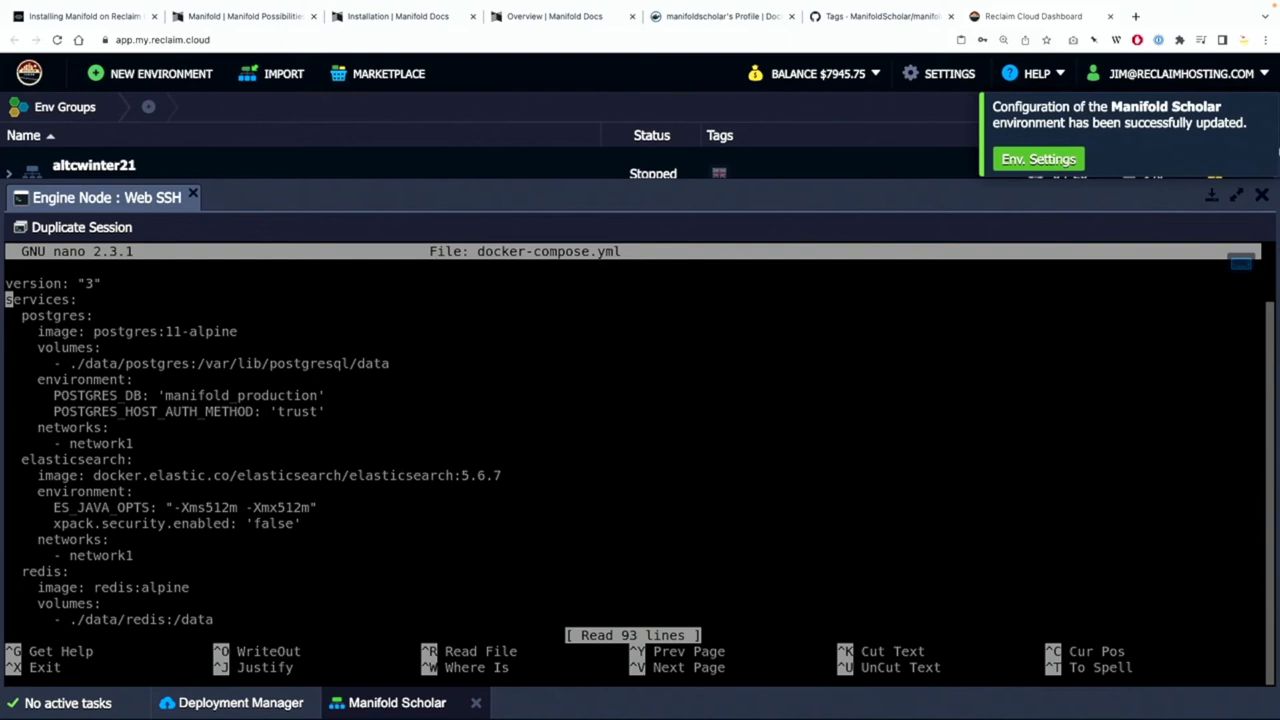
Change the proxy port mapping from 4001:443 to 443:443 in docker-compose.yml and save it.
scroll(down, 3)
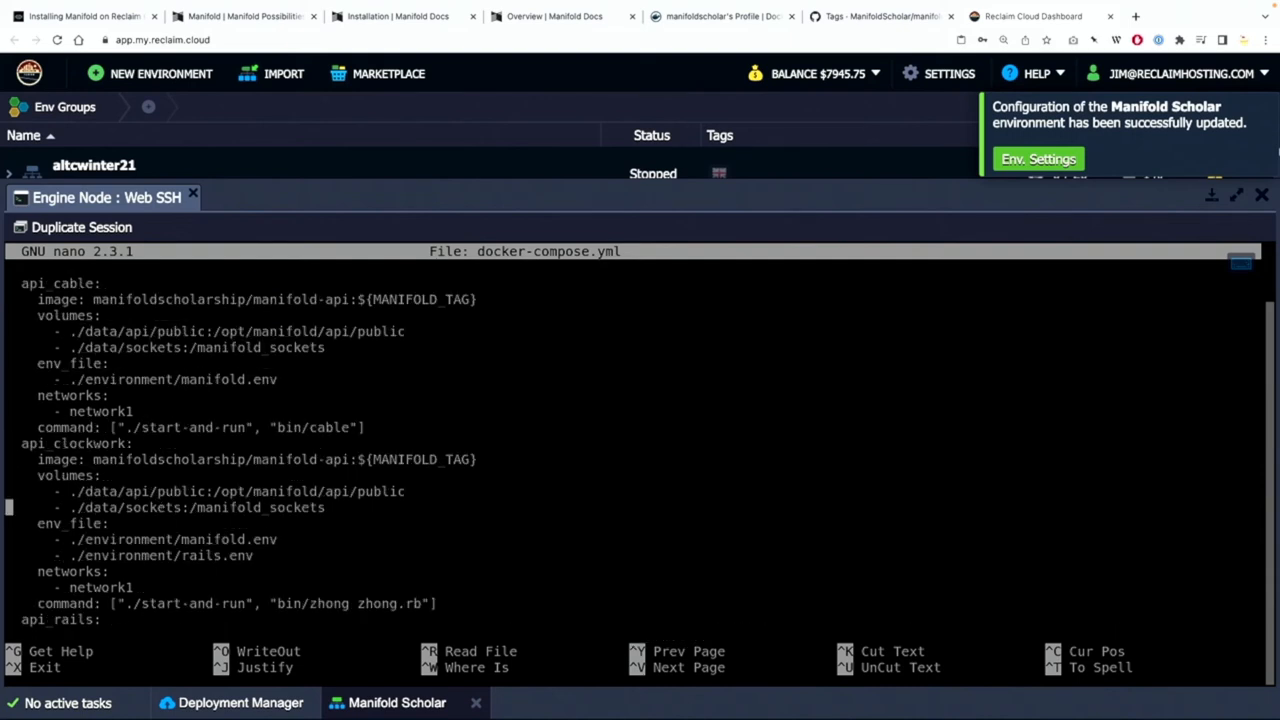
scroll(down, 3)
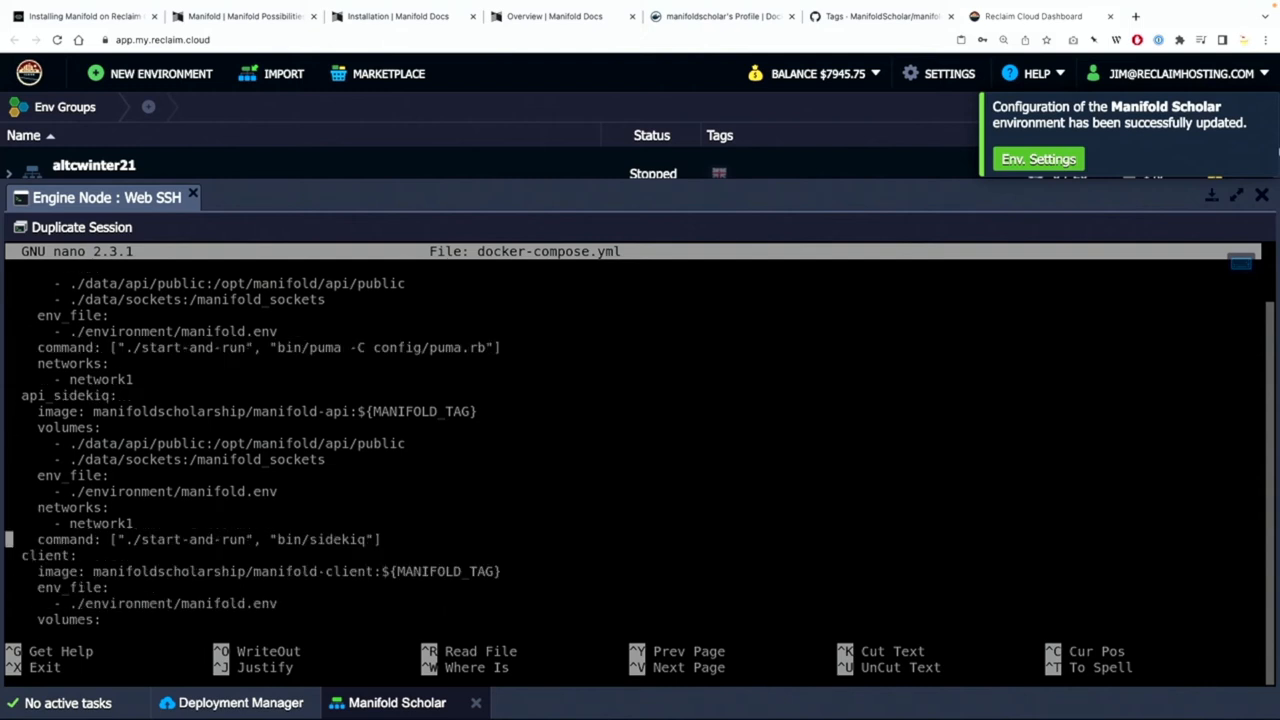
scroll(down, 3)
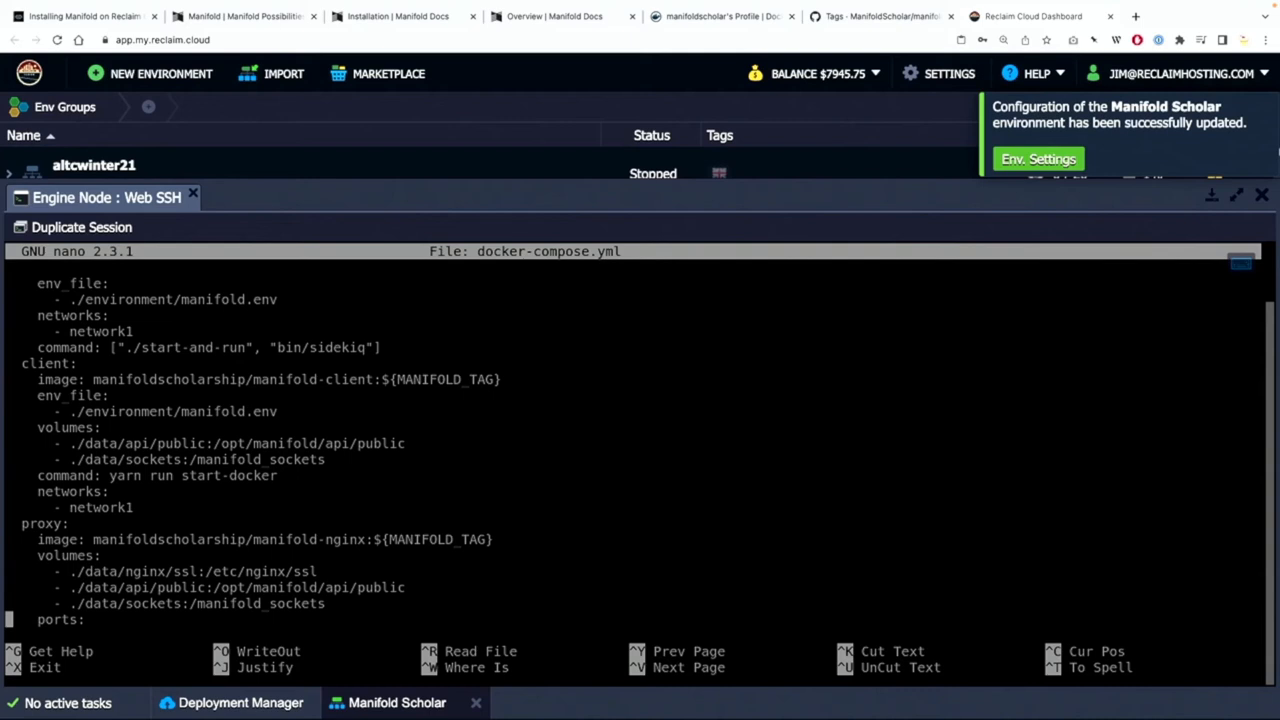
scroll(down, 3)
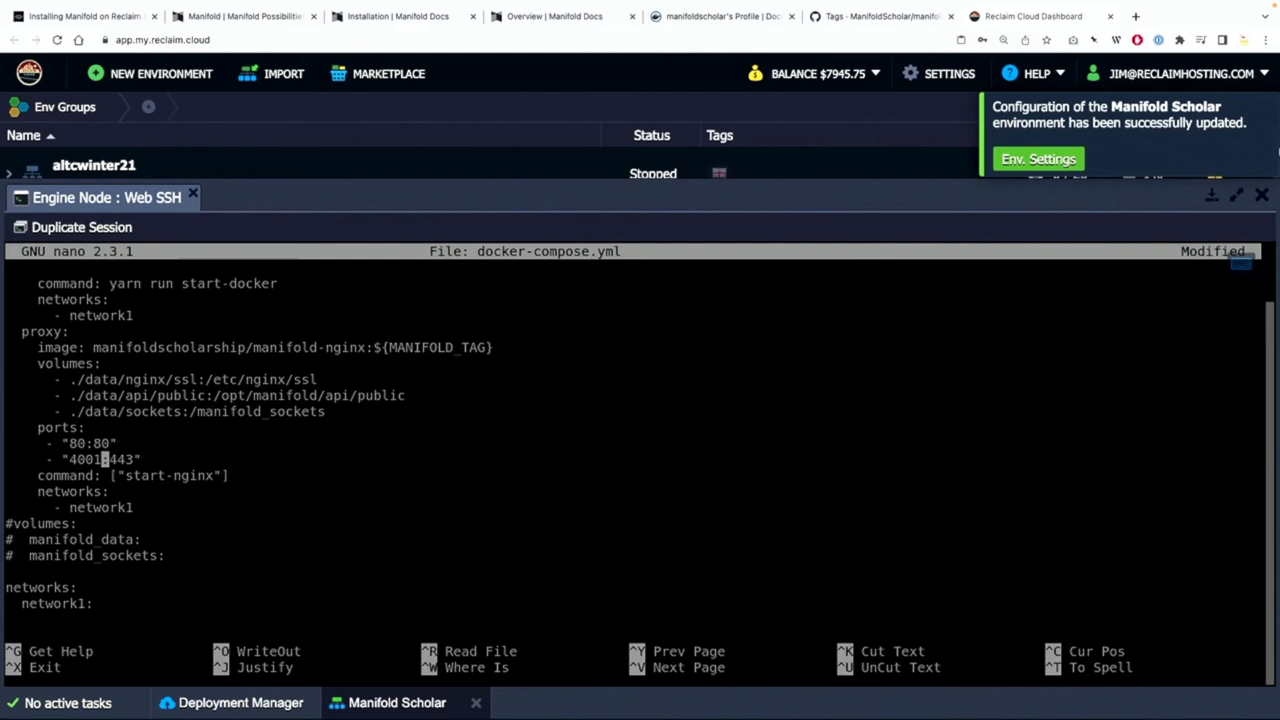
key(BackSpace)
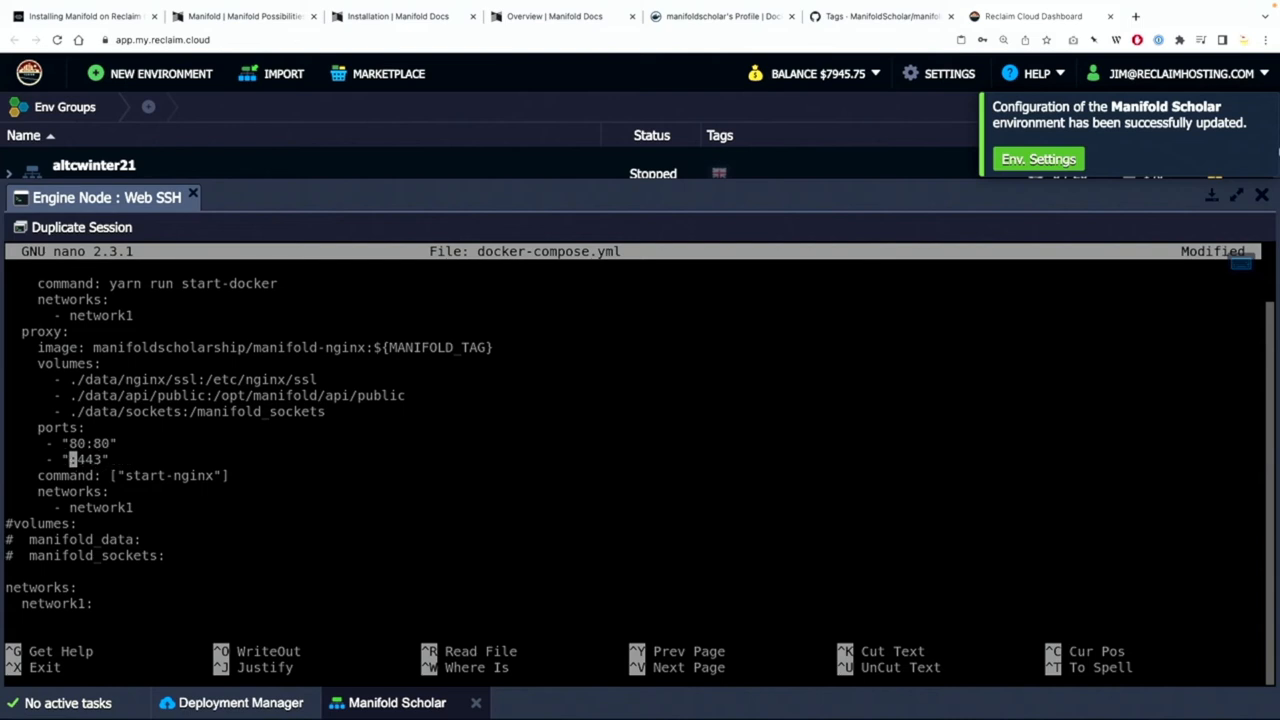
text(442)
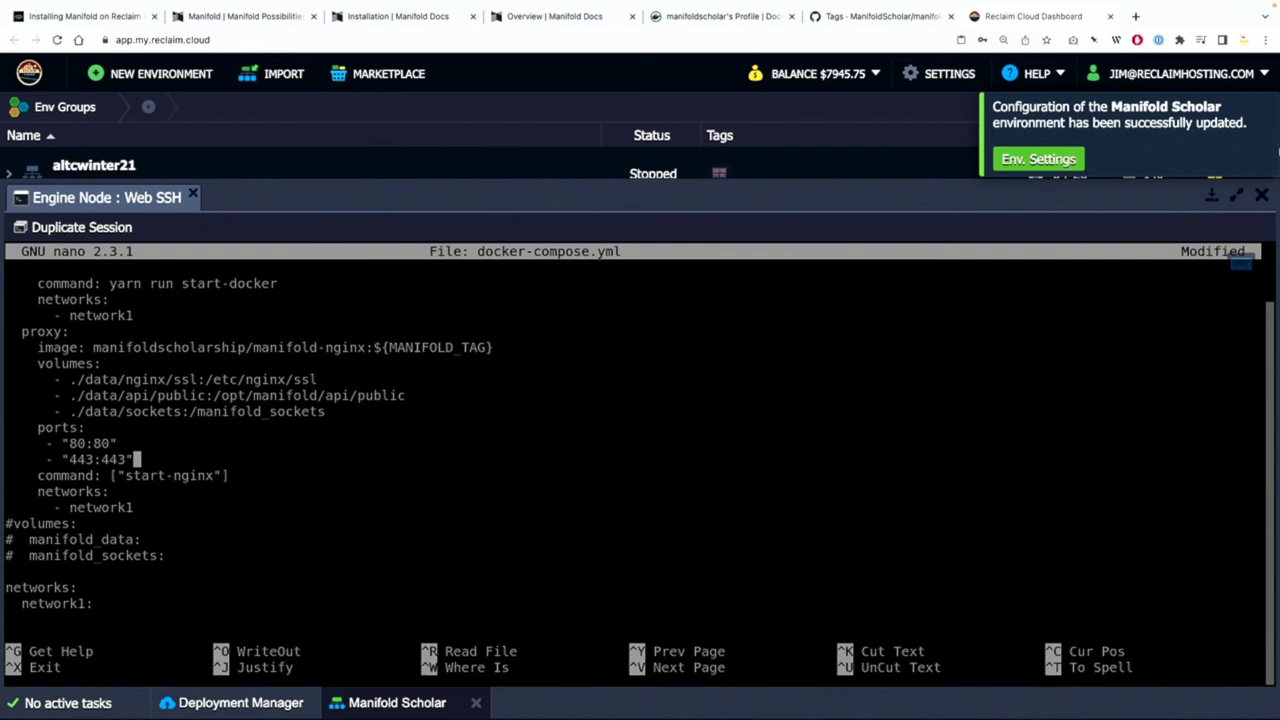
key(ctrl+o)
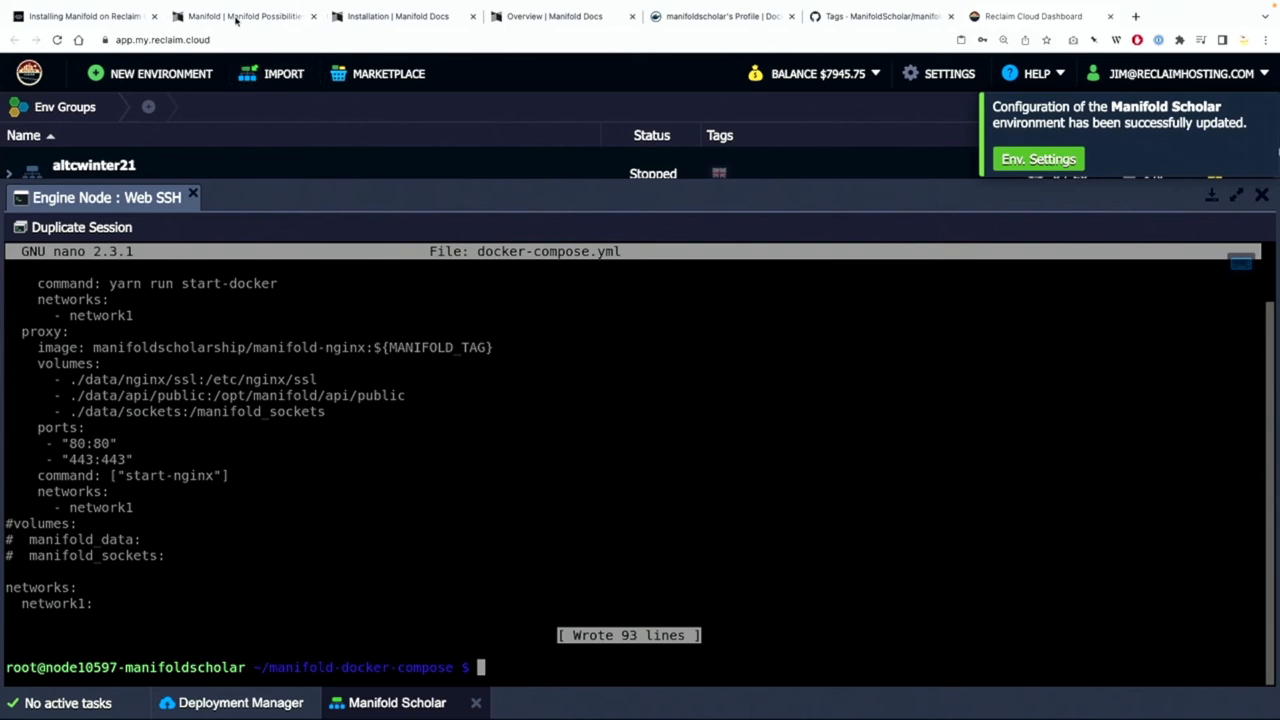
click(396, 16)
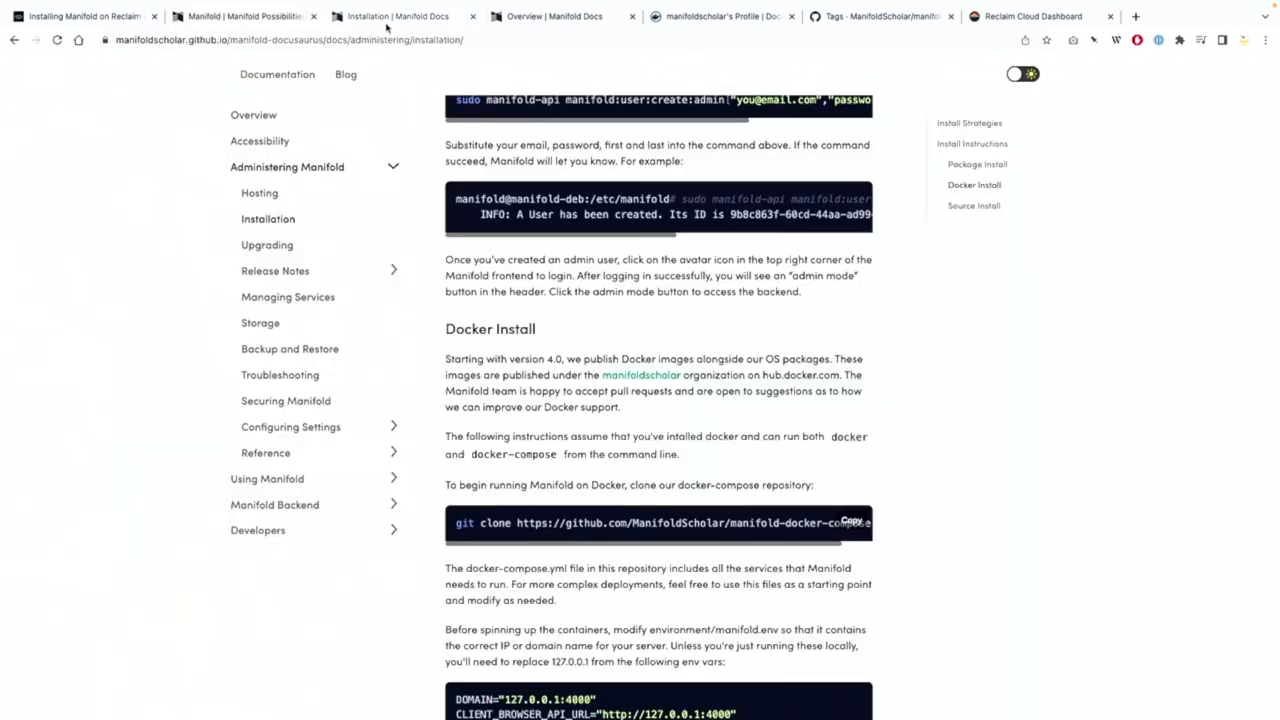
Scroll the Manifold Docs Docker Install section to the docker-compose up command.
scroll(down, 3)
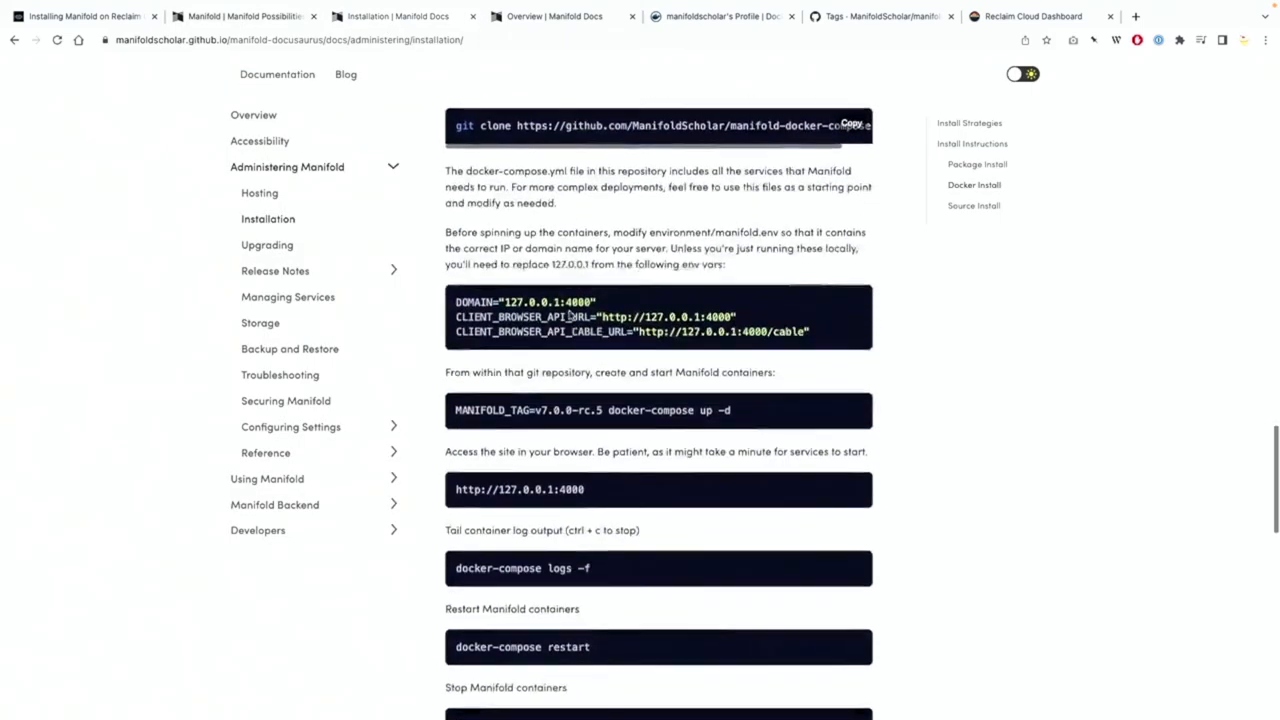
scroll(down, 3)
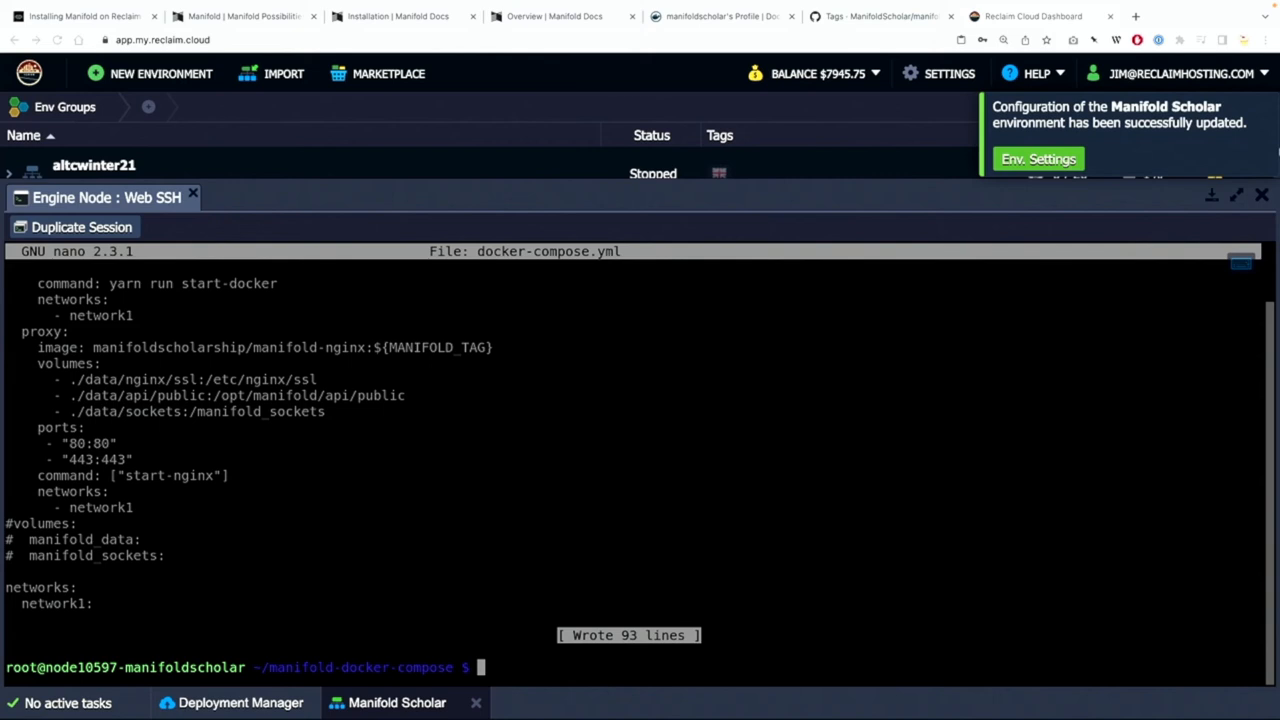
Start the Manifold containers with 'MANIFOLD_TAG=v7.0.0-rc.5 docker-compose up -d' in Web SSH.
text(MANIFOLD_TAG=v7.0.0-rc.5 docker-compose up -d)
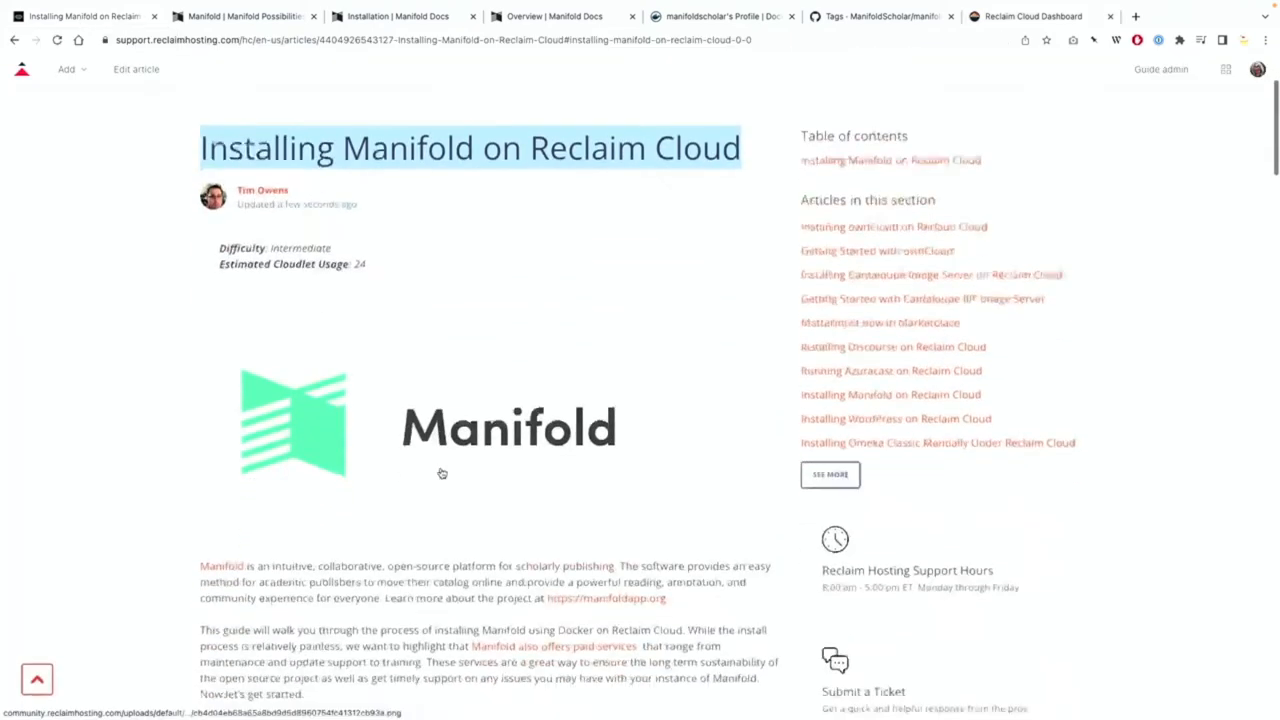
Review the remaining install steps in the 'Installing Manifold on Reclaim Cloud' guide.
scroll(down, 3)
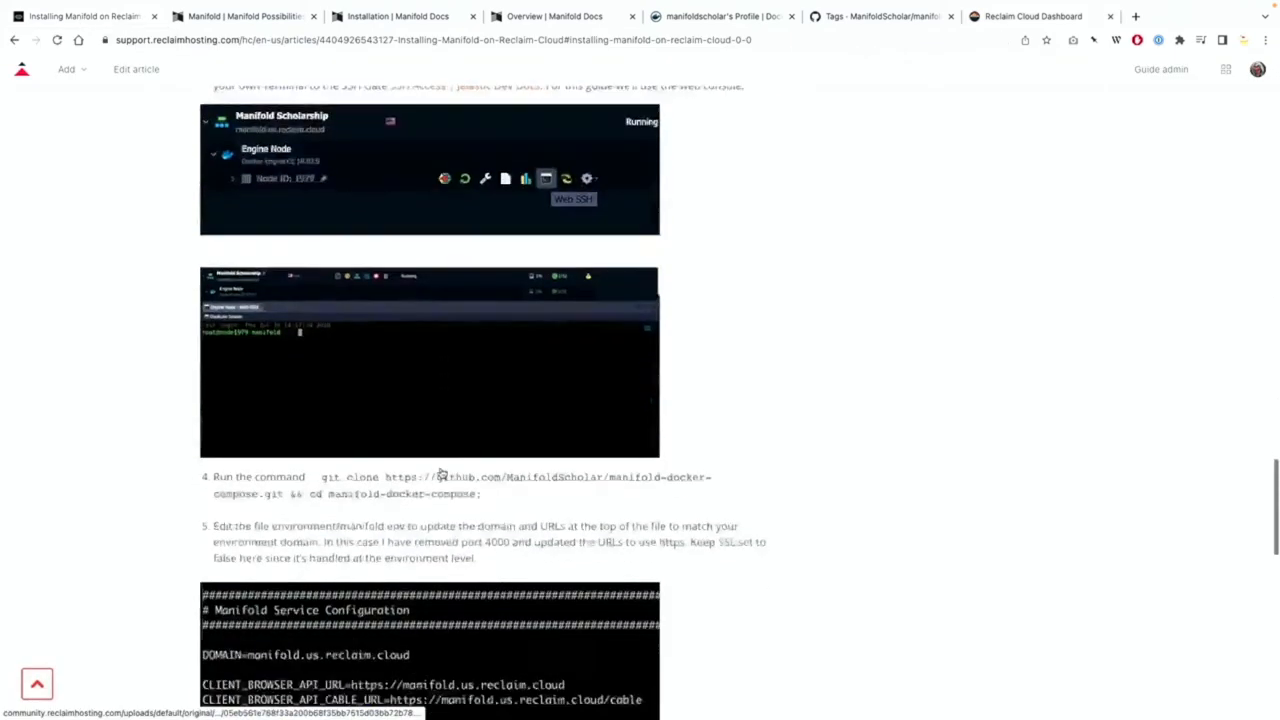
scroll(down, 3)
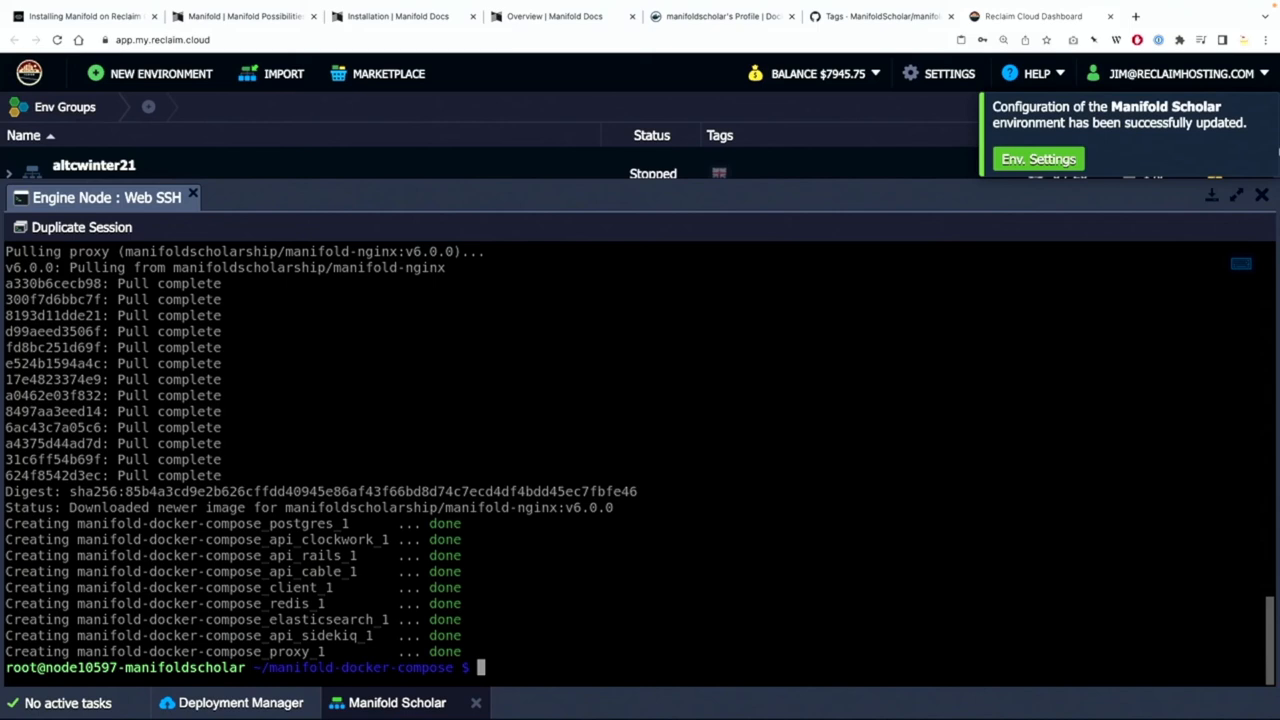
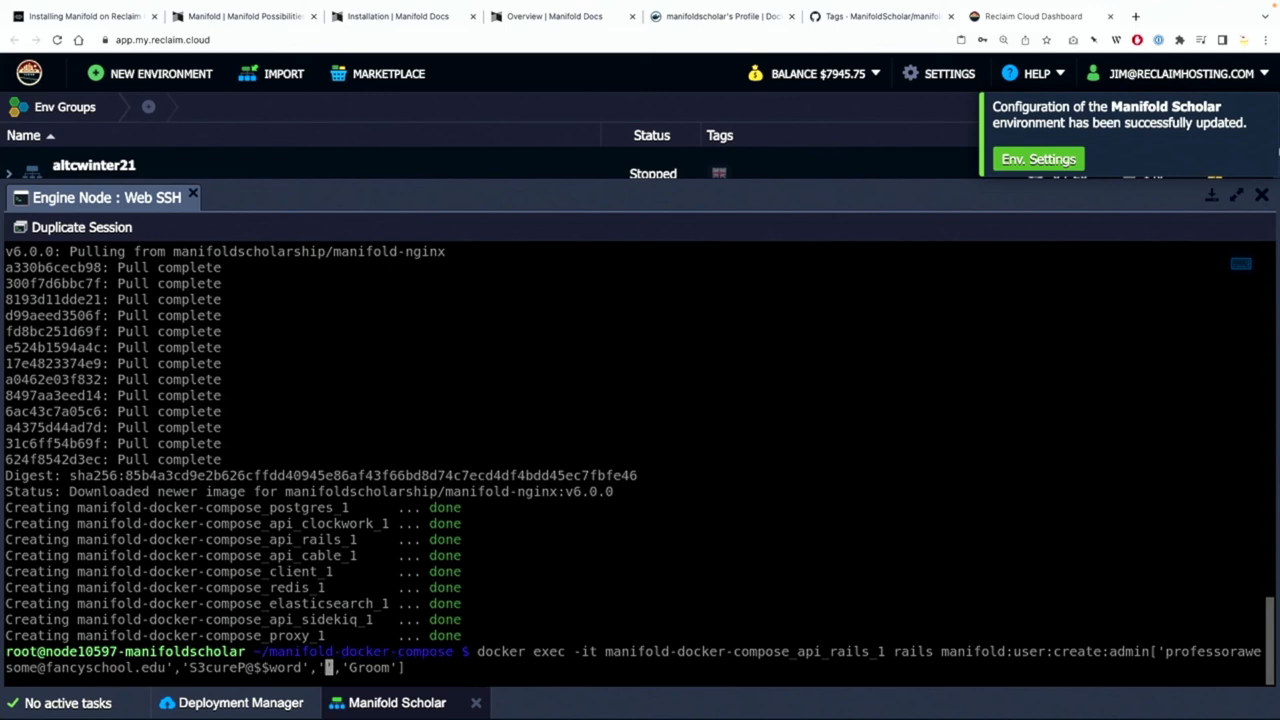
text(Jim)
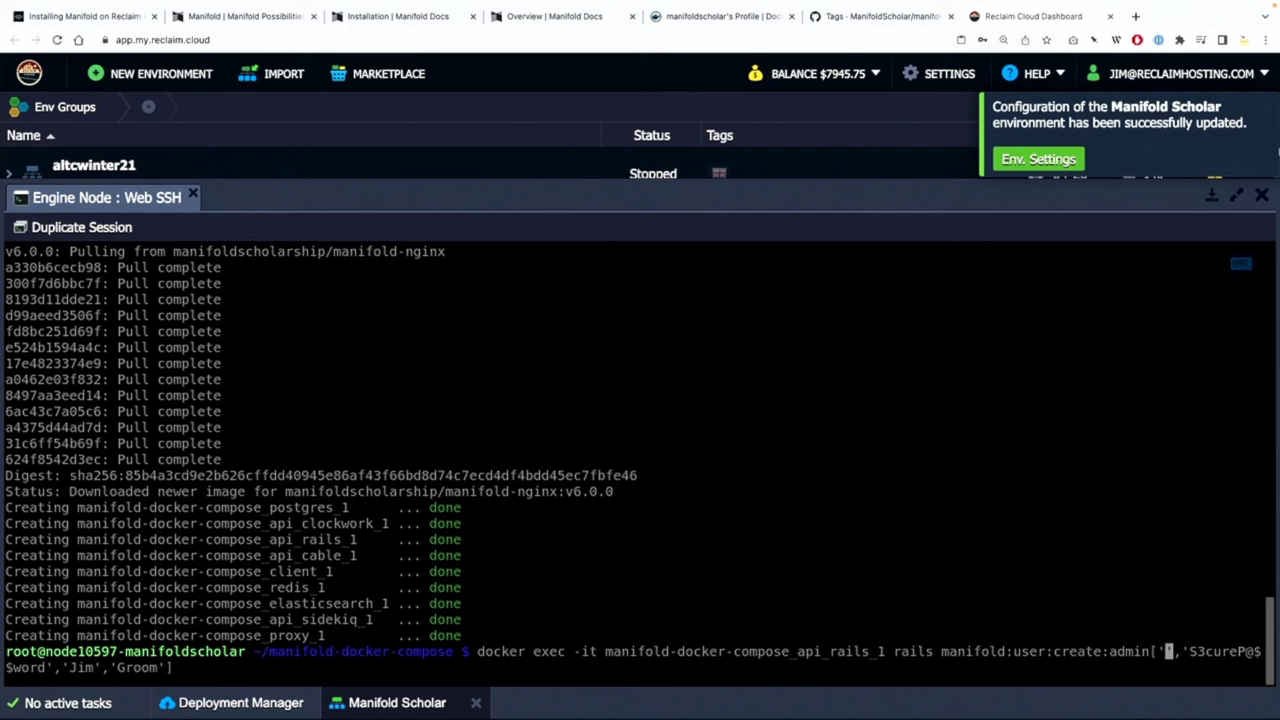
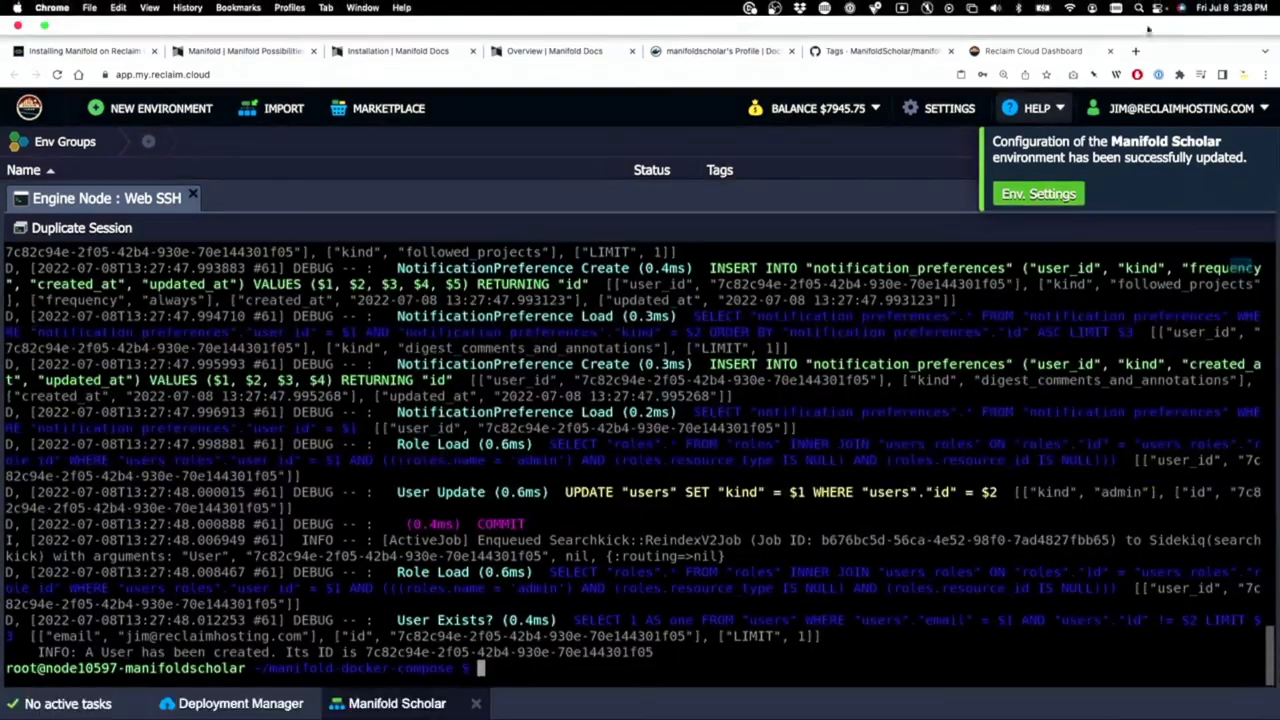
Load the Manifold site's public home page in a new browser tab.
click(1136, 52)
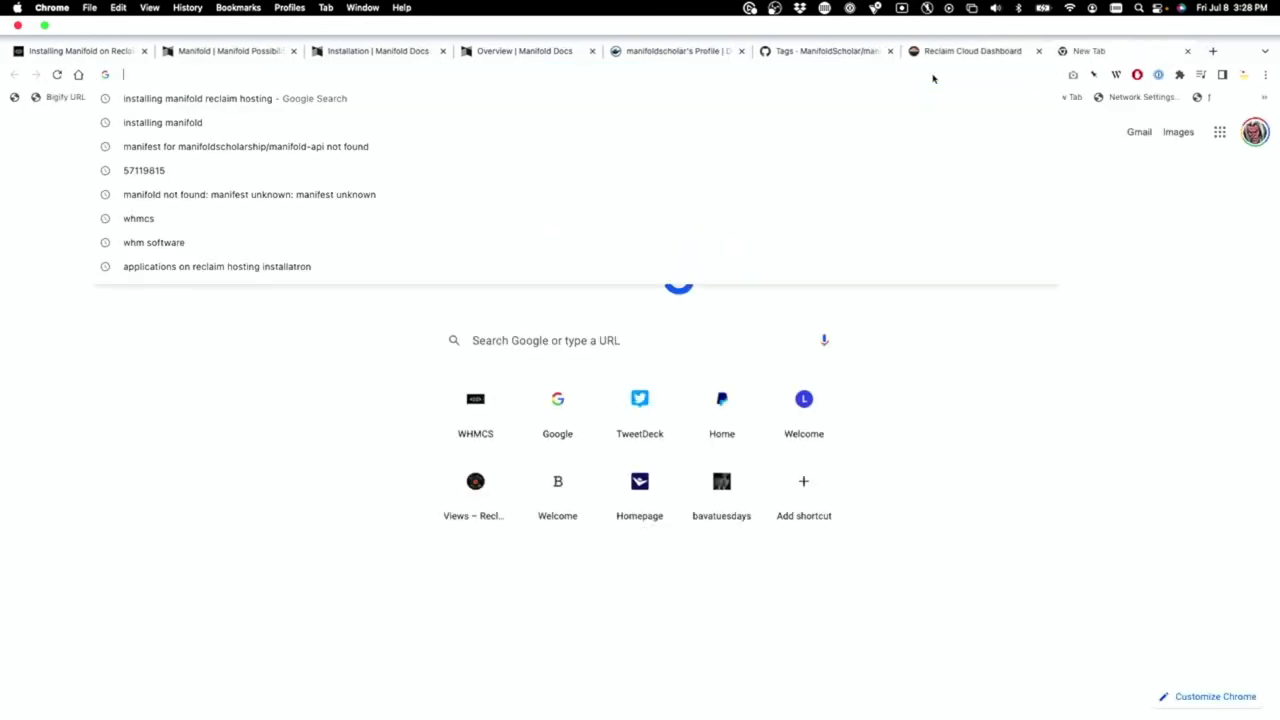
text(manage.logicboxes.com)
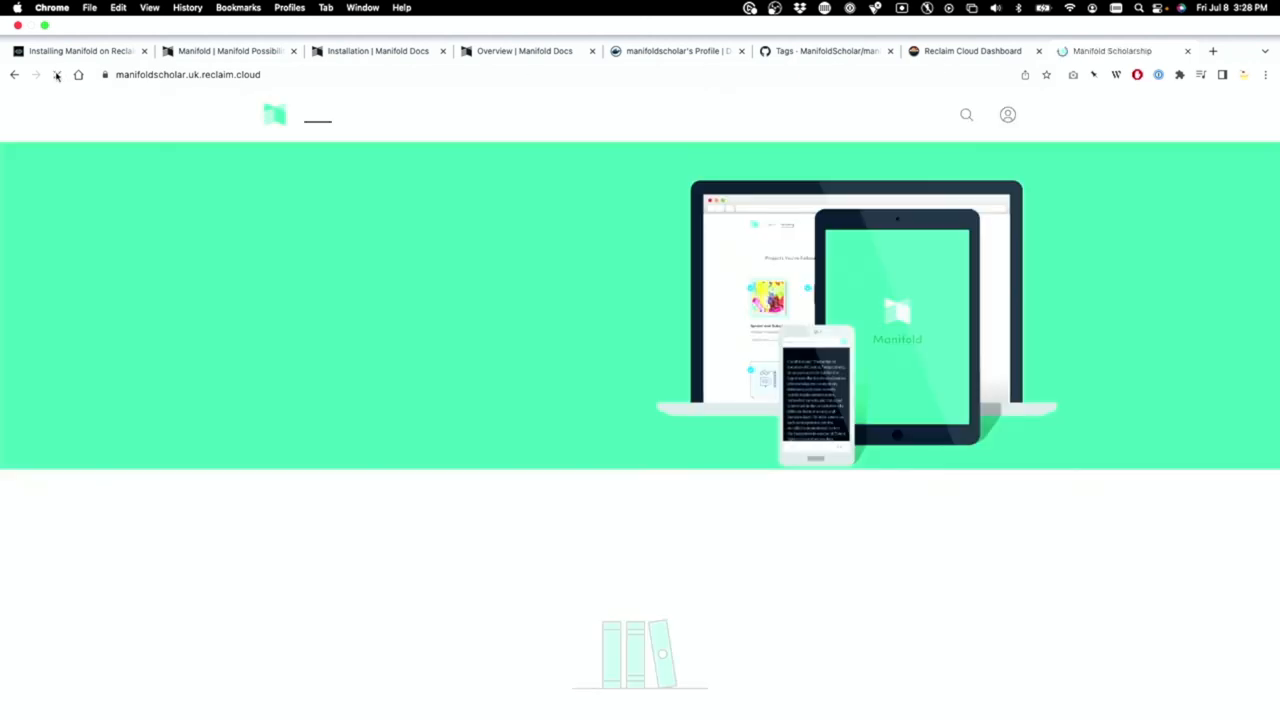
click(56, 74)
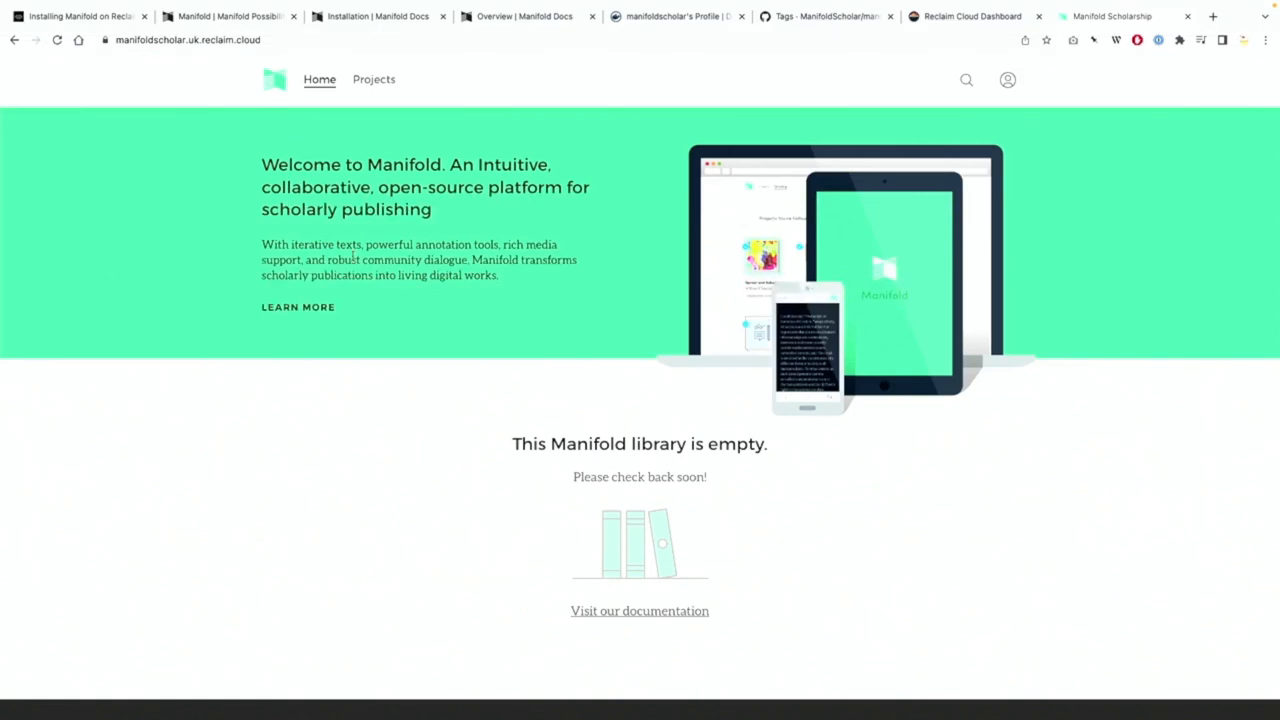
mouse_move(338, 284)
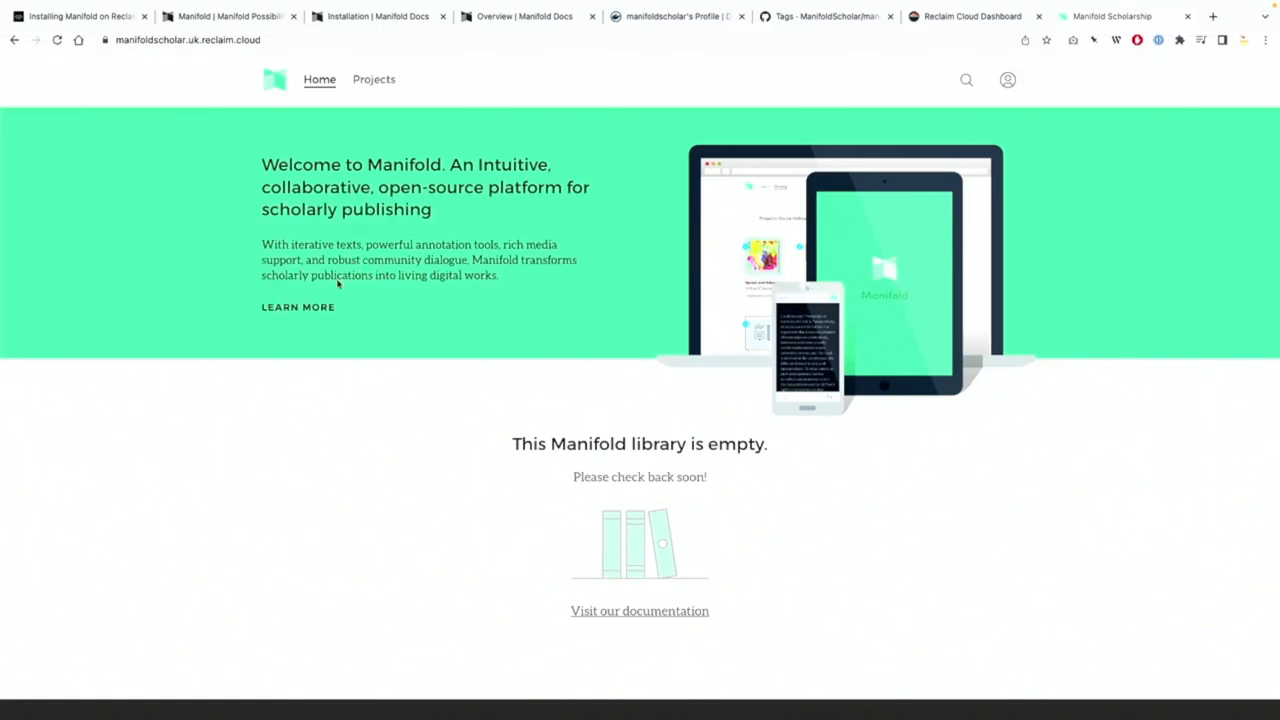
mouse_move(264, 126)
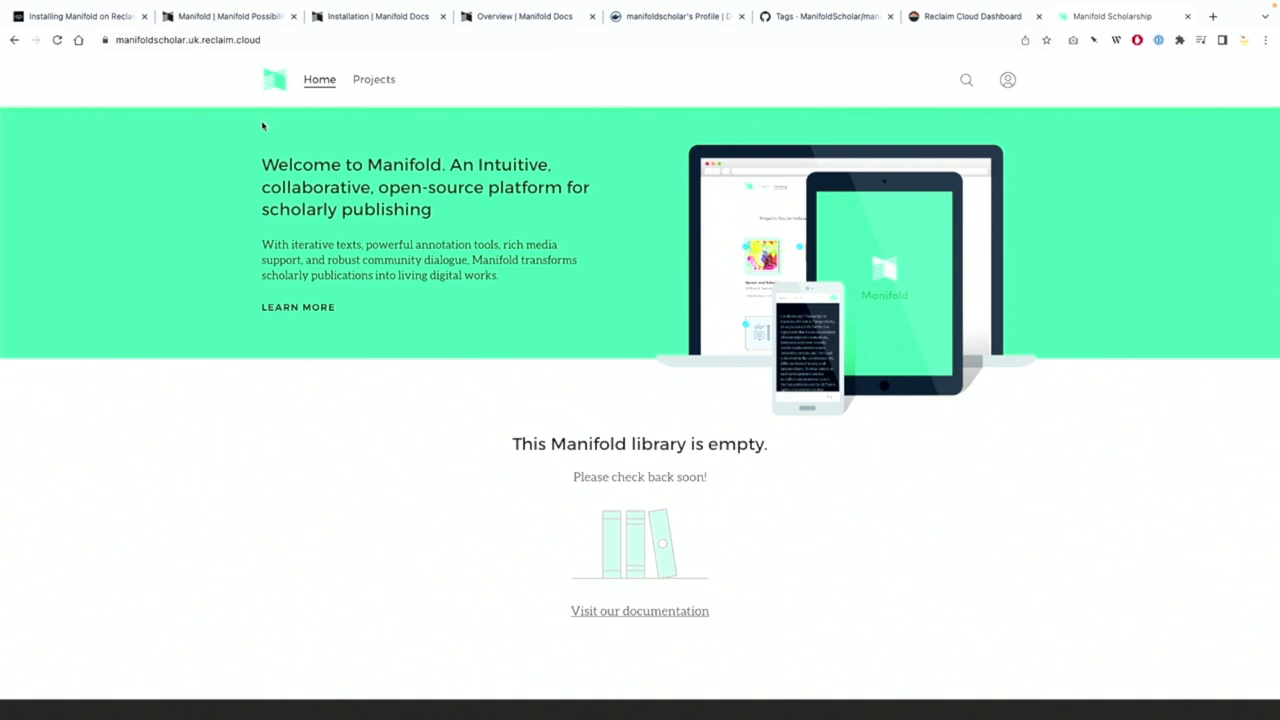
mouse_move(288, 132)
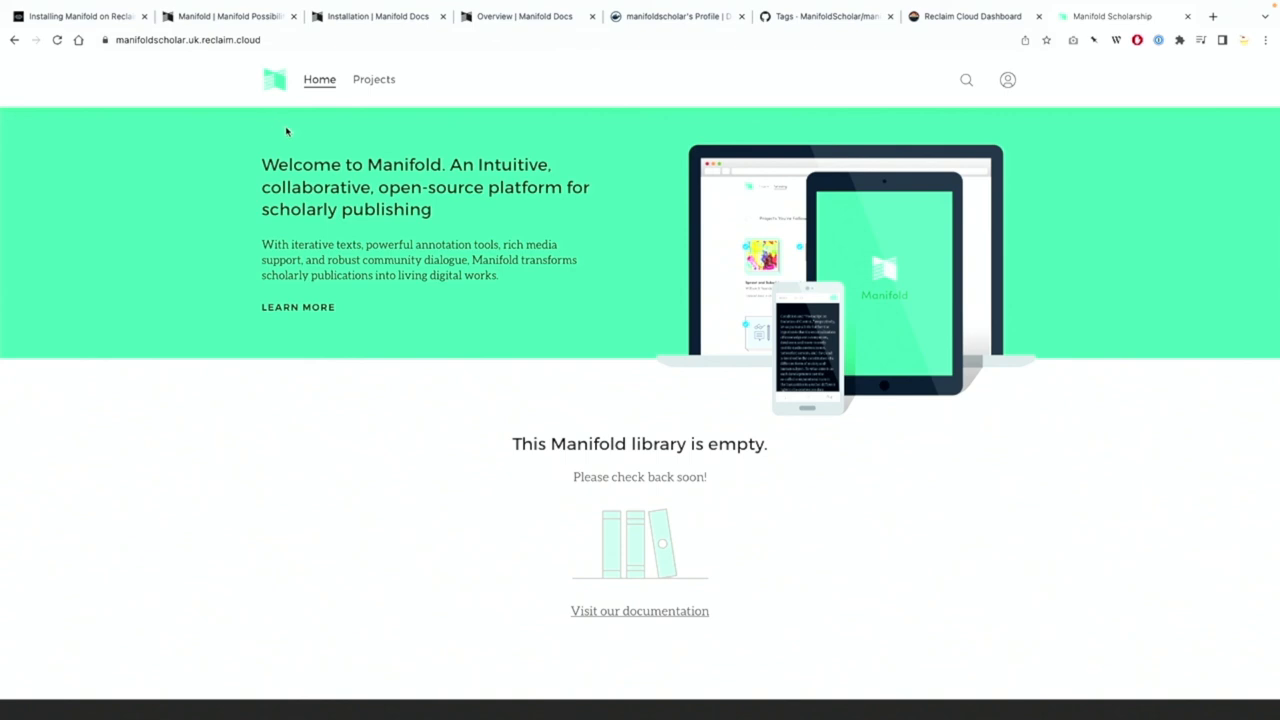
mouse_move(498, 176)
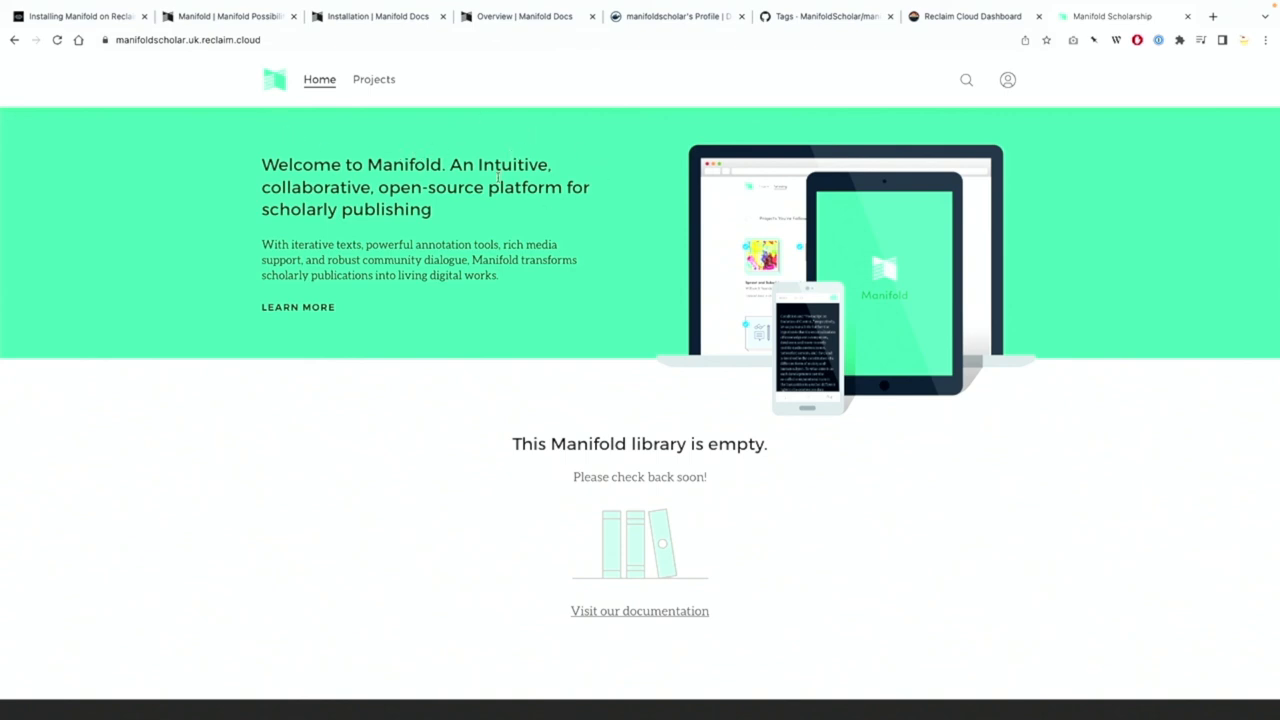
mouse_move(84, 64)
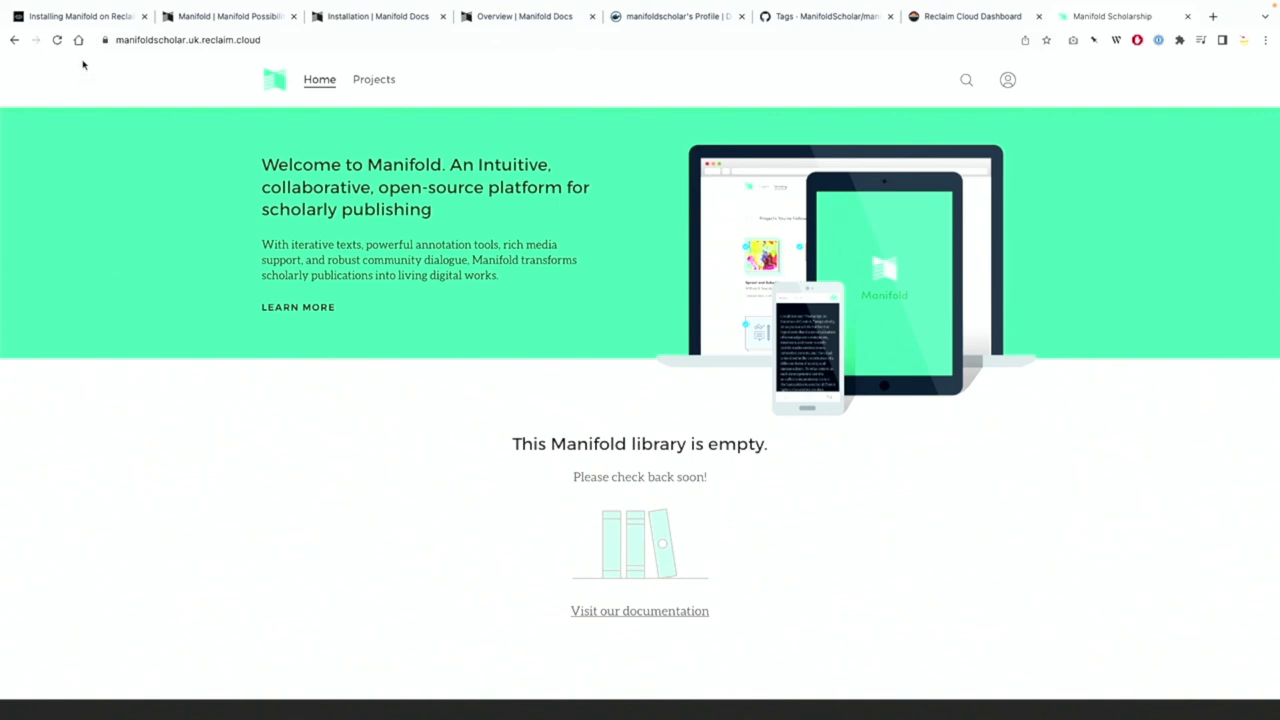
mouse_move(1060, 100)
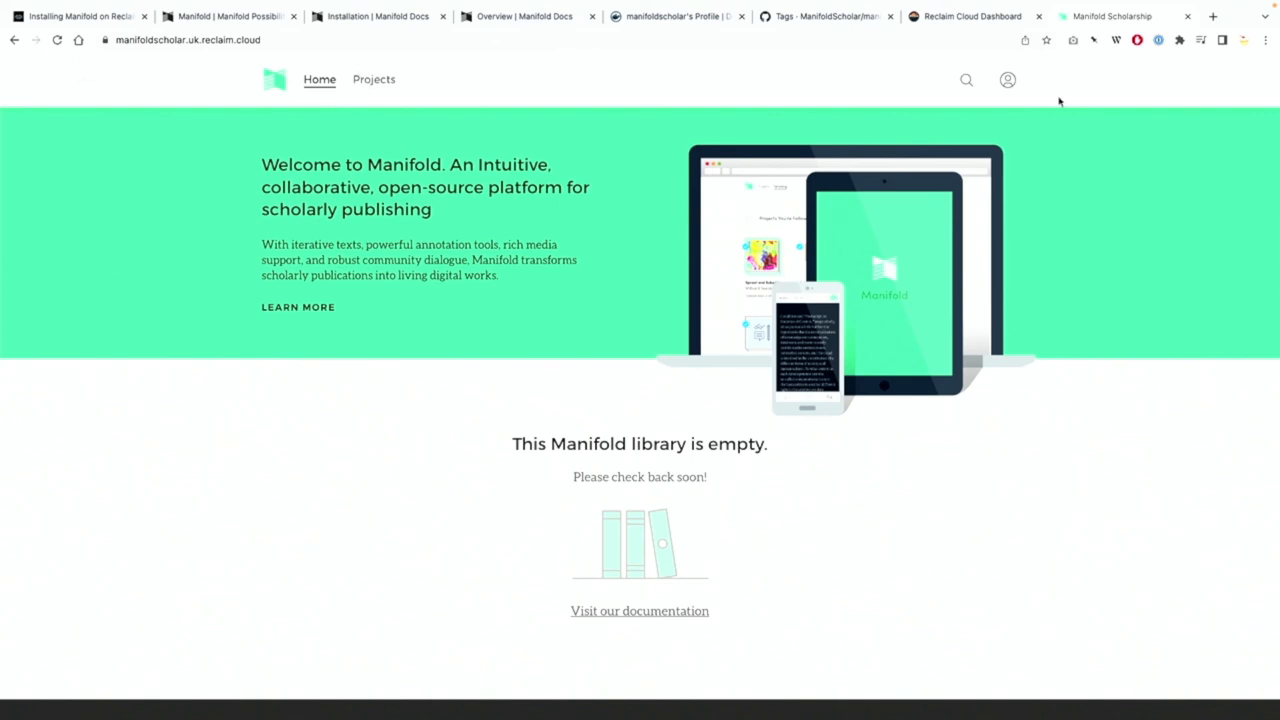
mouse_move(704, 198)
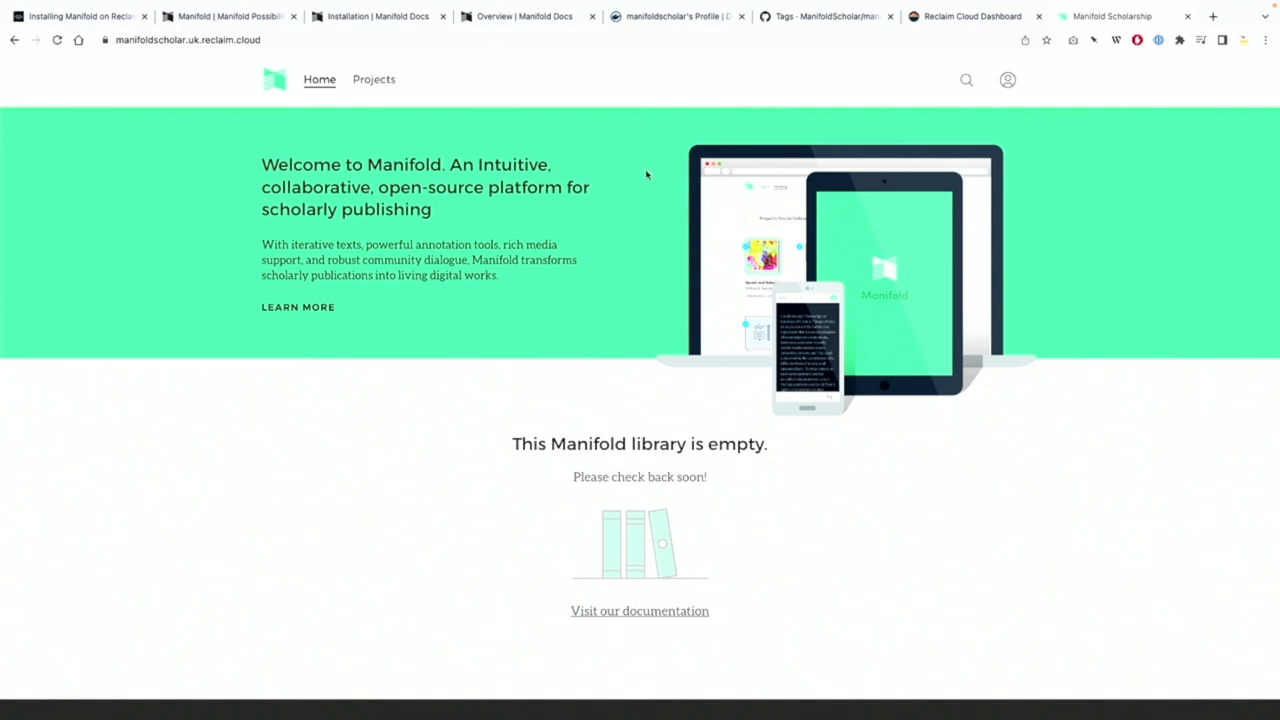
mouse_move(648, 200)
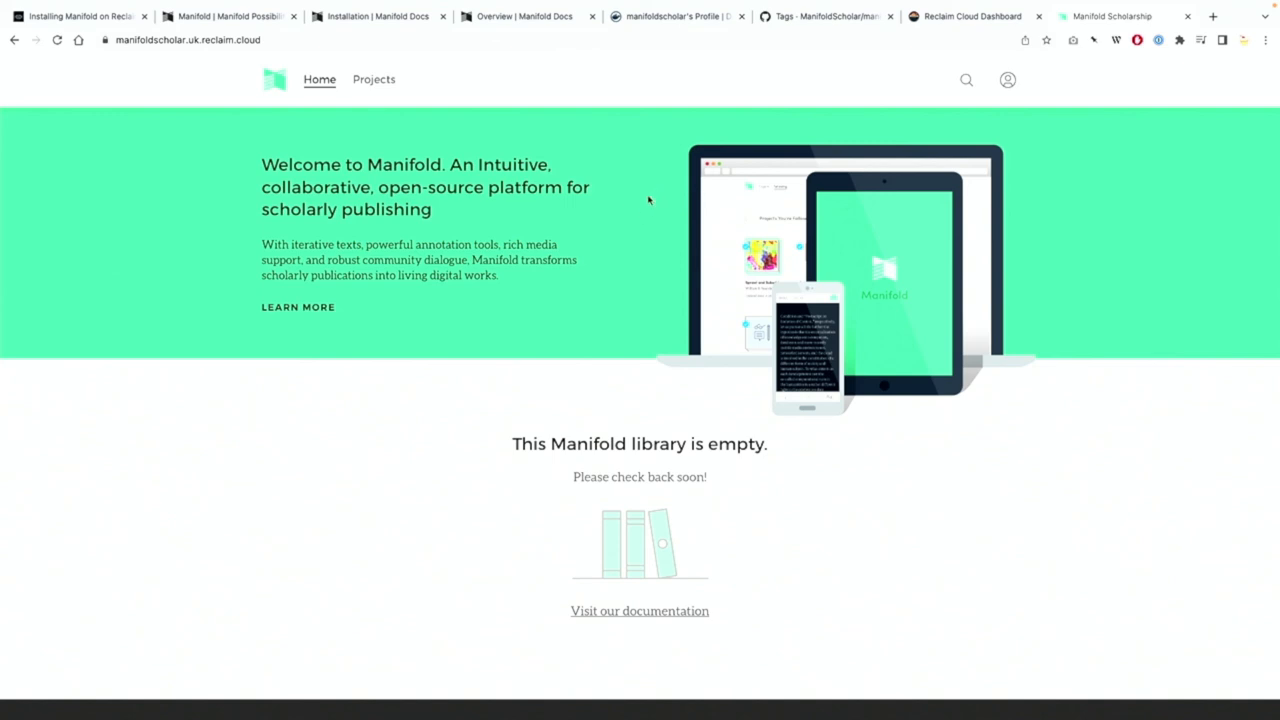
mouse_move(980, 104)
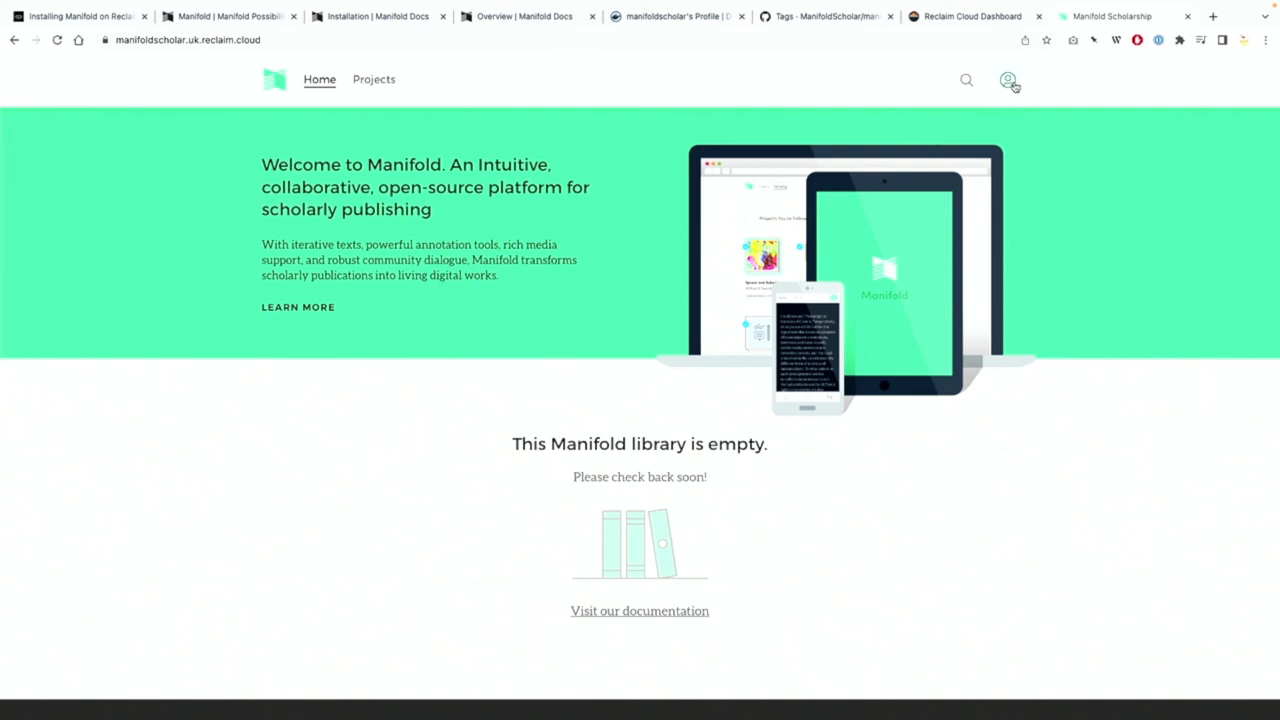
mouse_move(1008, 80)
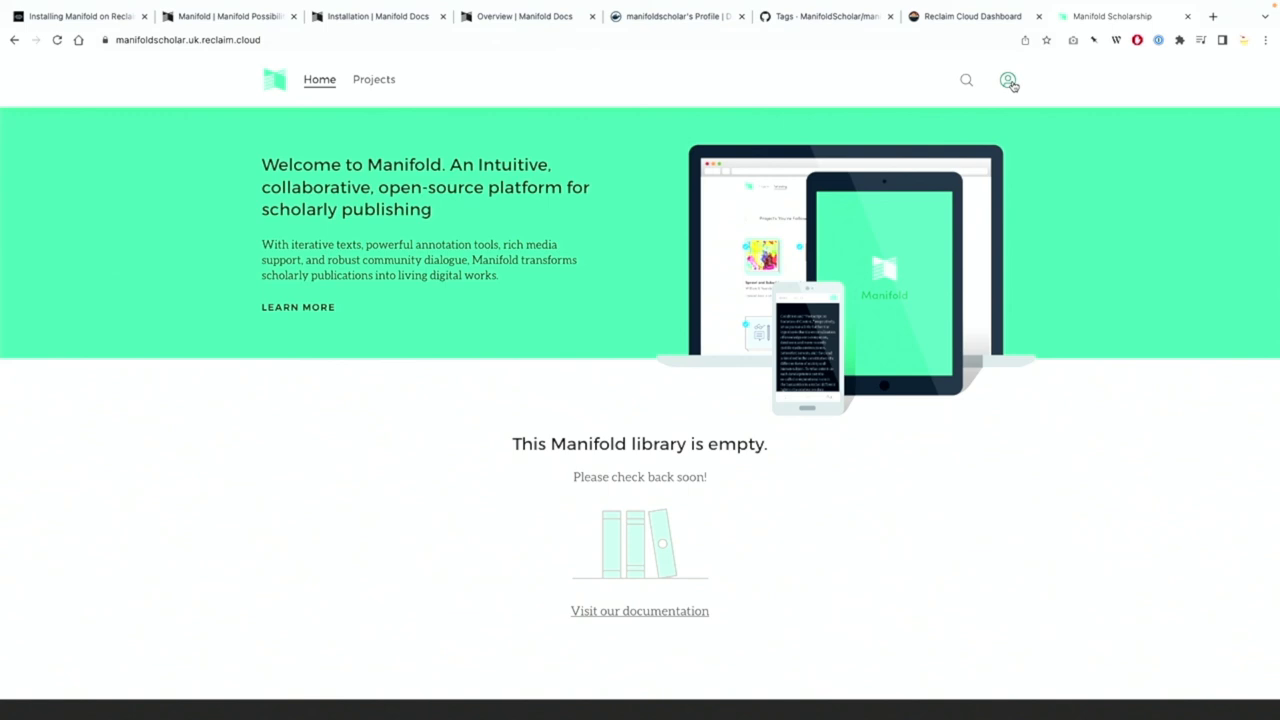
Sign in to Manifold as the admin with the email and the example password from the guide.
click(1008, 80)
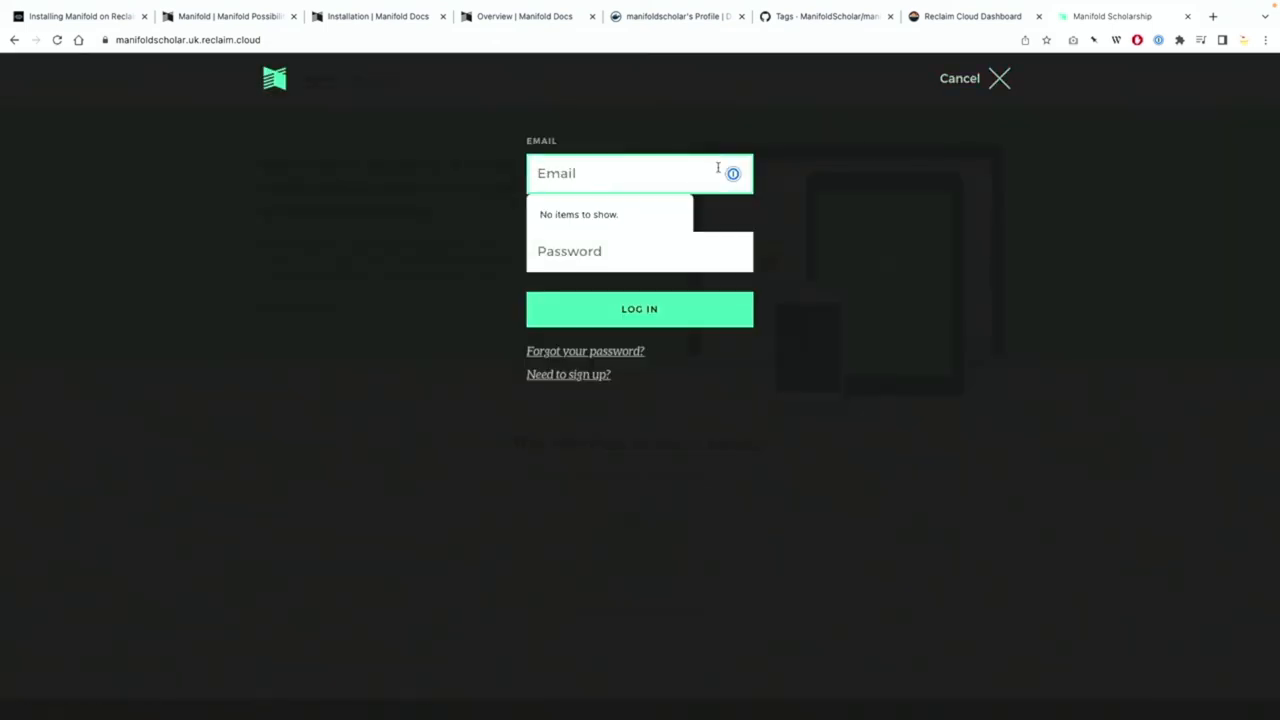
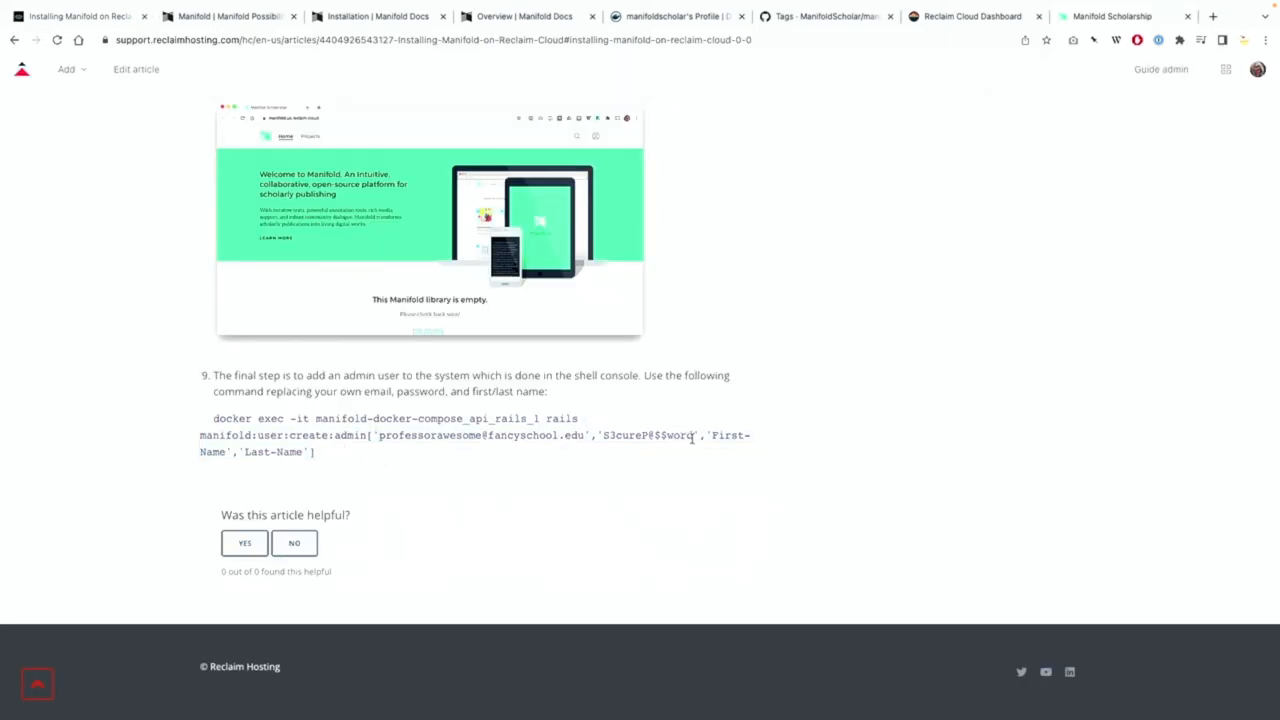
double_click(648, 436)
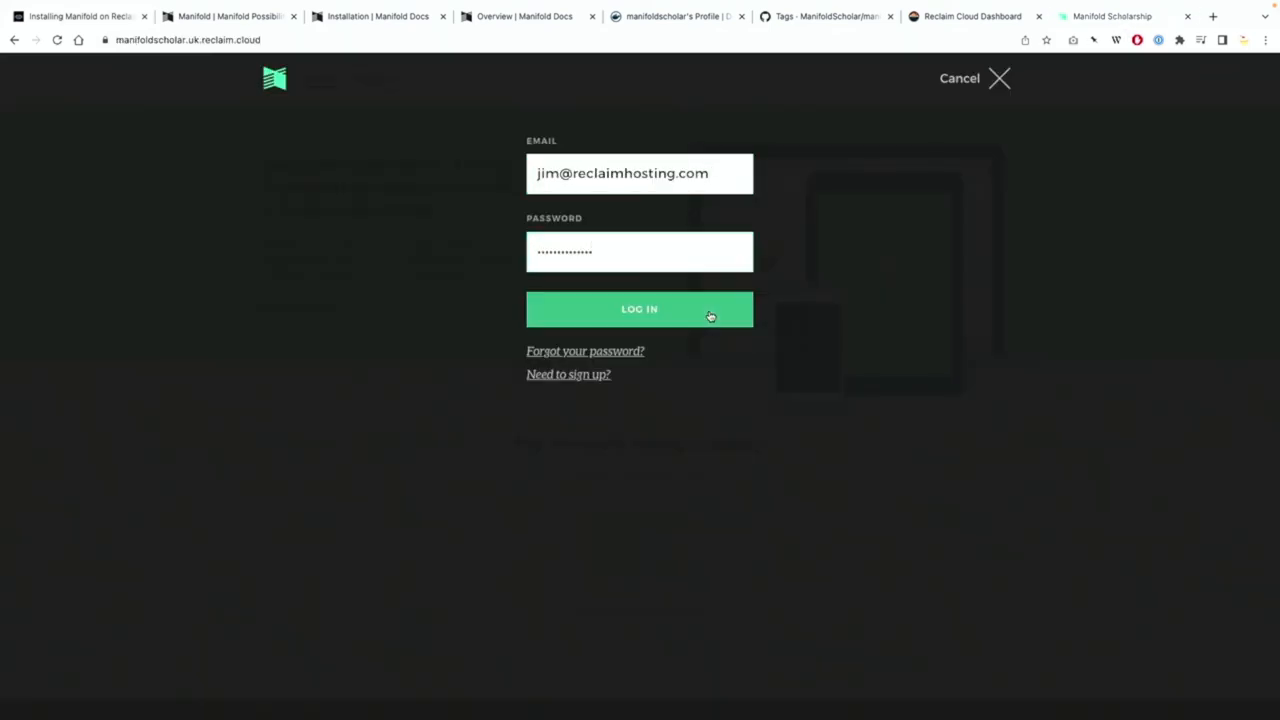
click(640, 308)
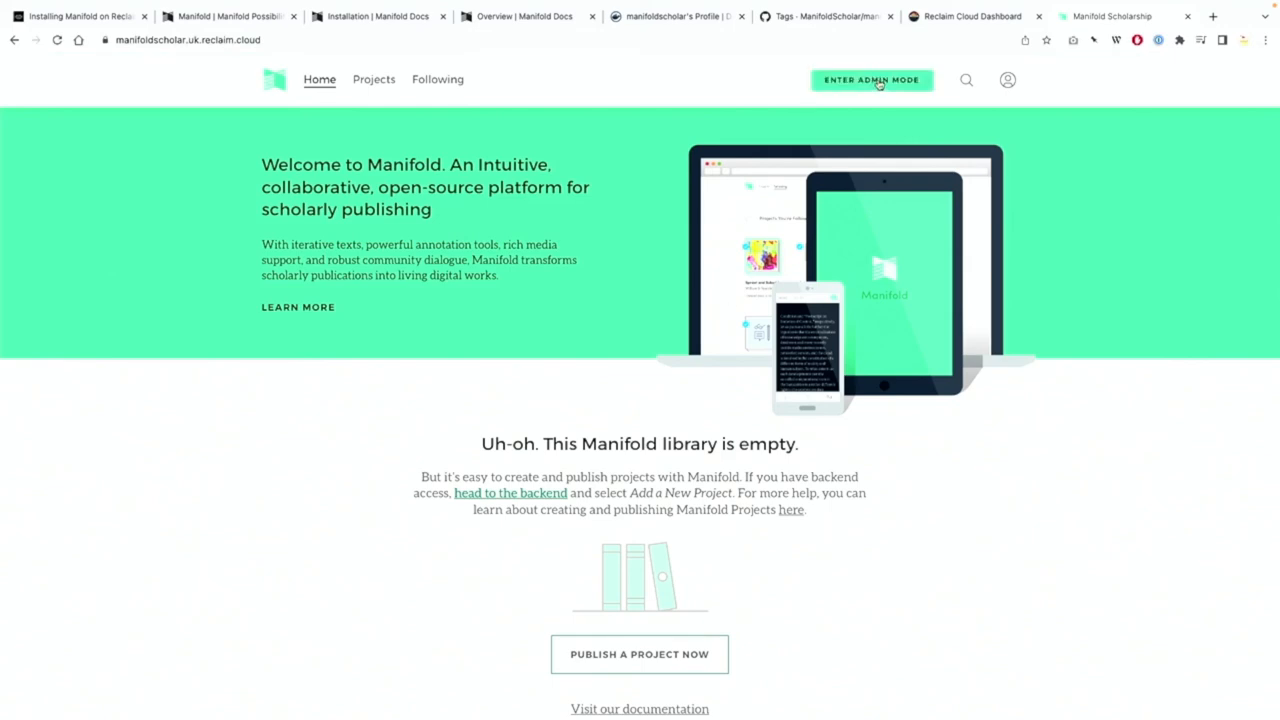
Enter Admin Mode and review Projects and Settings before returning to the Dashboard.
click(872, 80)
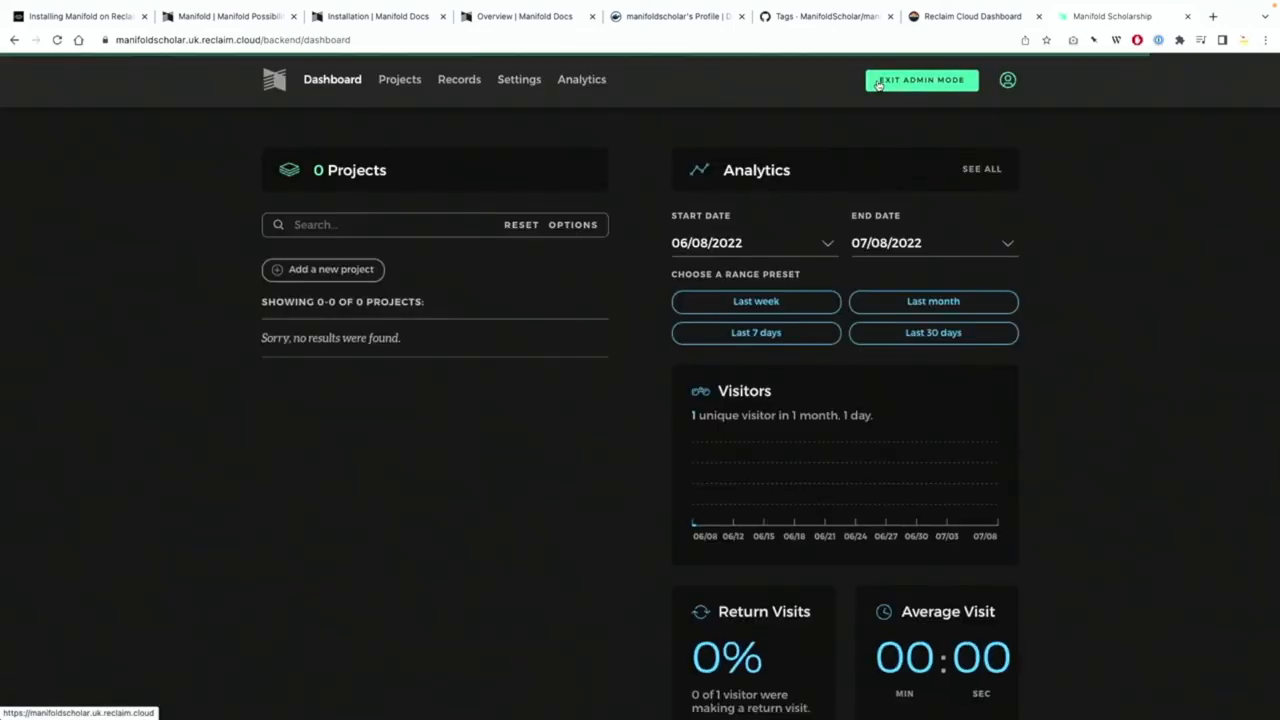
click(400, 80)
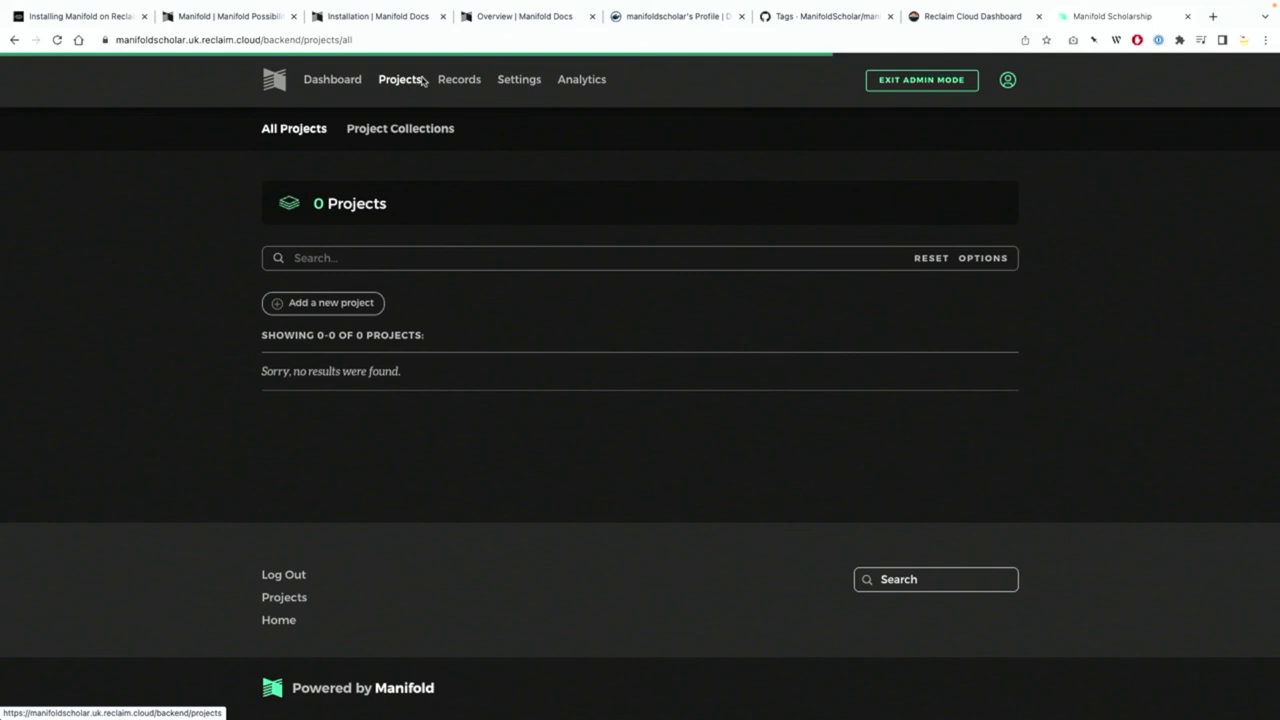
click(520, 80)
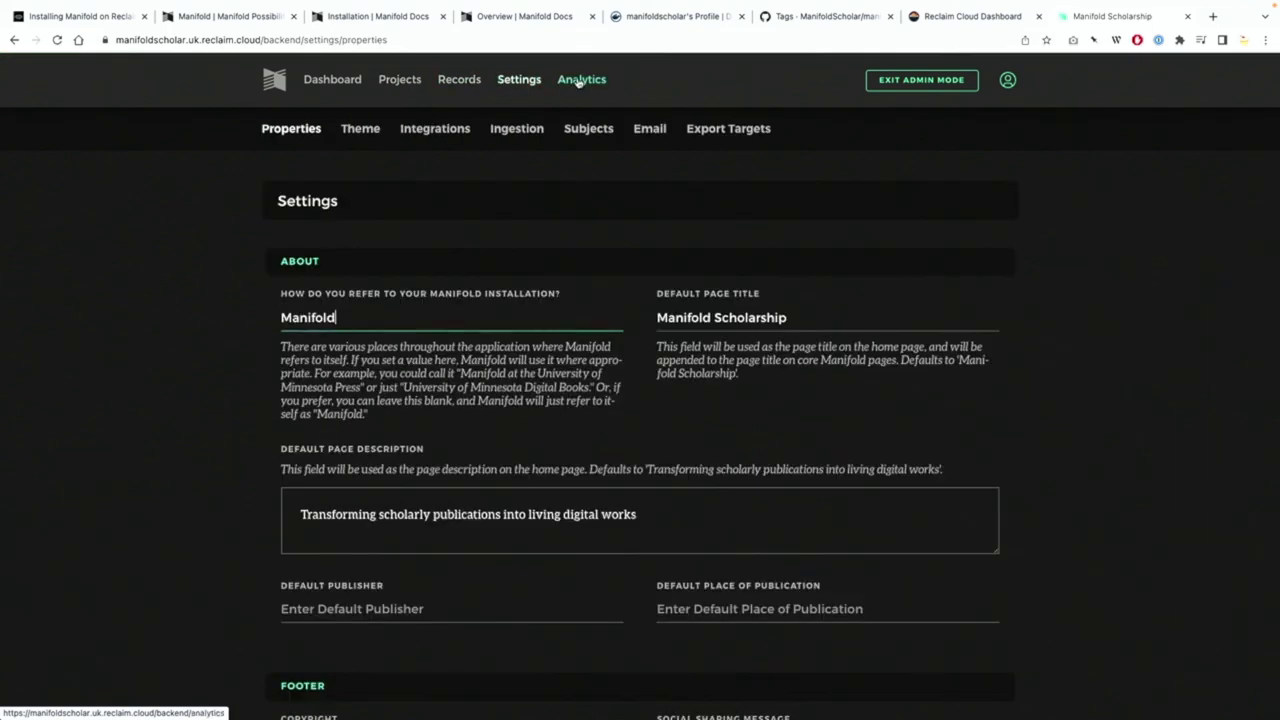
click(332, 80)
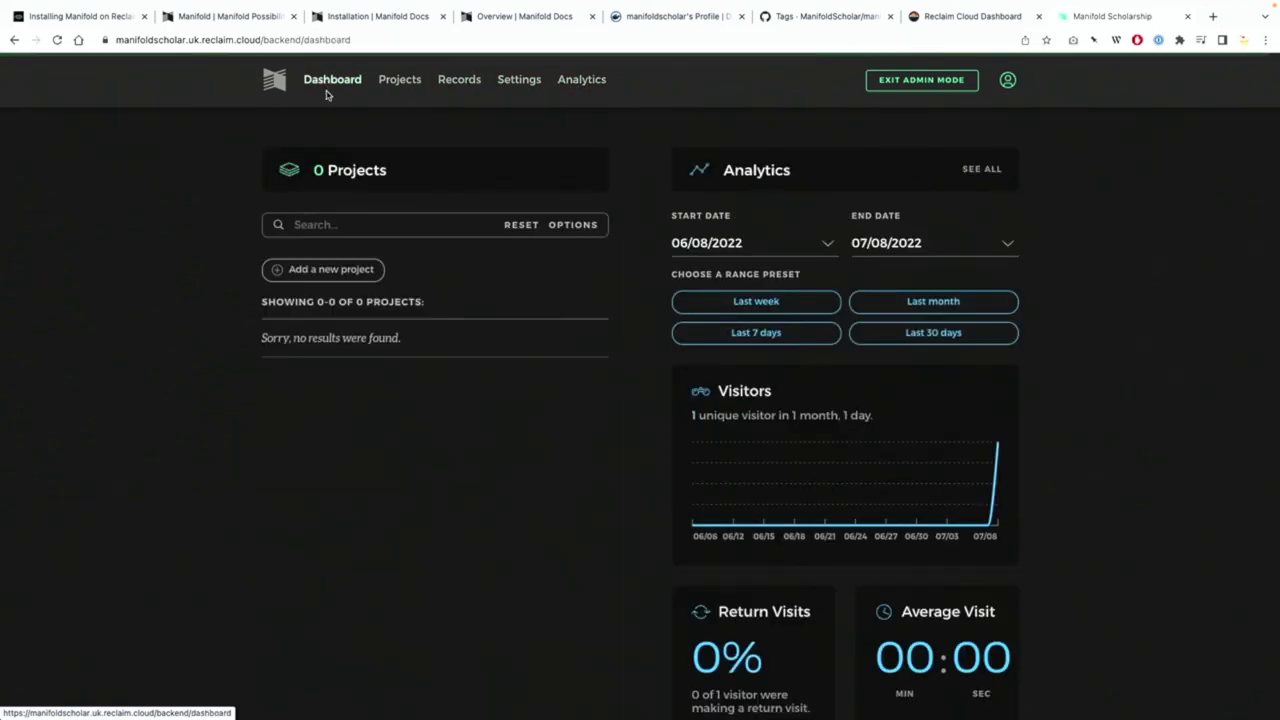
mouse_move(252, 102)
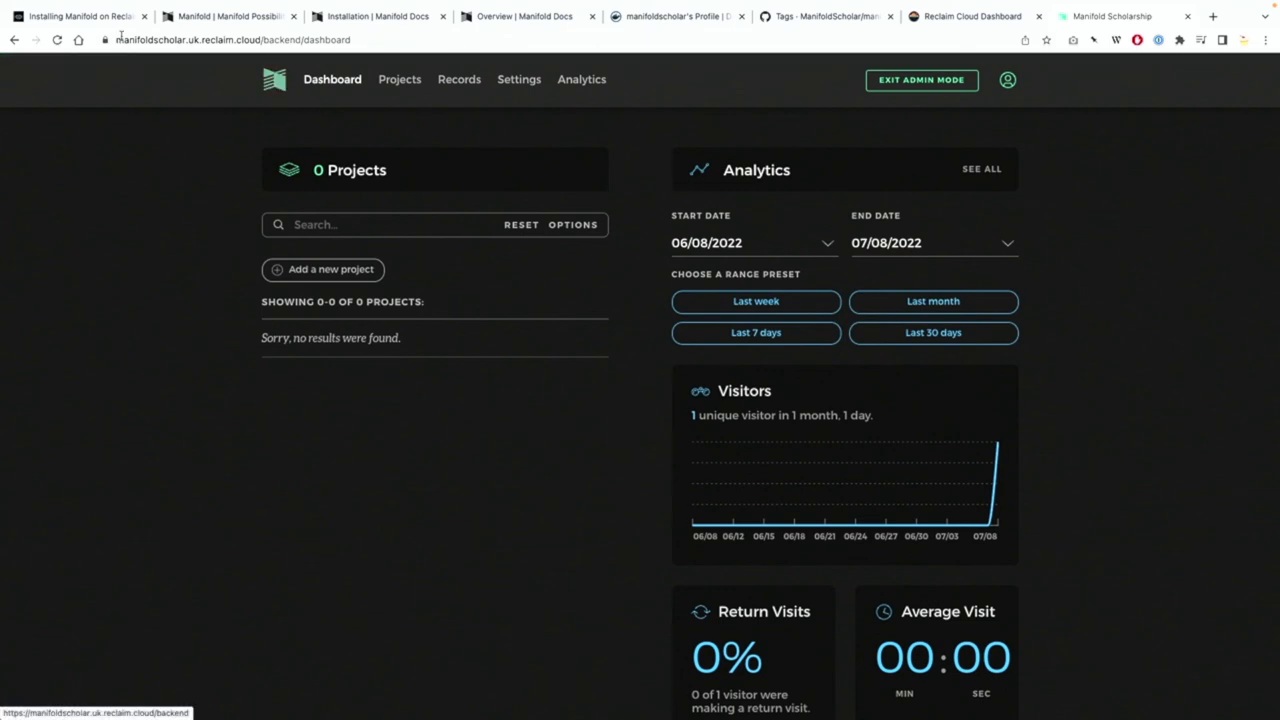
mouse_move(78, 16)
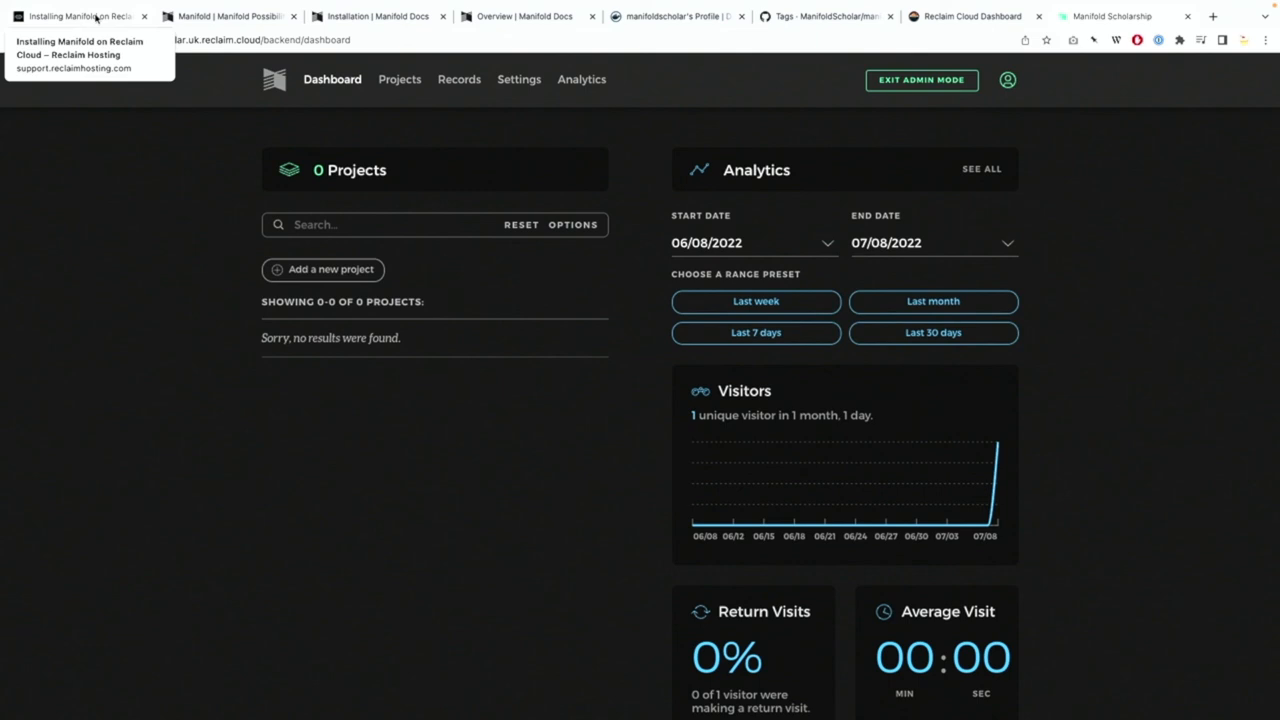
mouse_move(676, 16)
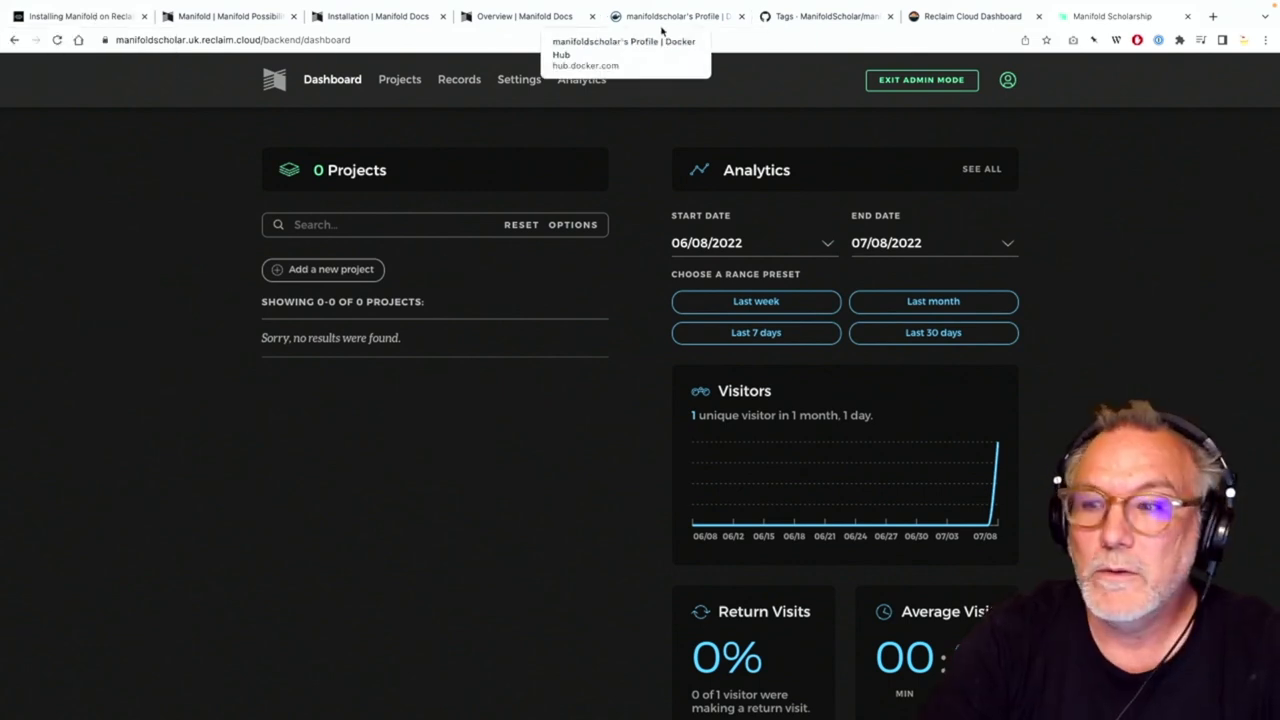